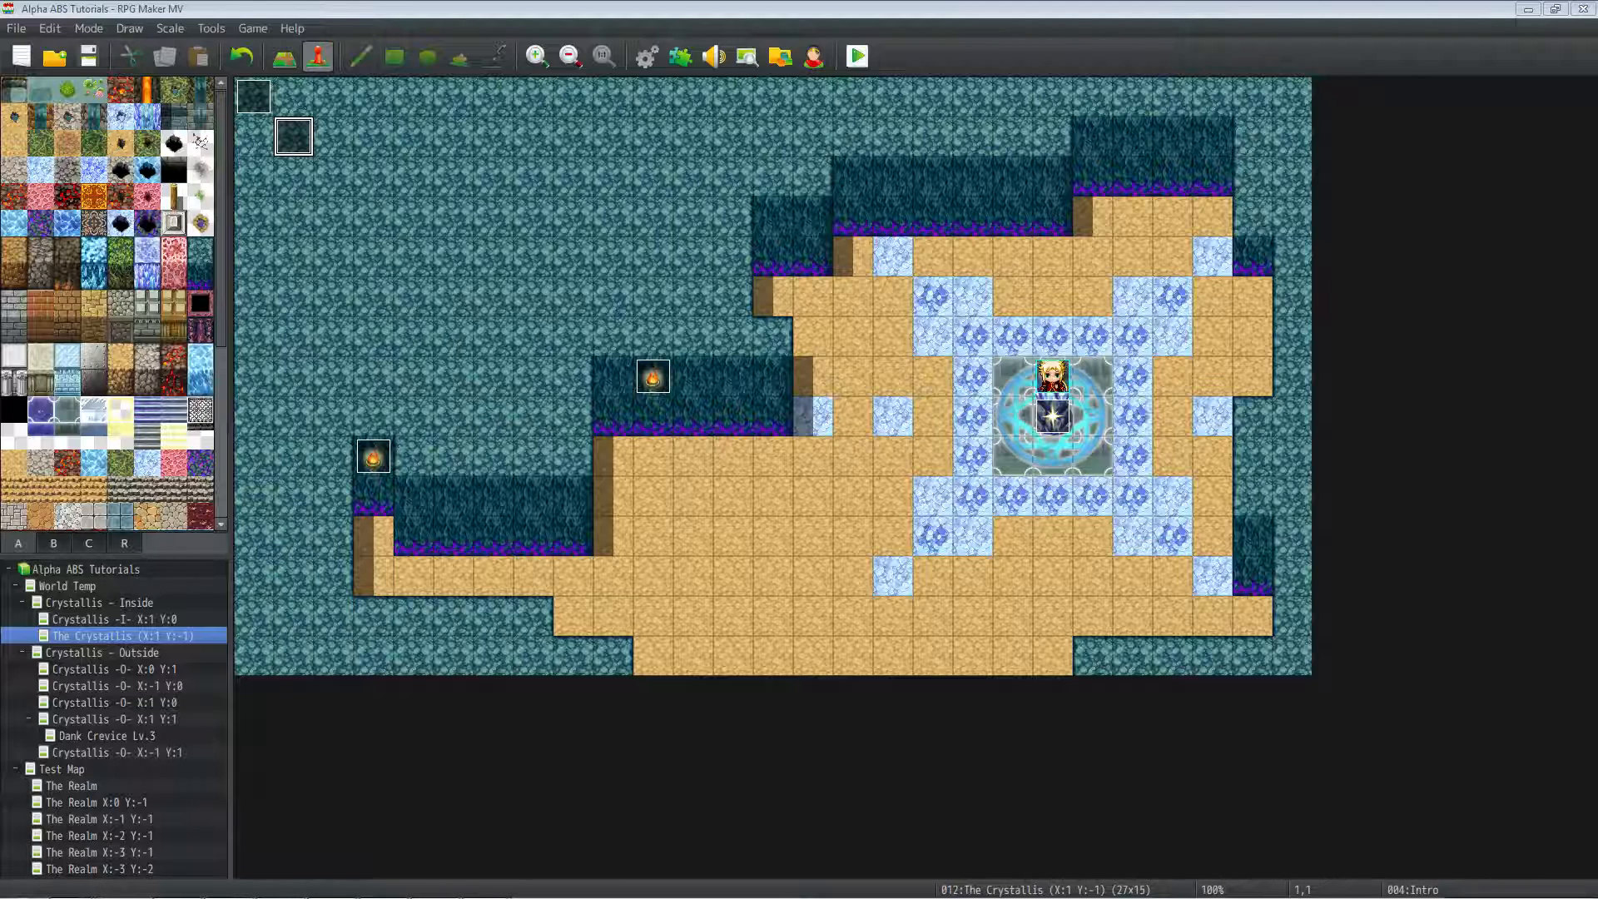
mouse_move(66, 521)
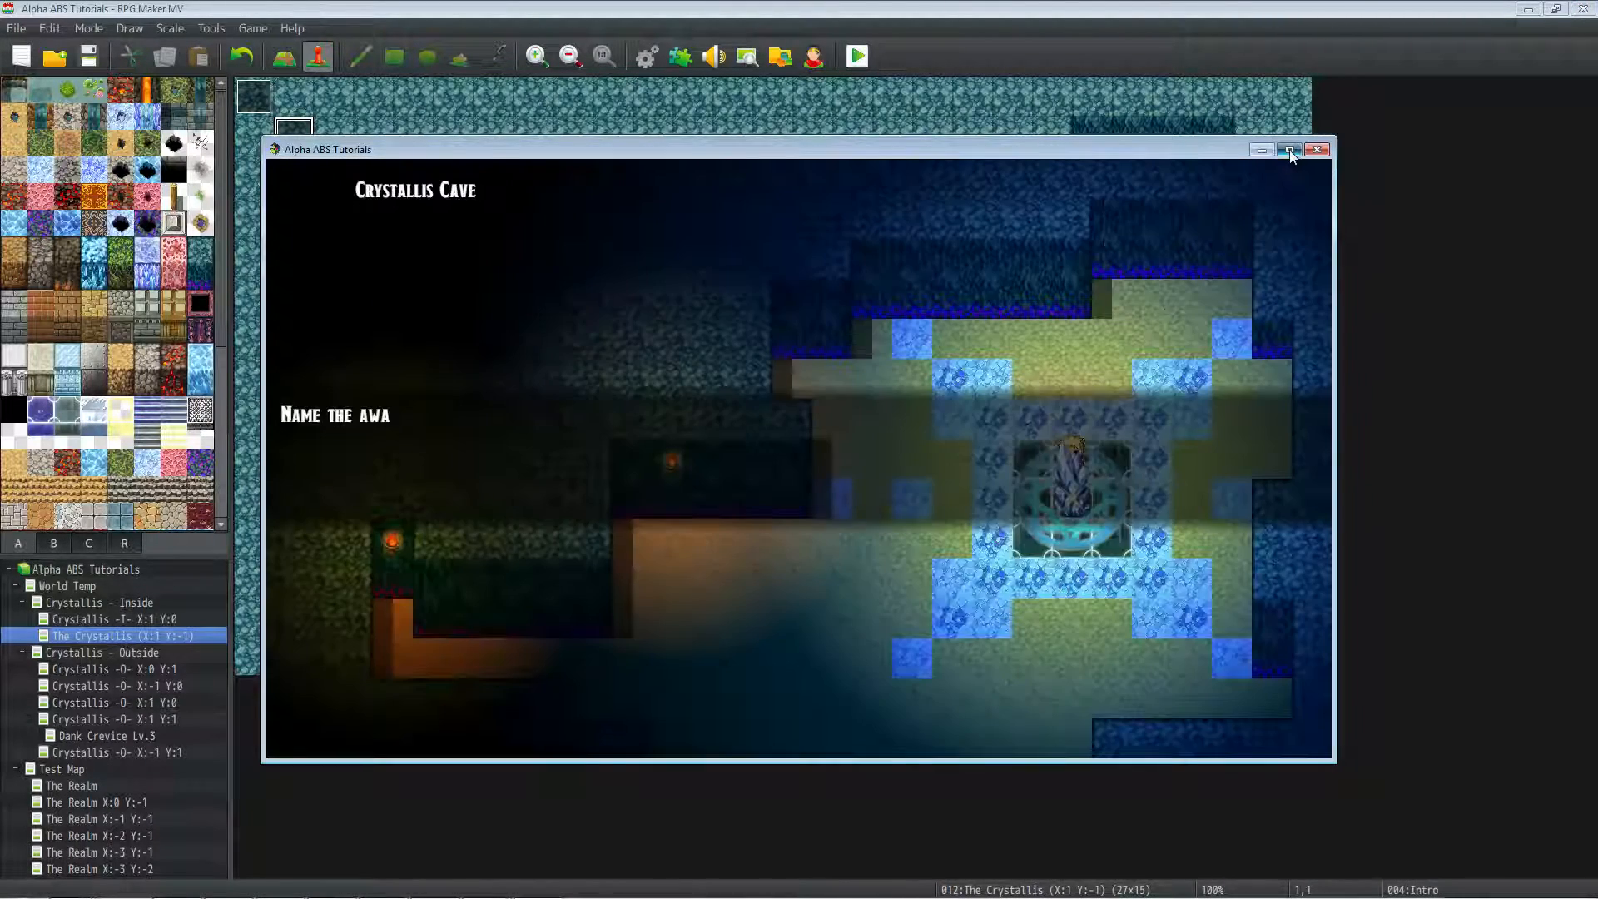
Maximize the playtest and confirm Drift as the hero's name.
left_click(1290, 149)
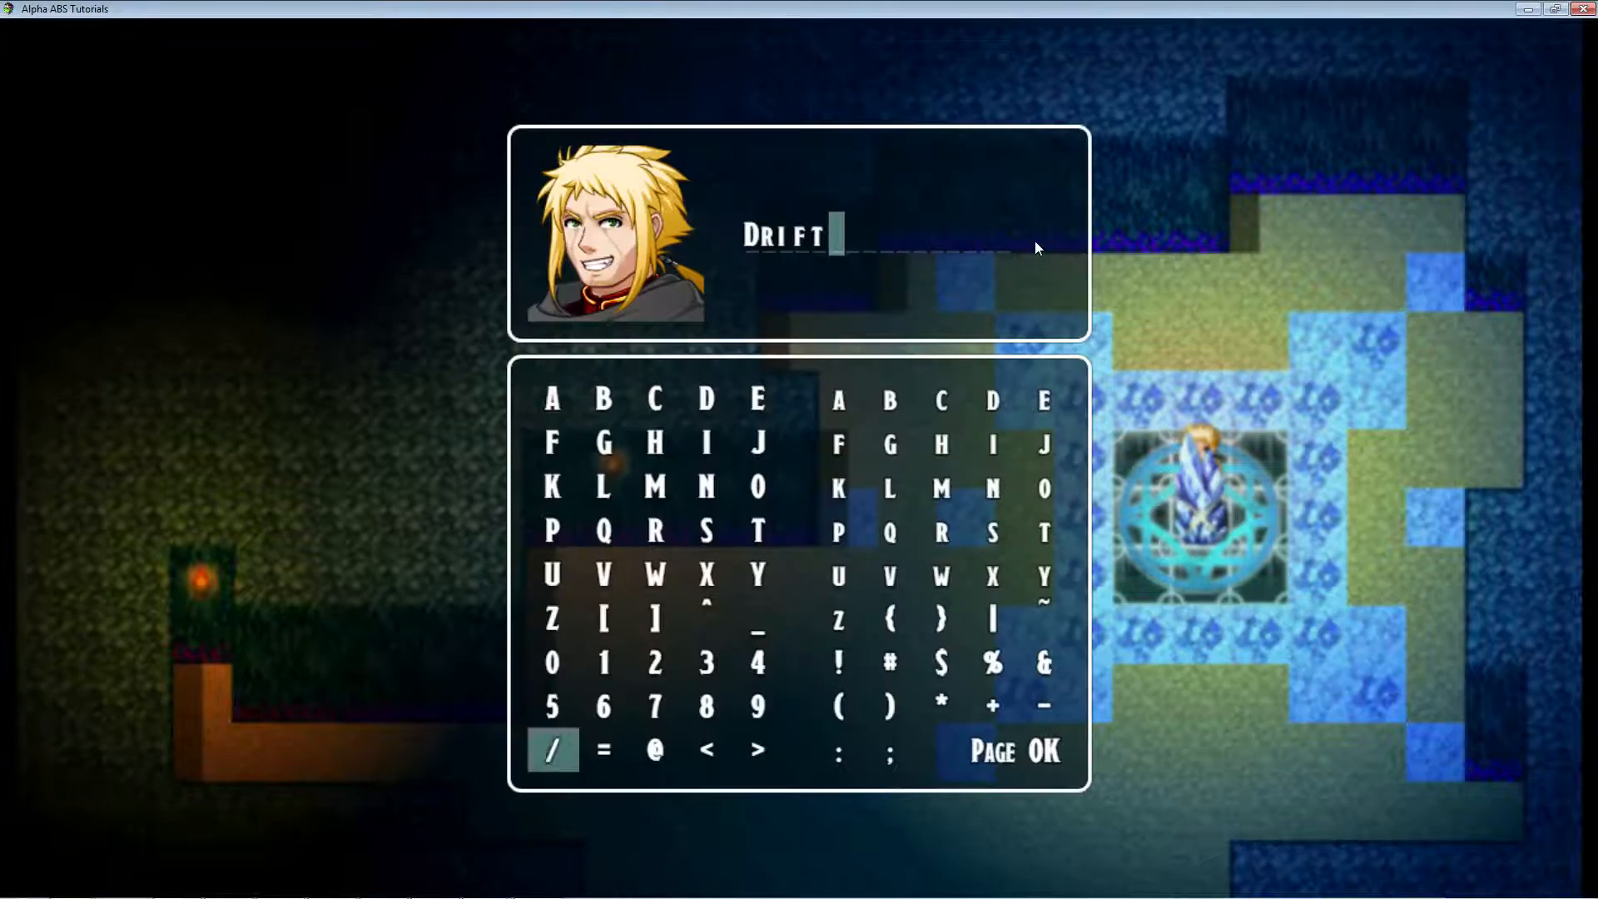
left_click(1039, 750)
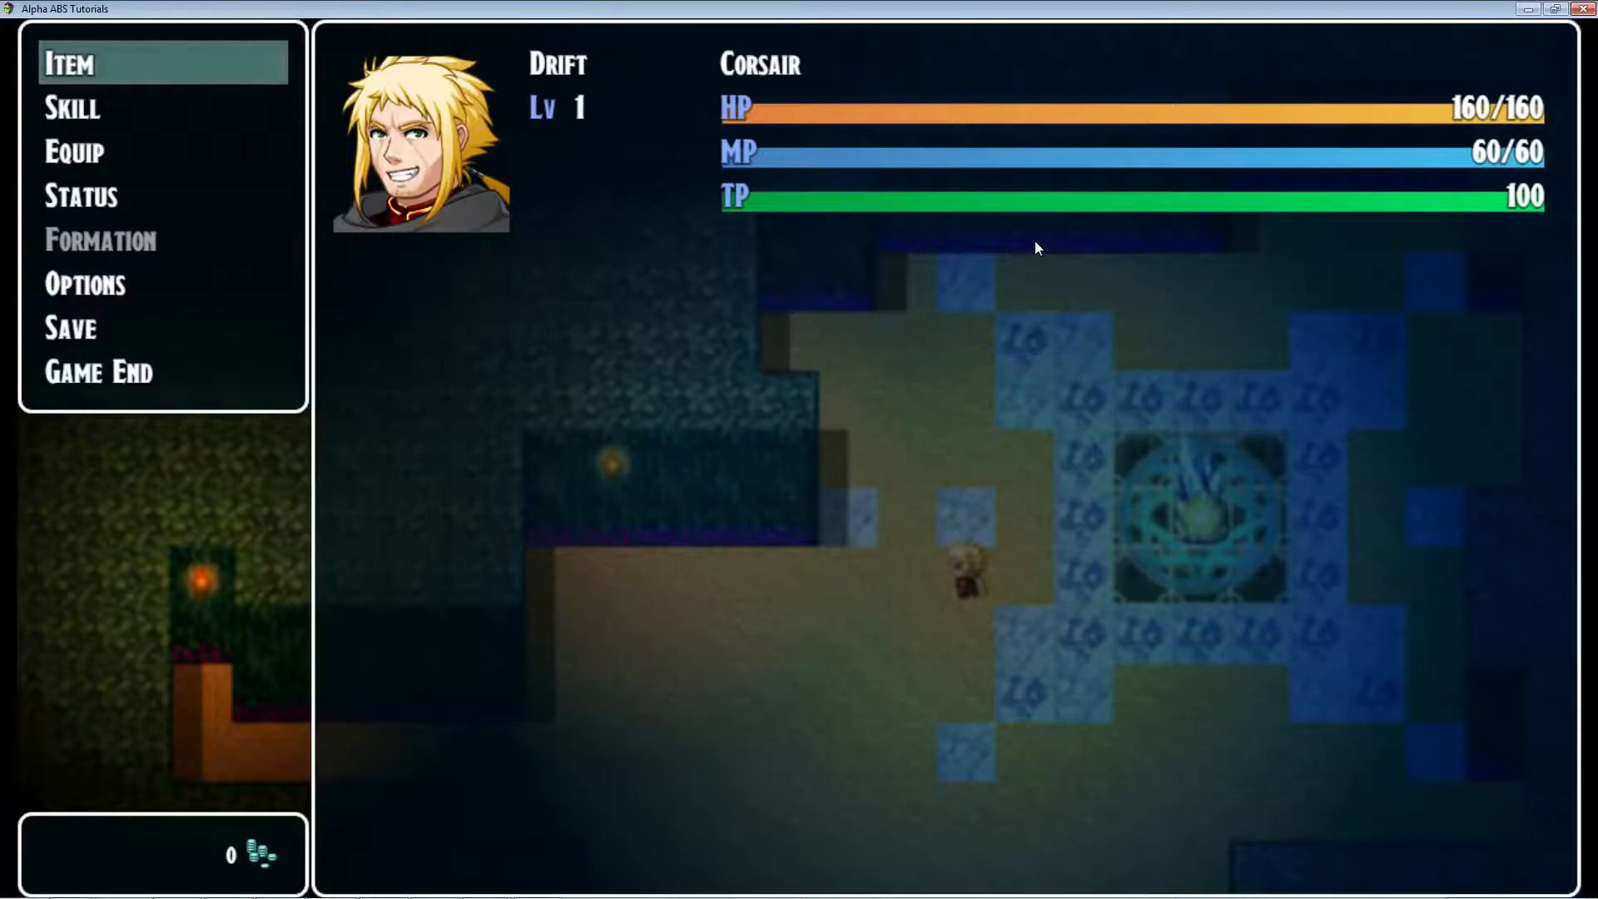
Leave the party menu and resume play toward the cave.
left_click(72, 108)
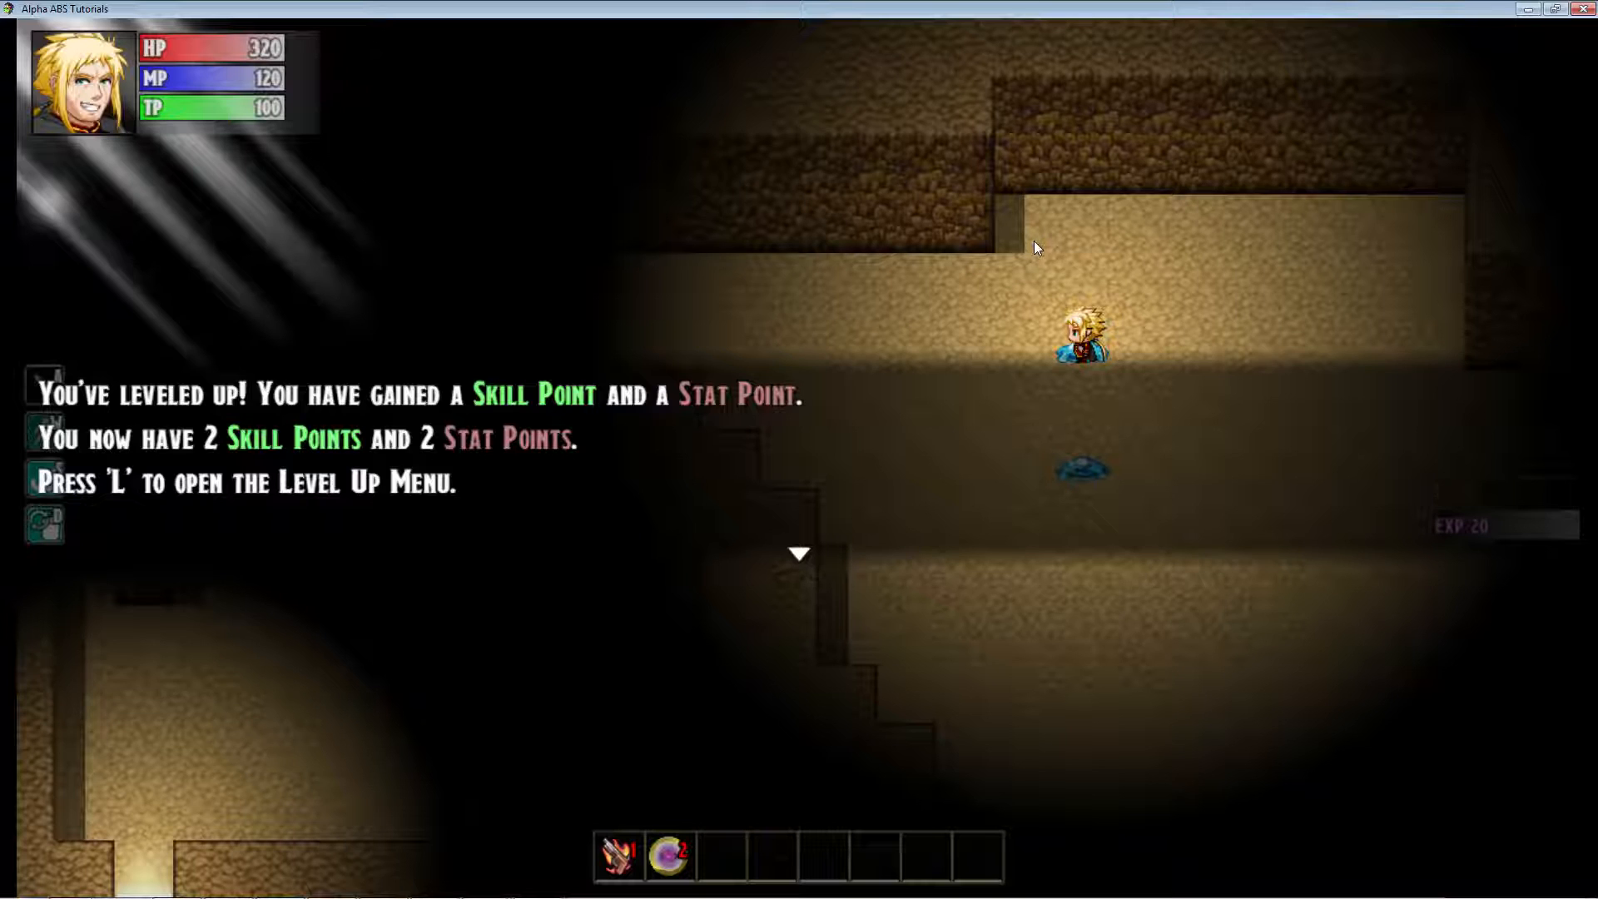
mouse_move(865, 398)
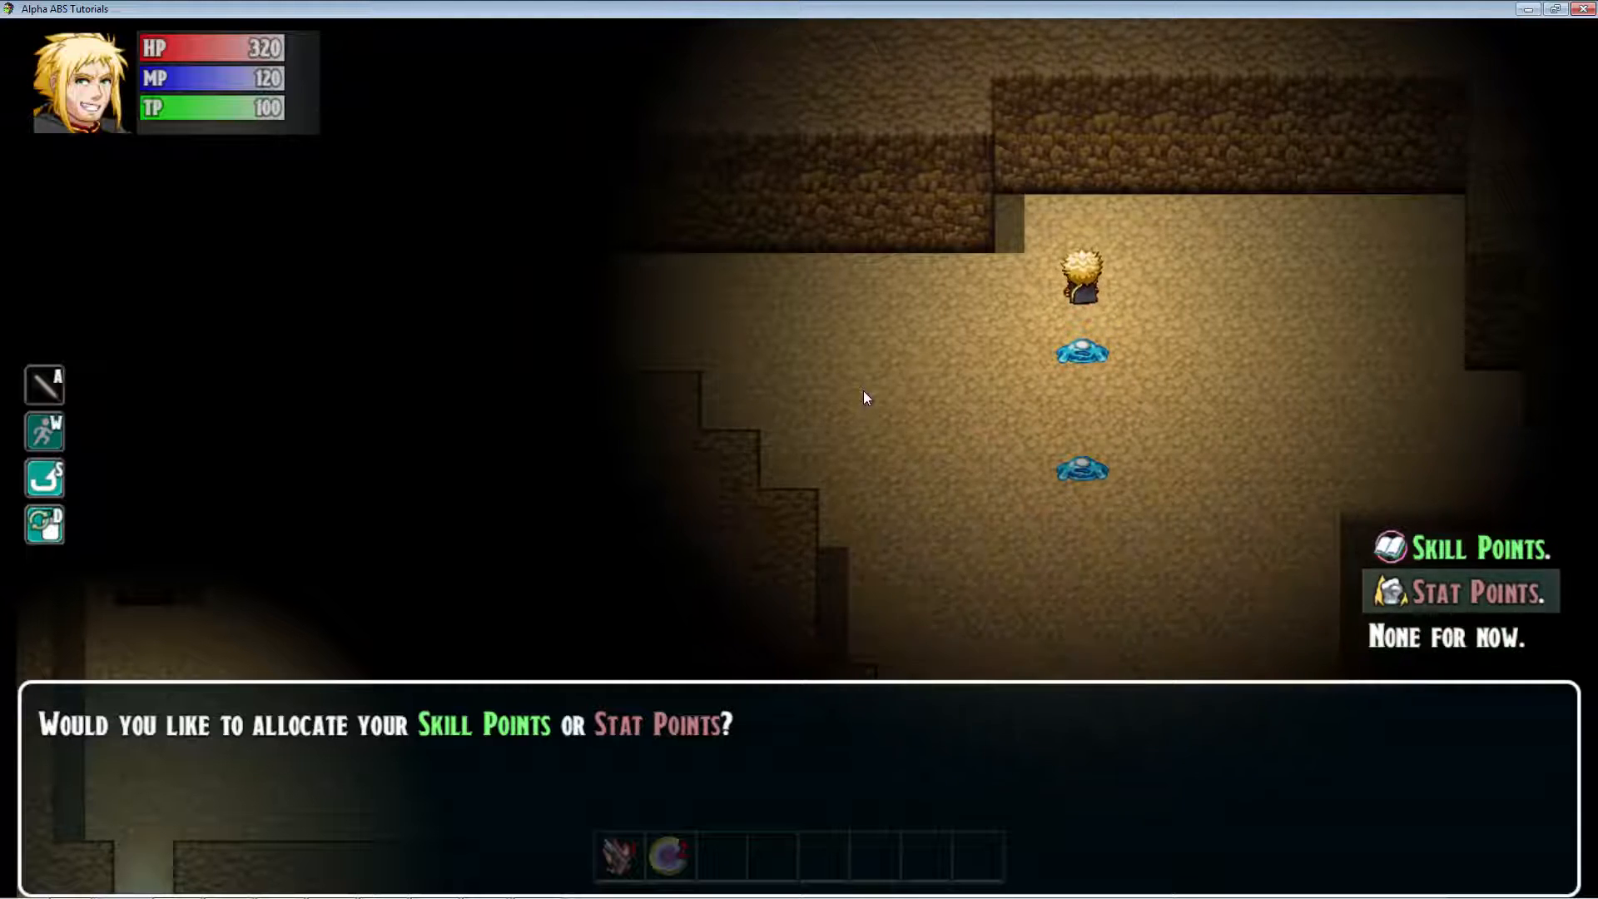
Choose Stat Points and browse the Increase list of stat options.
left_click(1460, 591)
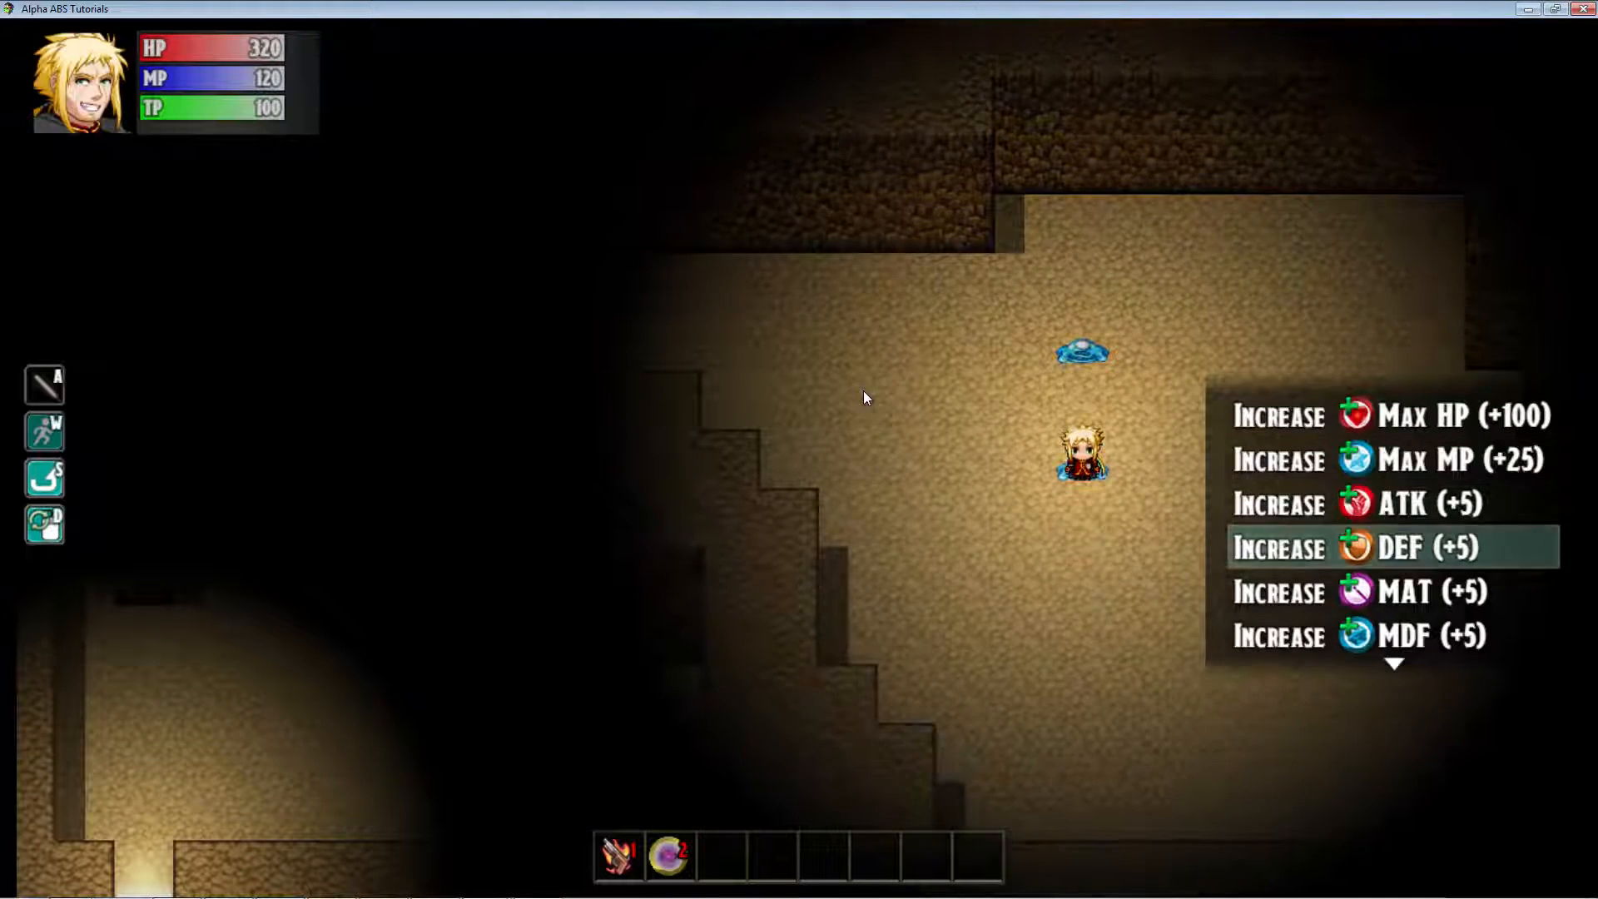
key("up")
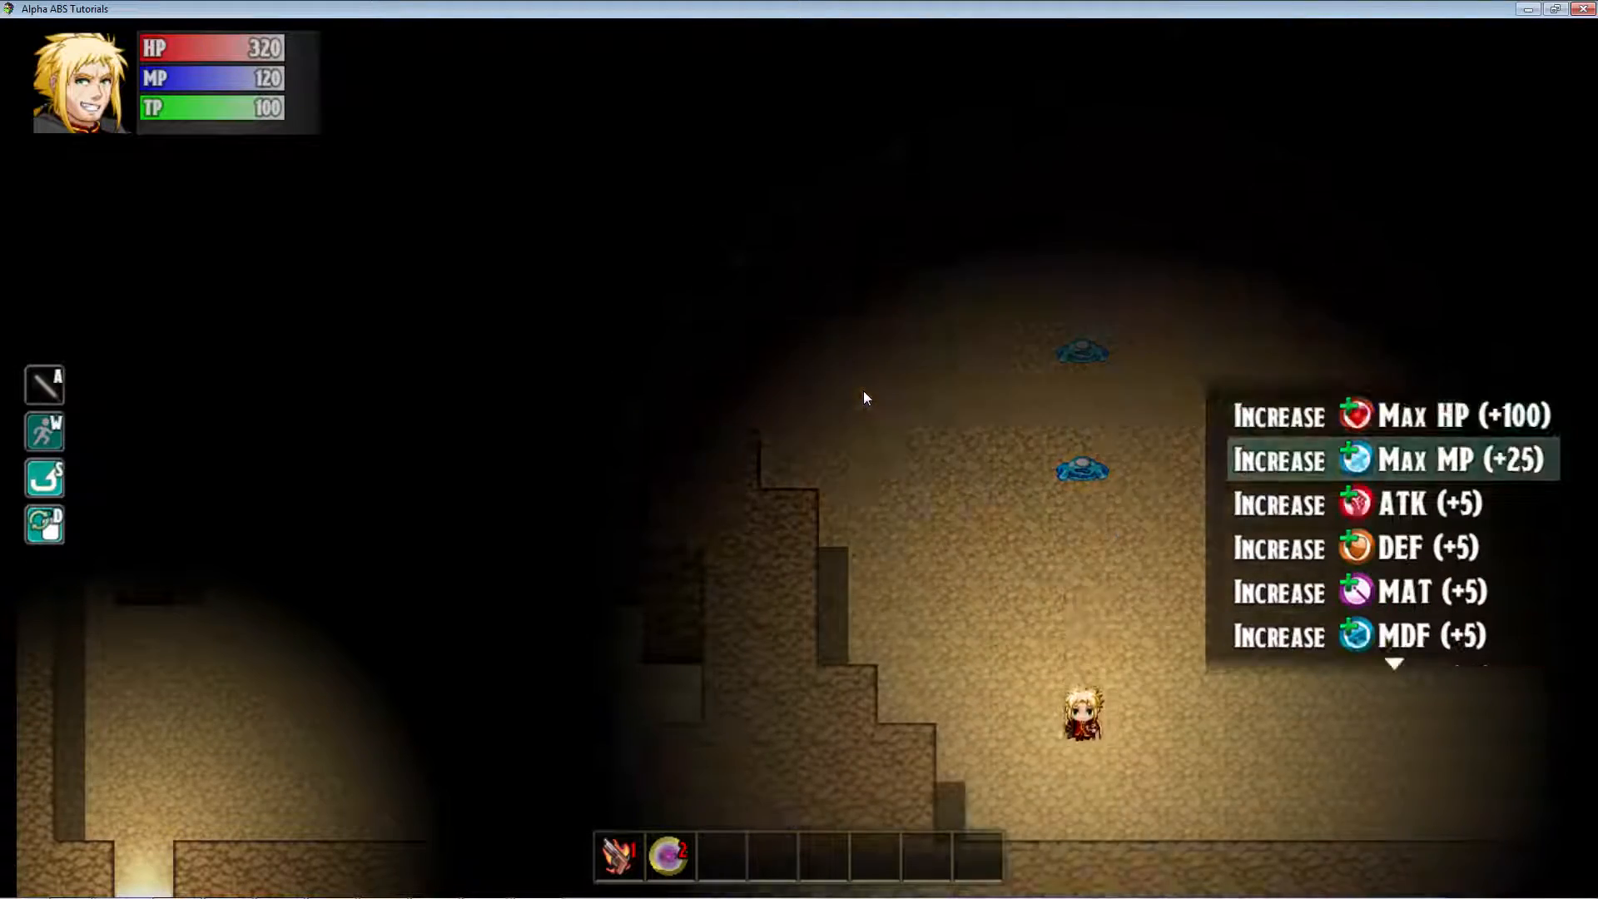
scroll("down", 3)
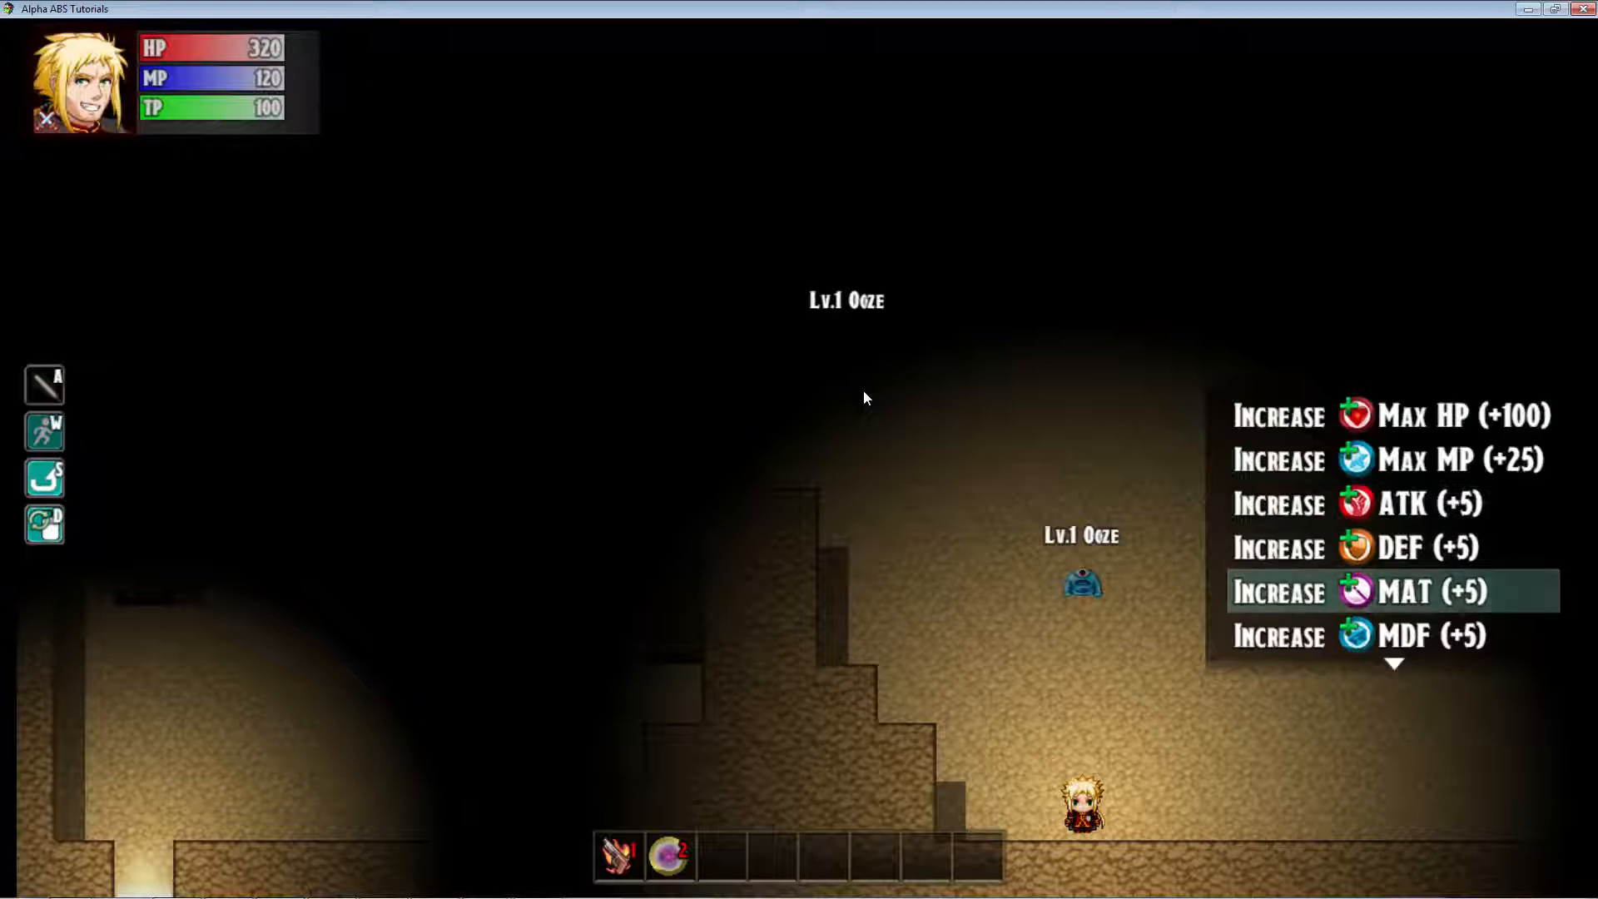
scroll("down", 3)
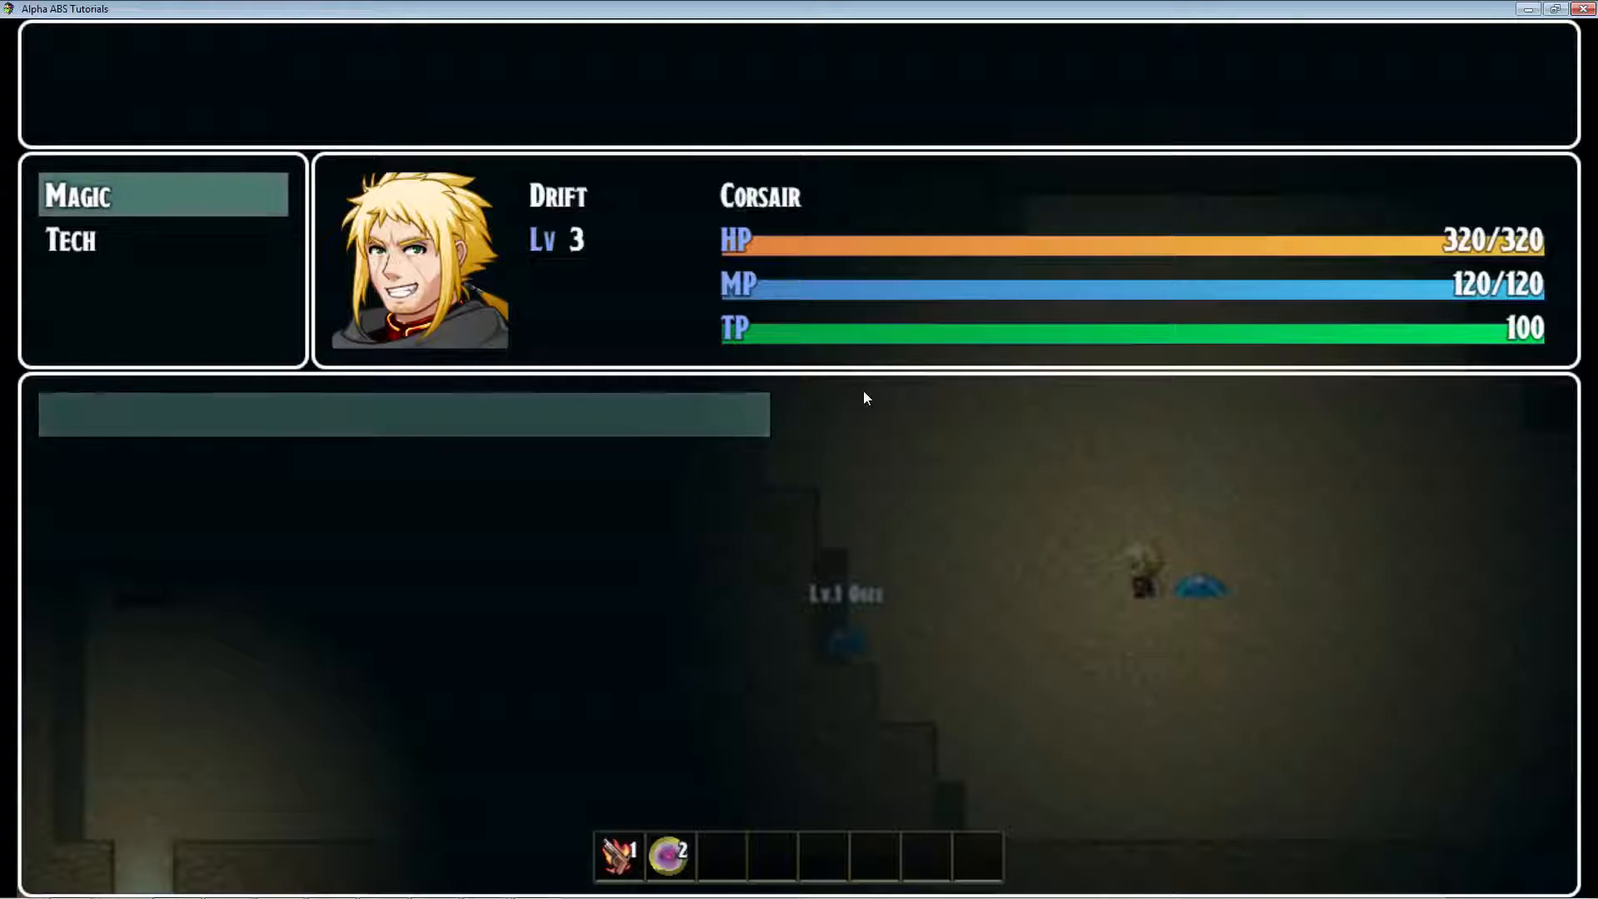
Show the Tech category listing Hotshot and Gambler's Falacy.
left_click(71, 240)
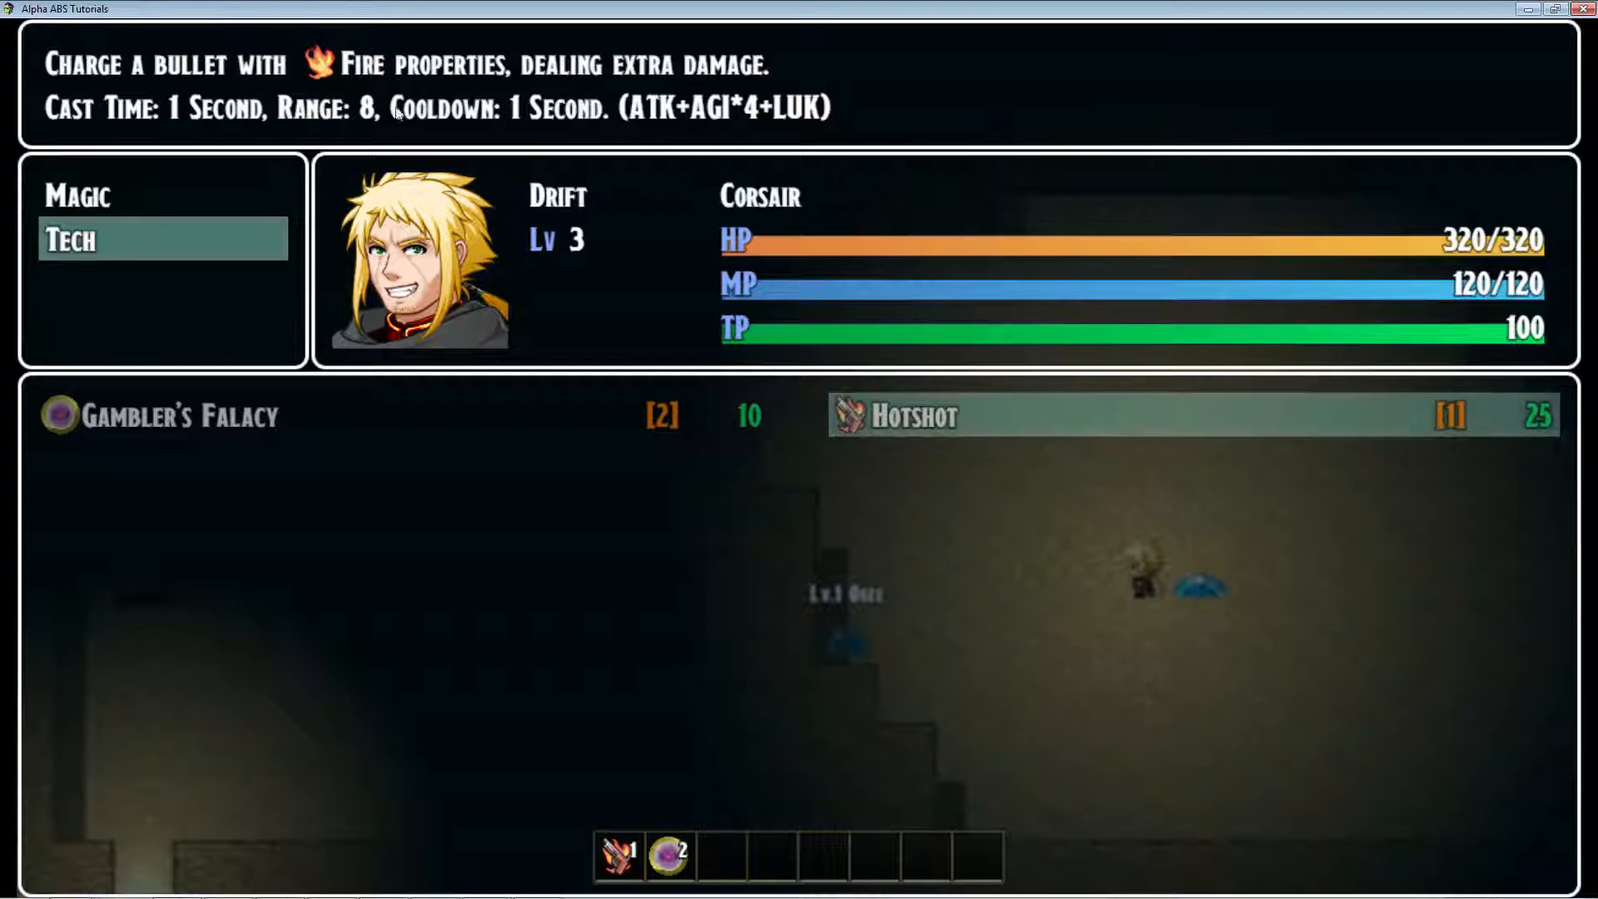
mouse_move(759, 111)
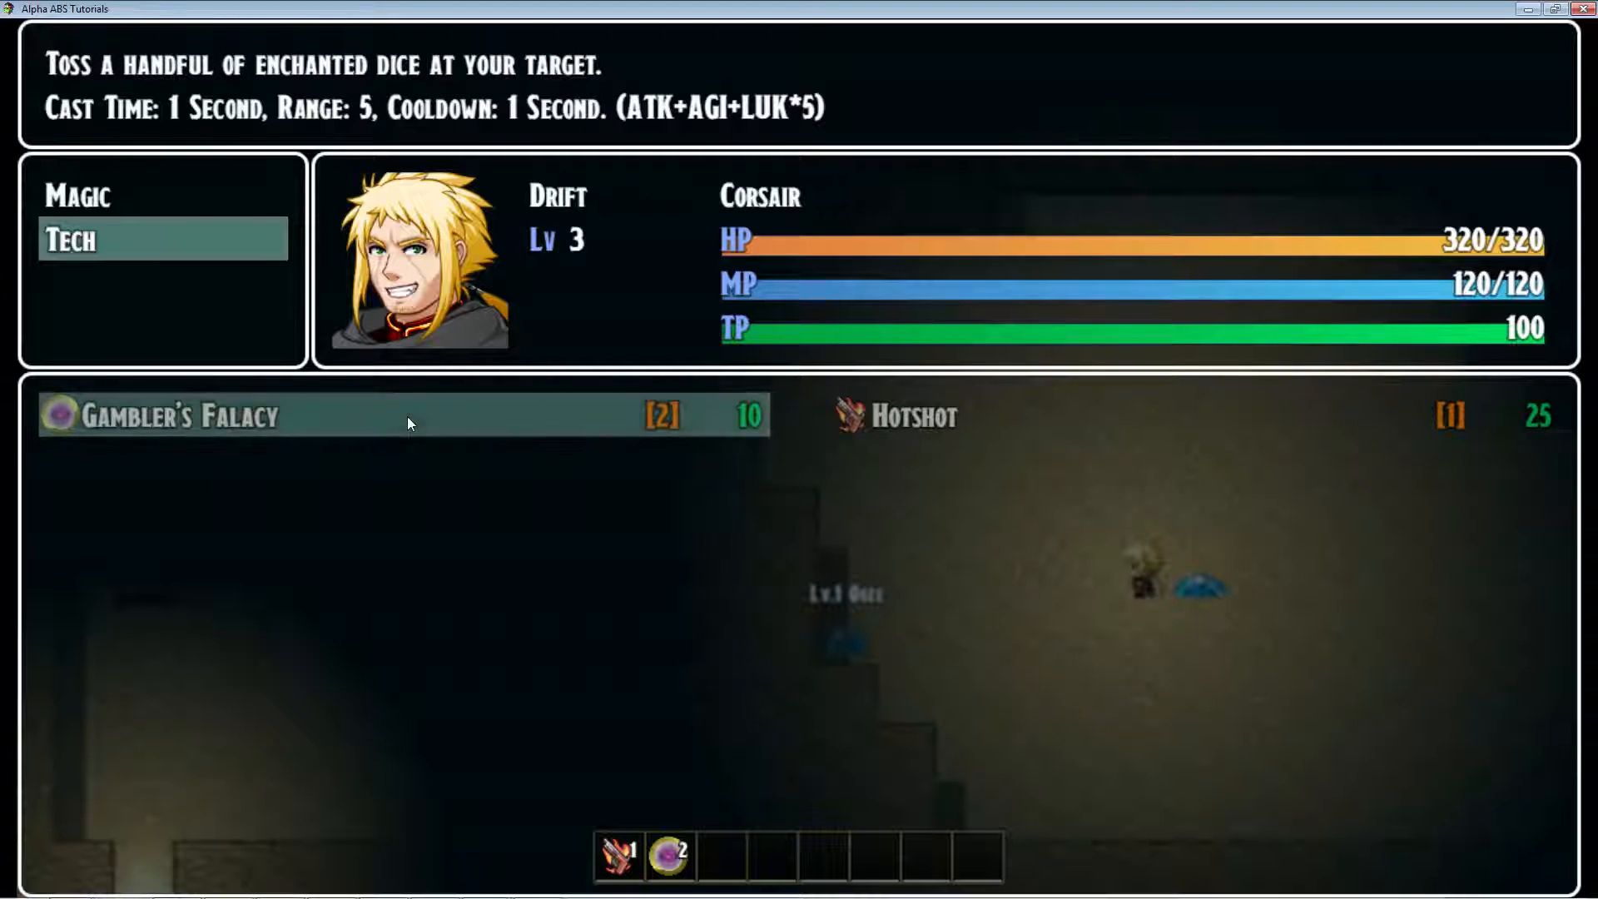
mouse_move(478, 280)
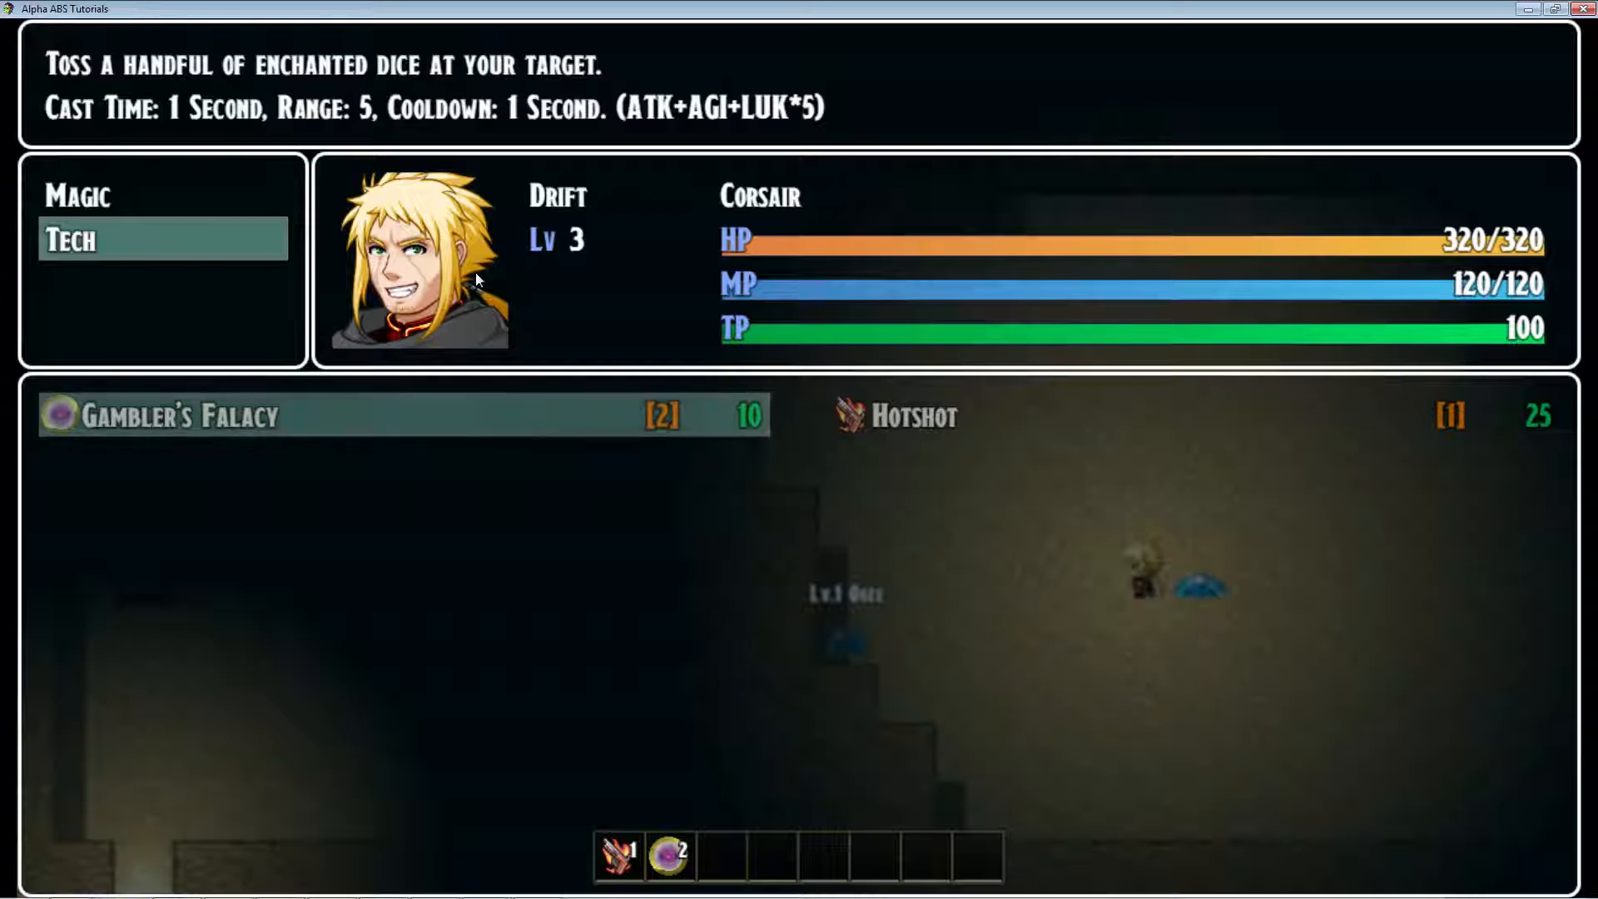
mouse_move(806, 90)
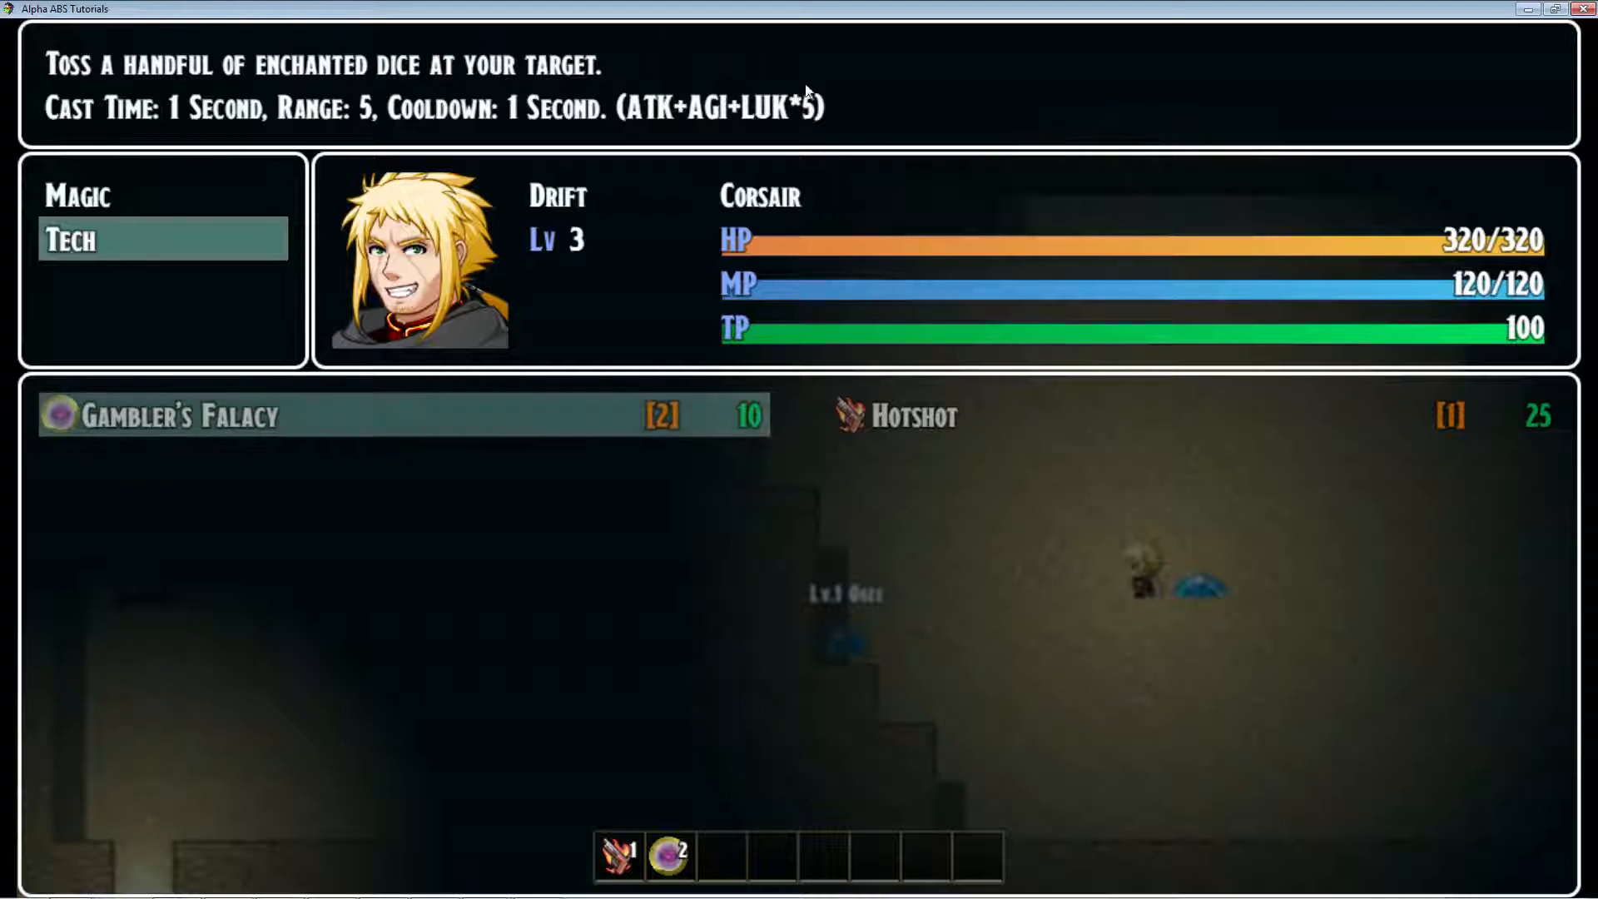
mouse_move(257, 438)
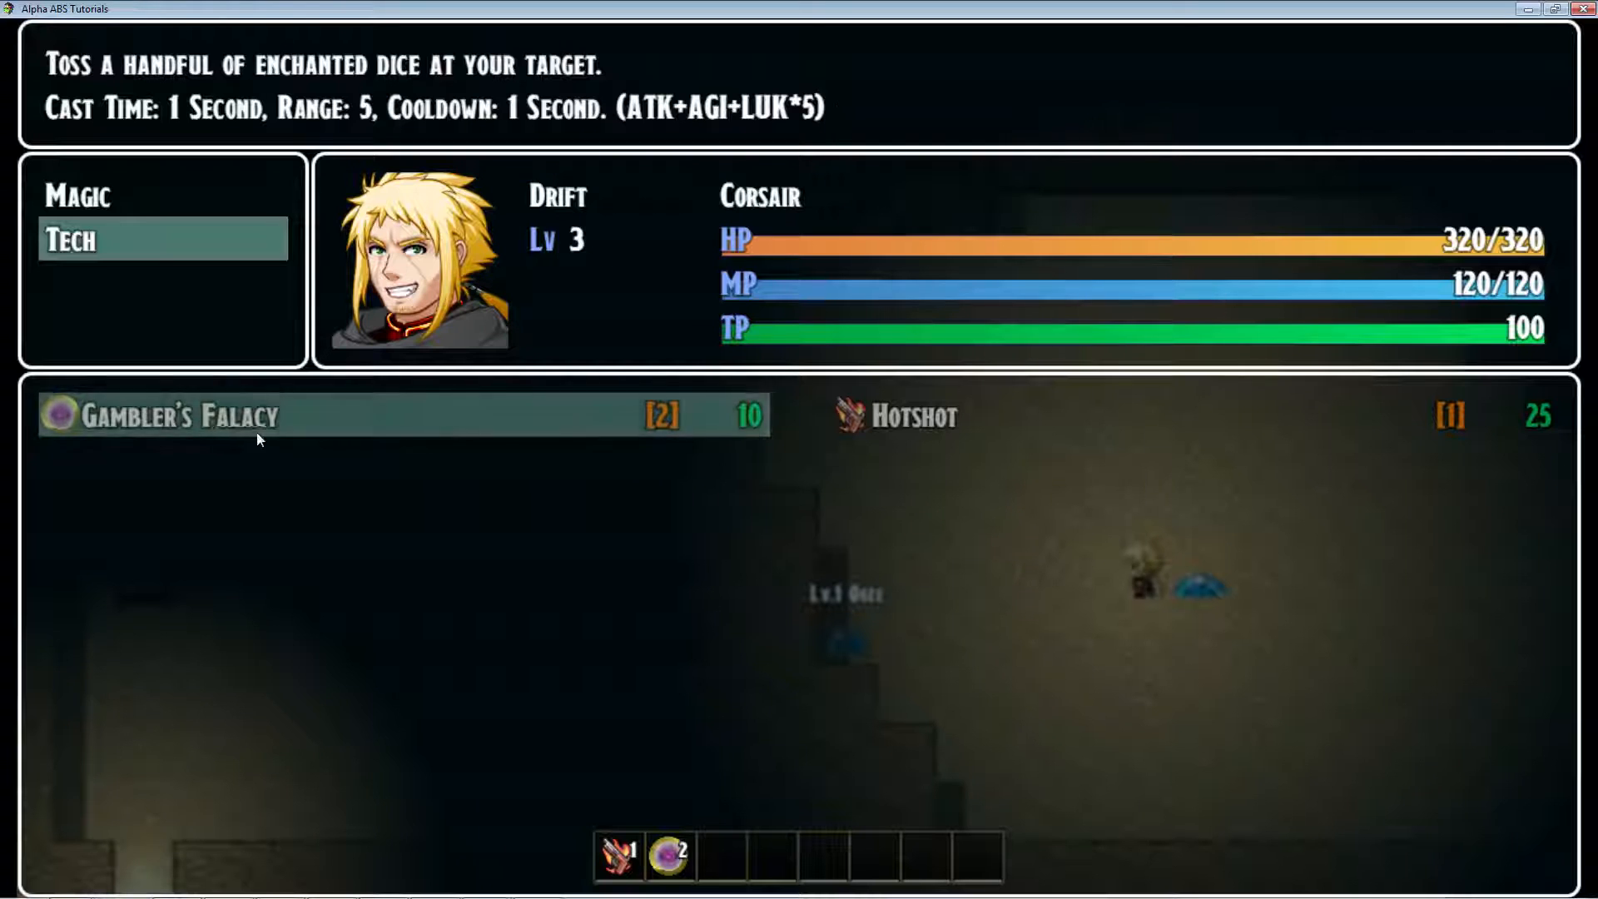
mouse_move(869, 107)
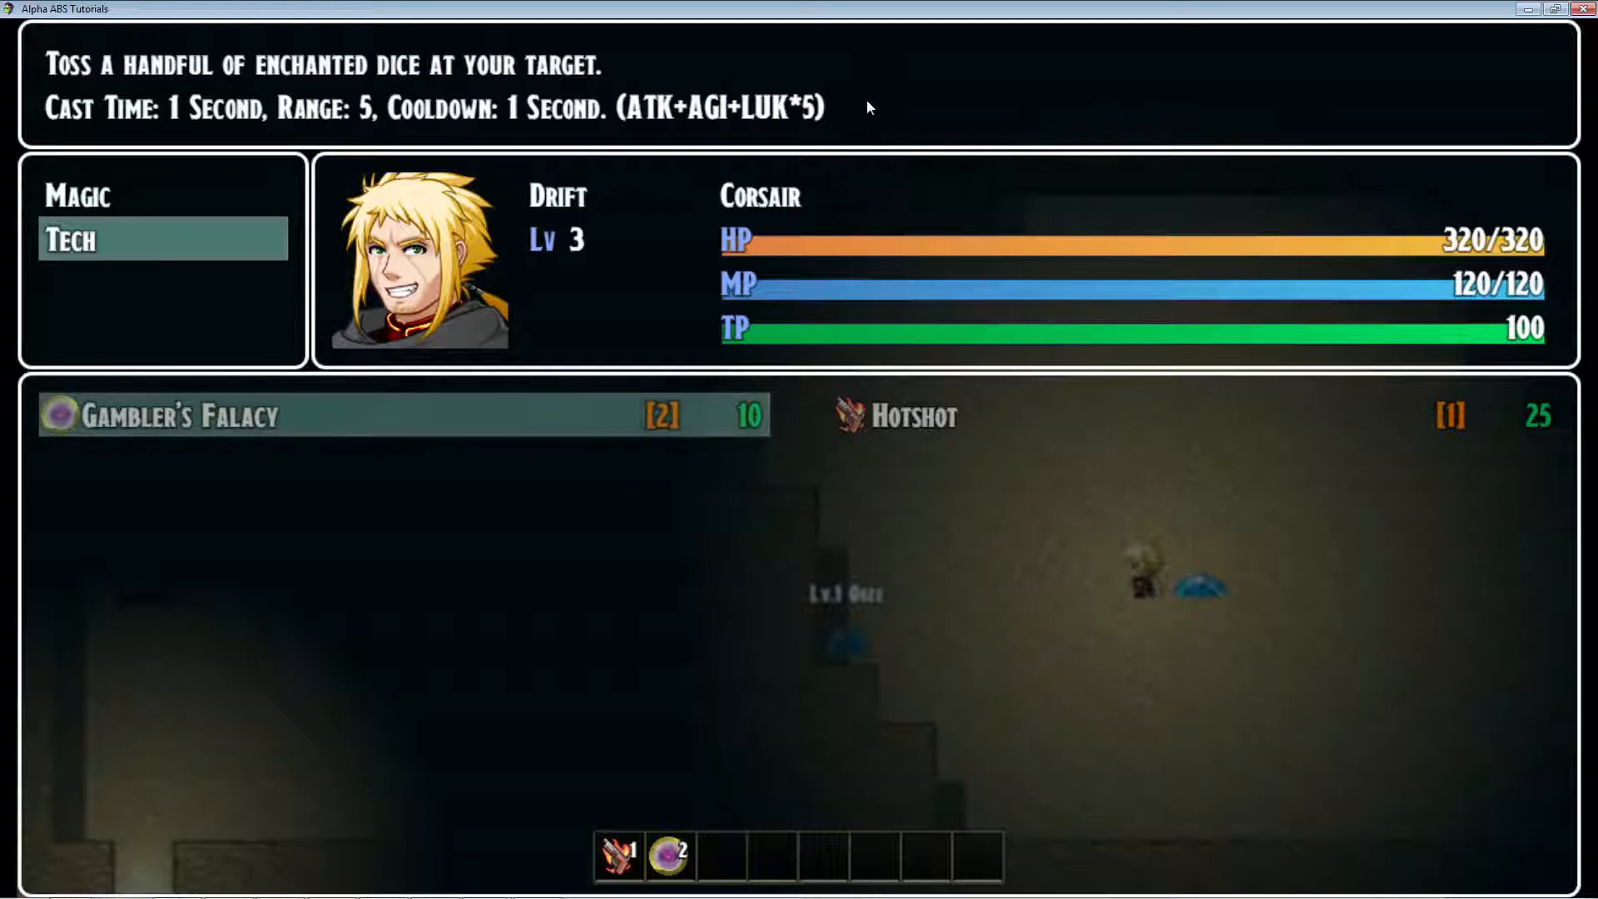
mouse_move(884, 92)
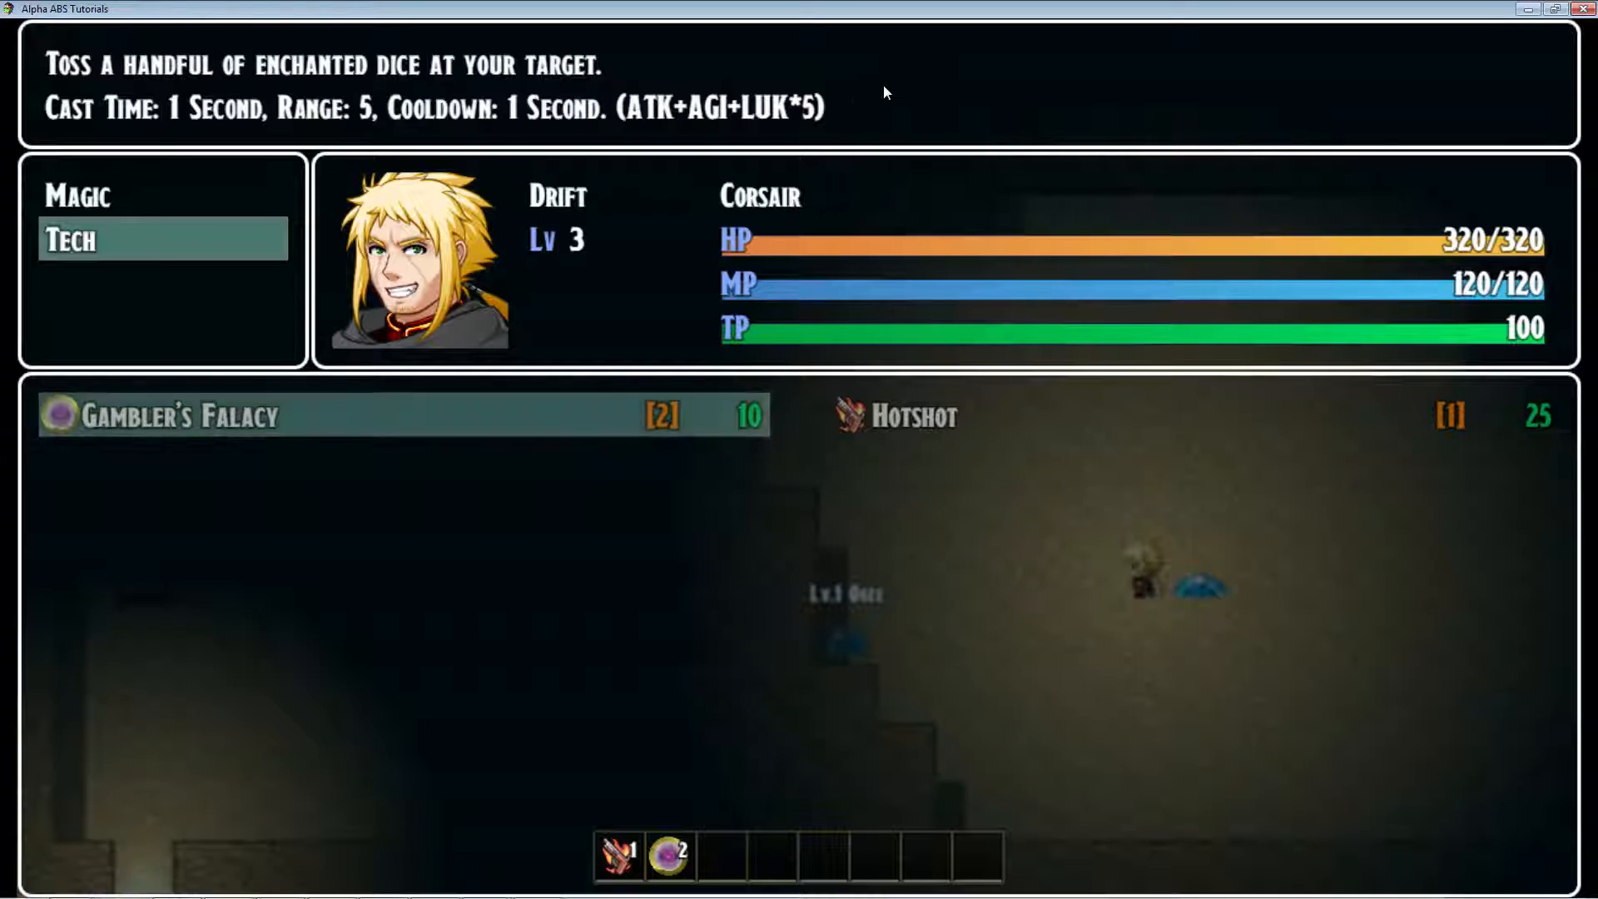
mouse_move(264, 485)
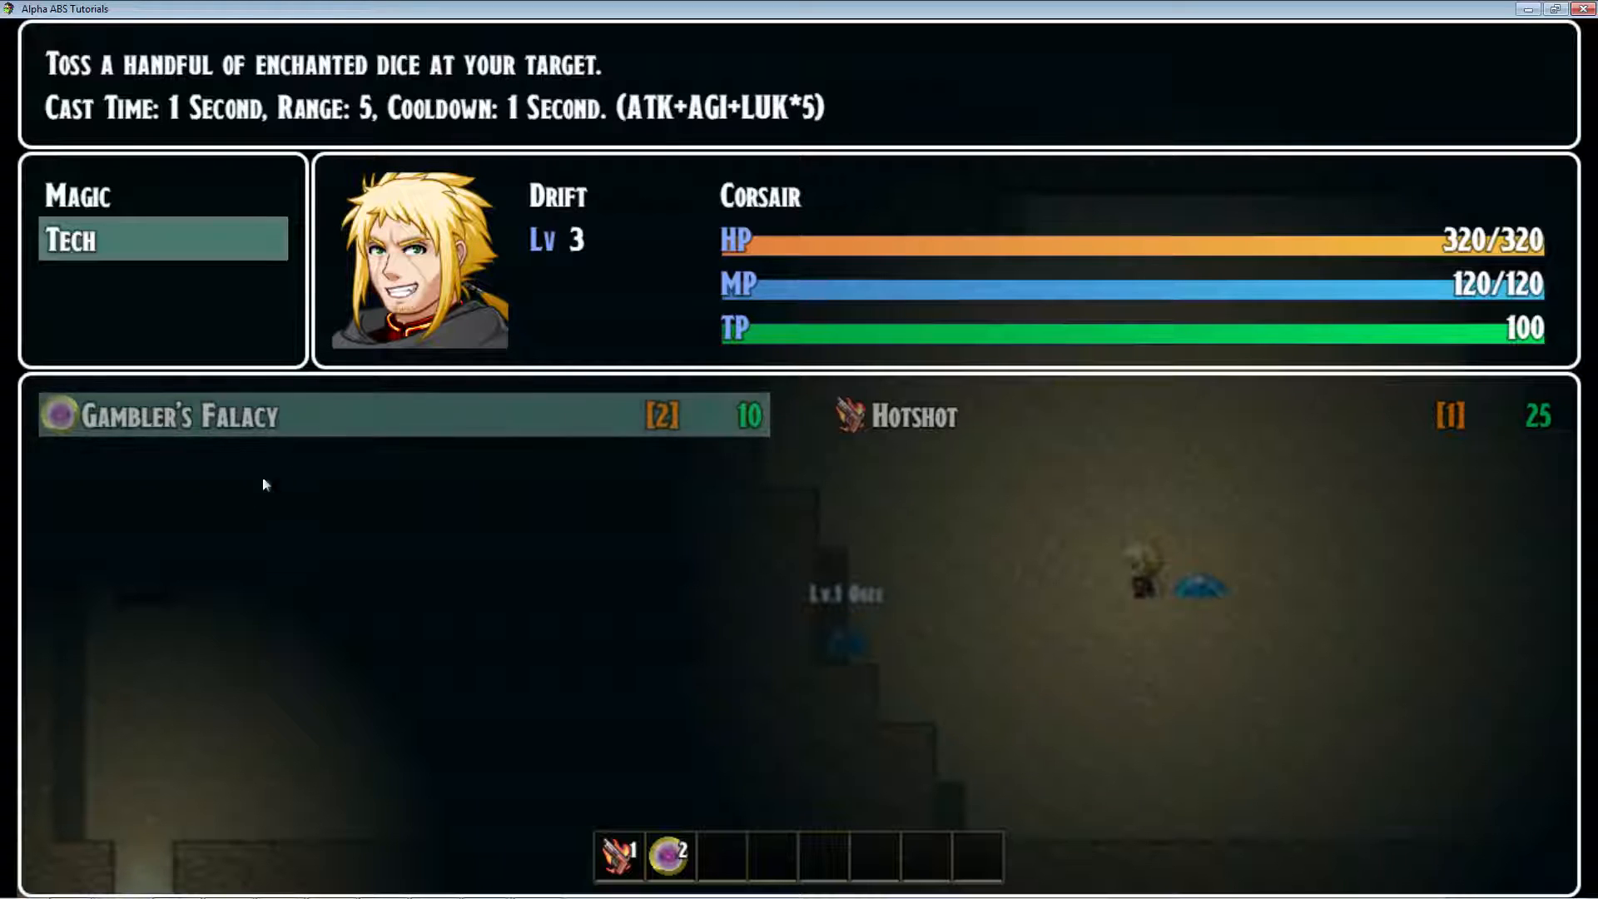
mouse_move(493, 389)
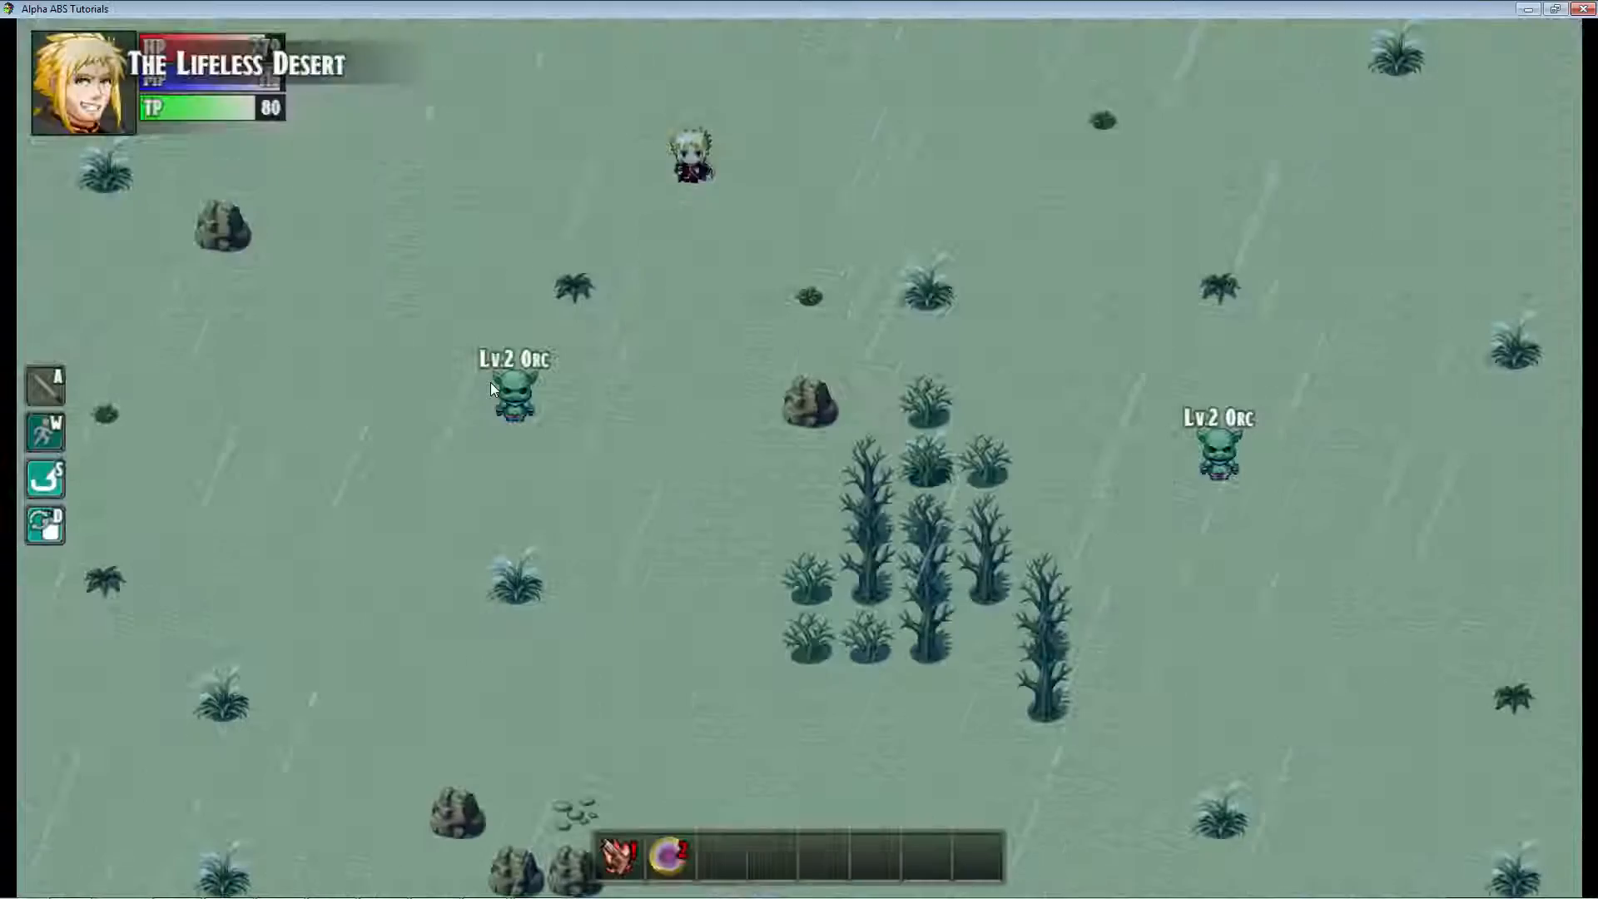
Teleport to The Lifeless Desert to fight the Lv 2 Orcs.
left_click(513, 406)
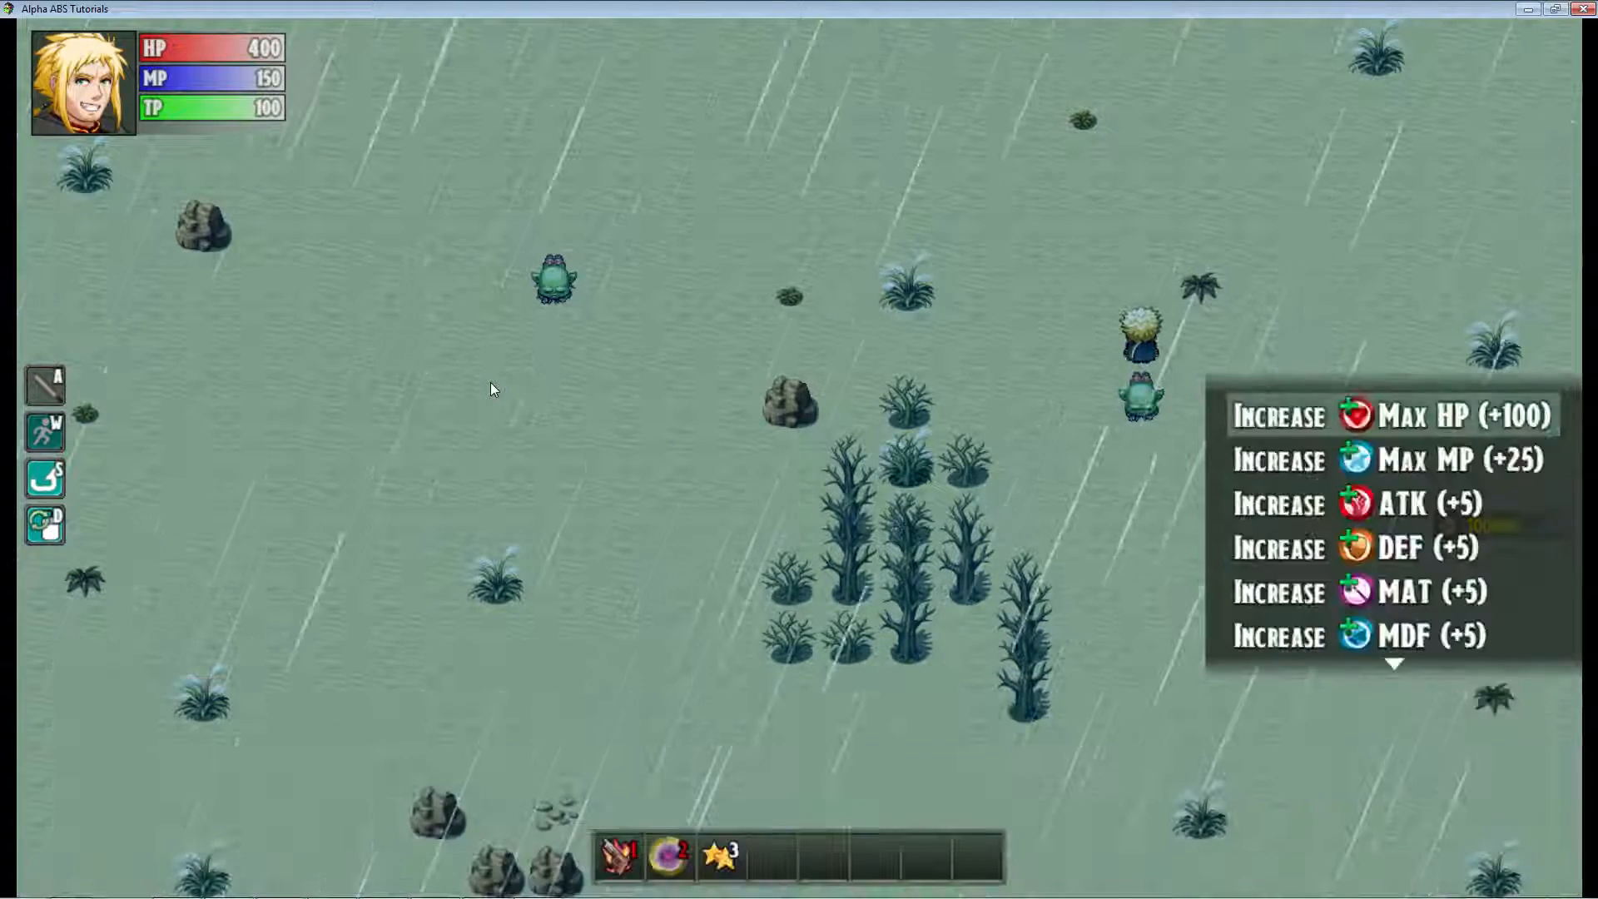
Scroll the Increase list to 'None right now' and skip raising a stat.
scroll("down", 3)
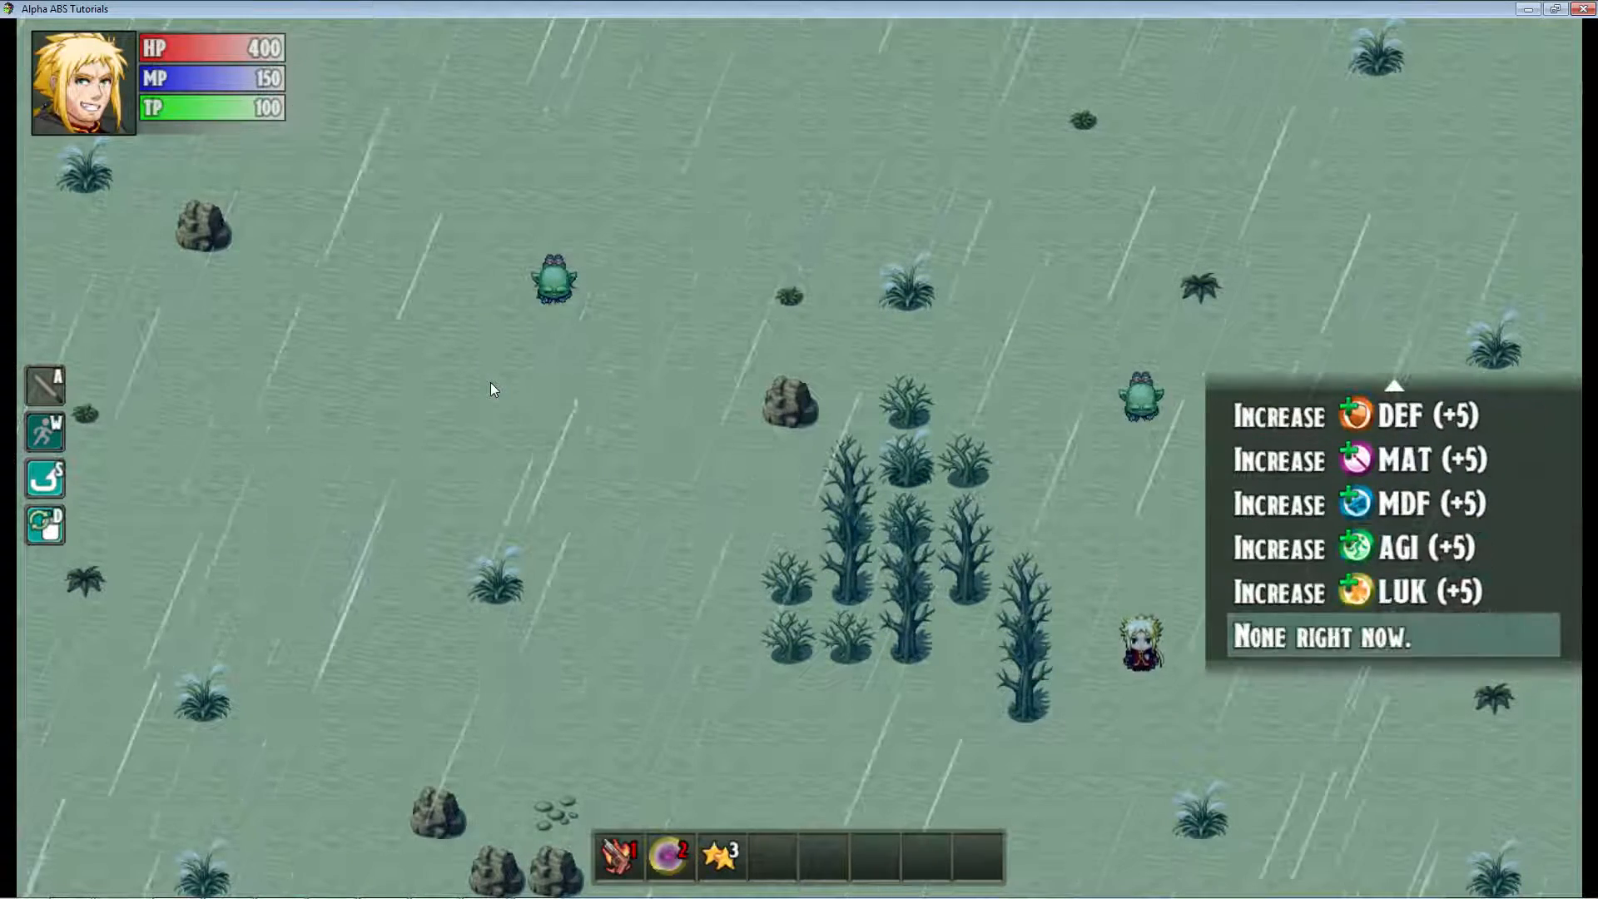
mouse_move(1396, 548)
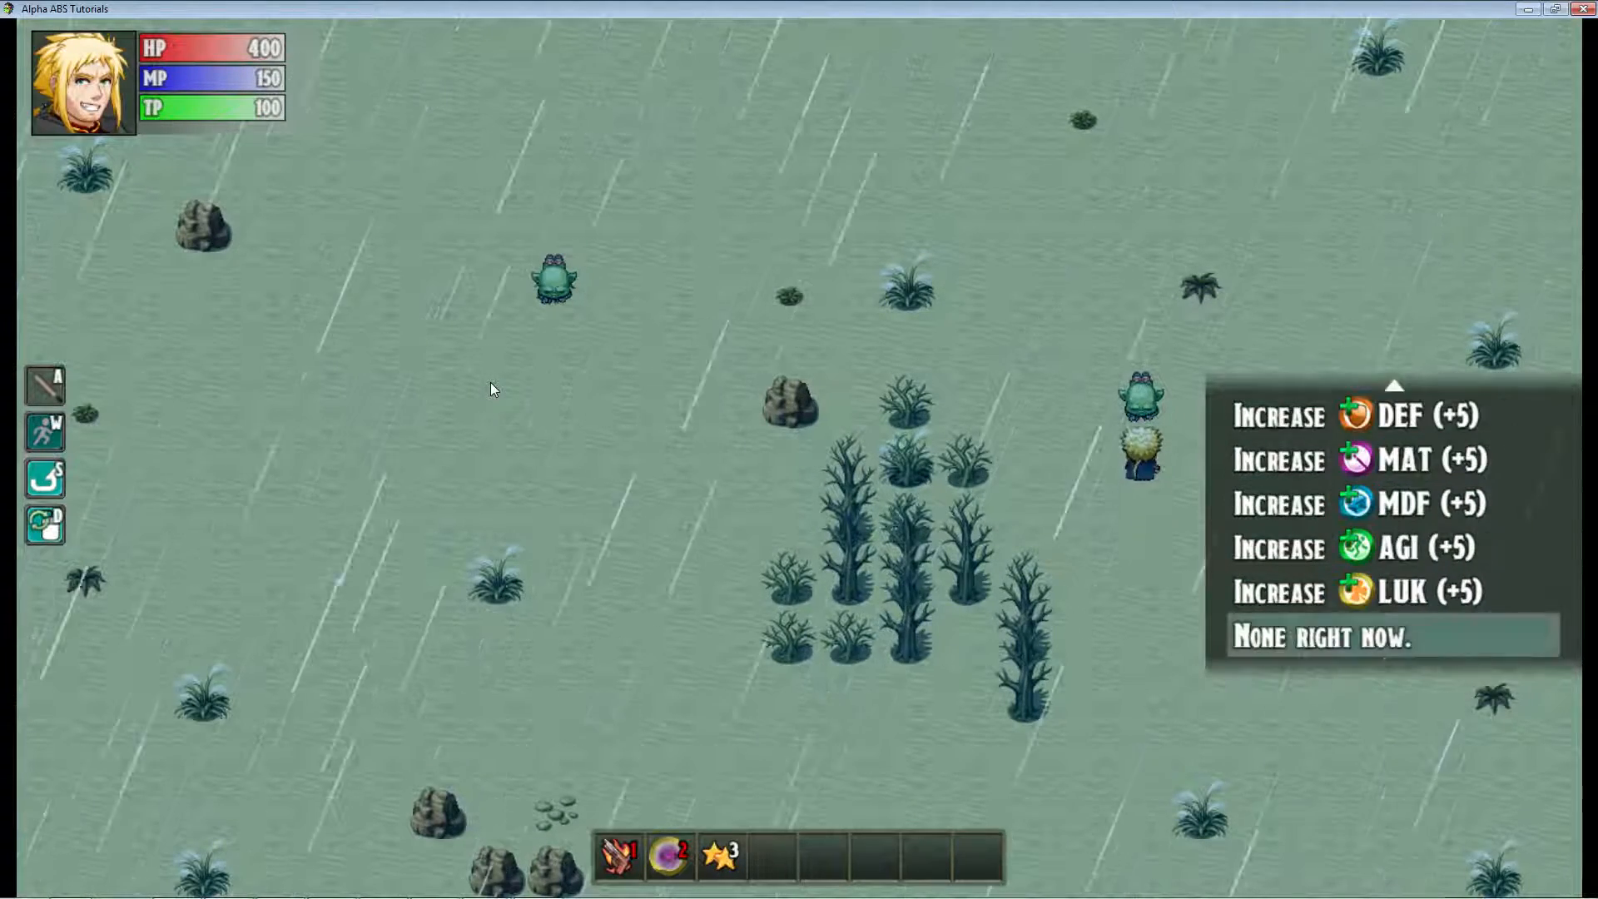
scroll("up", 3)
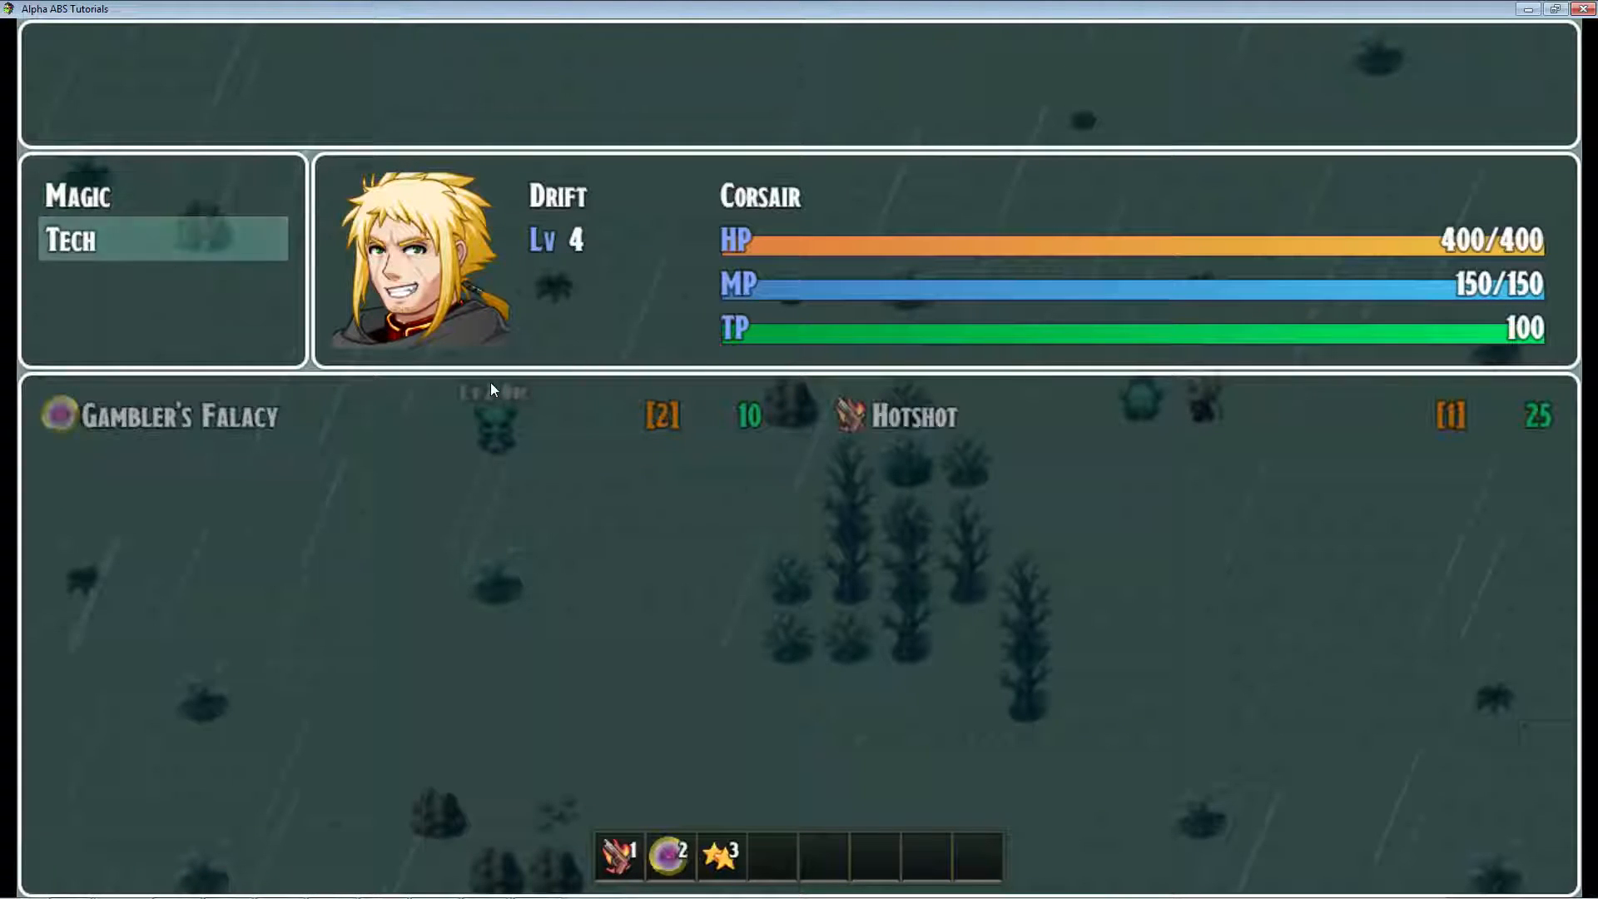
left_click(77, 197)
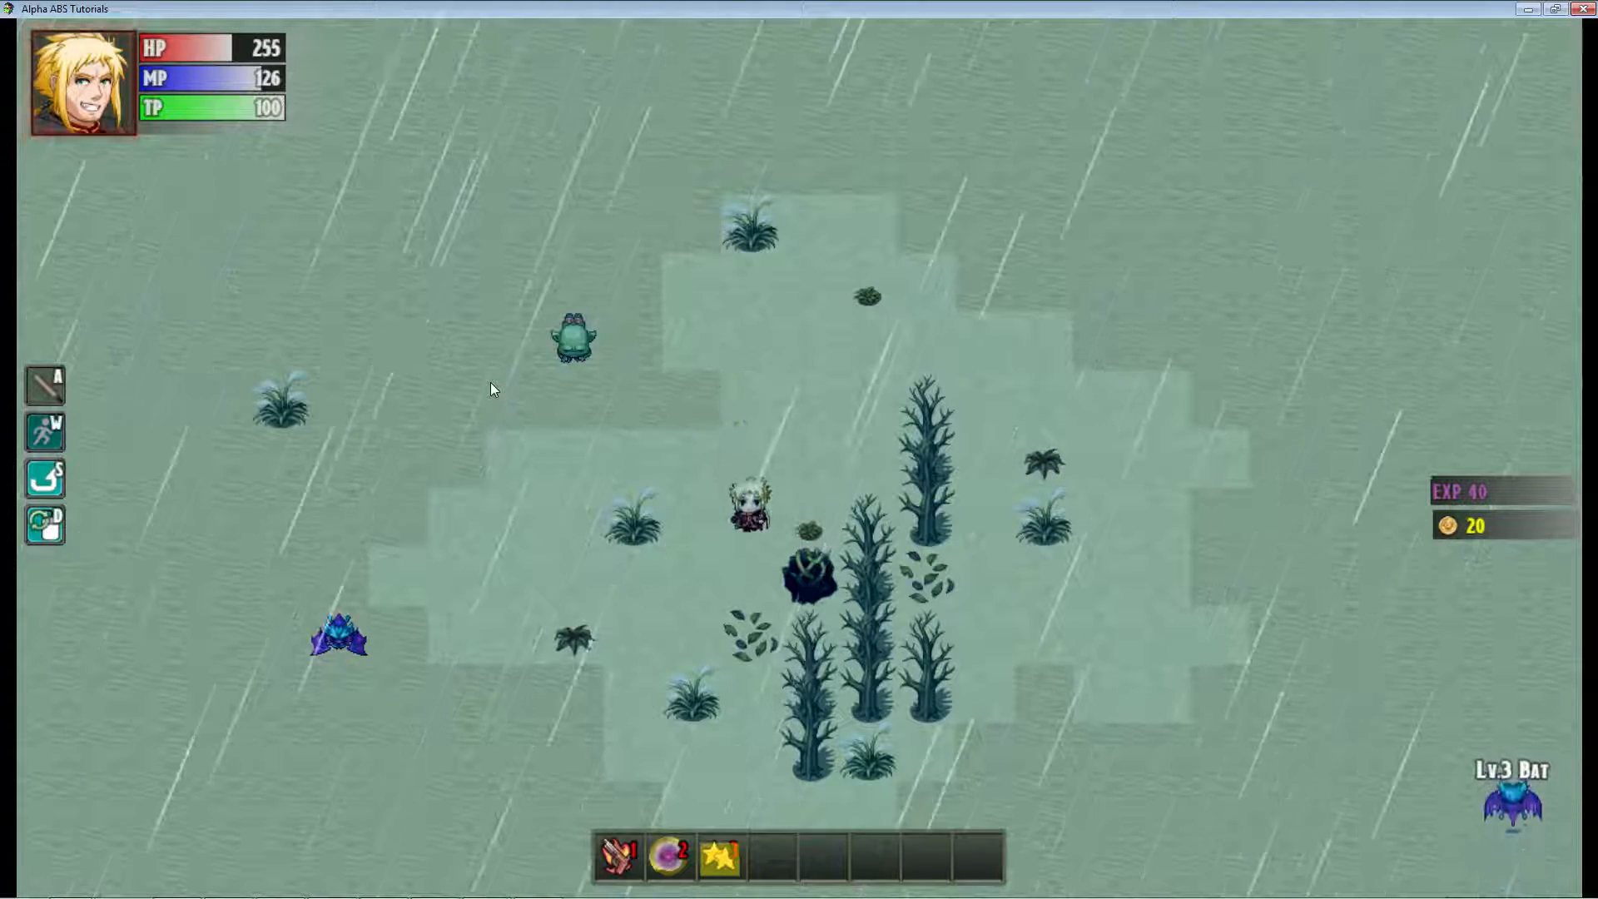
Walk forward through the desert toward the Lv.3 Bat.
key("w")
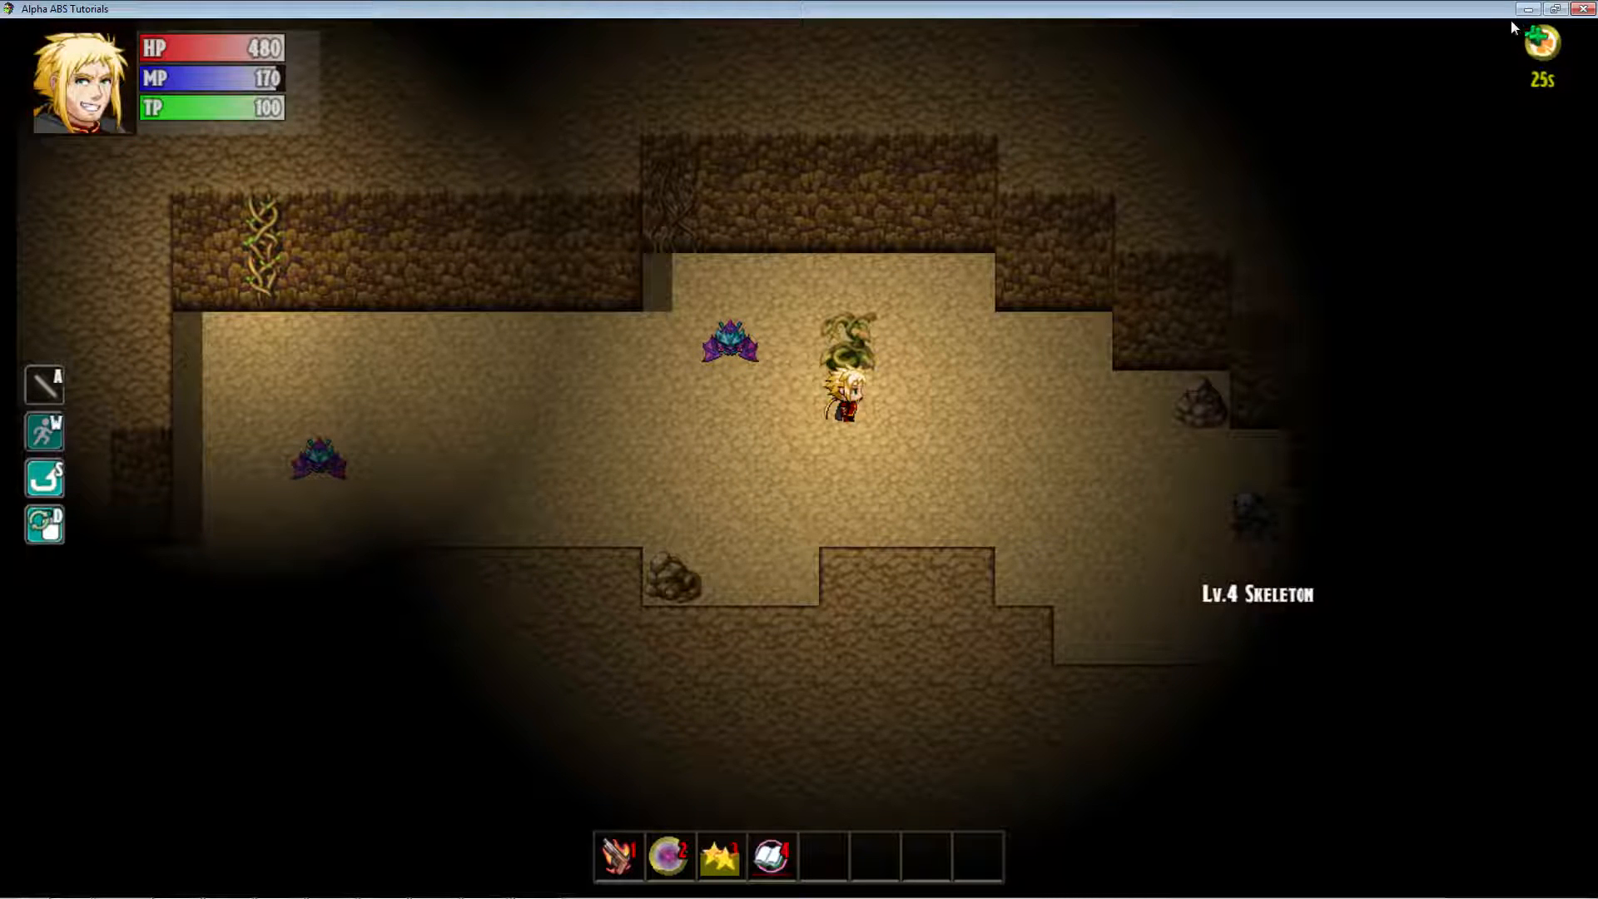
mouse_move(1039, 396)
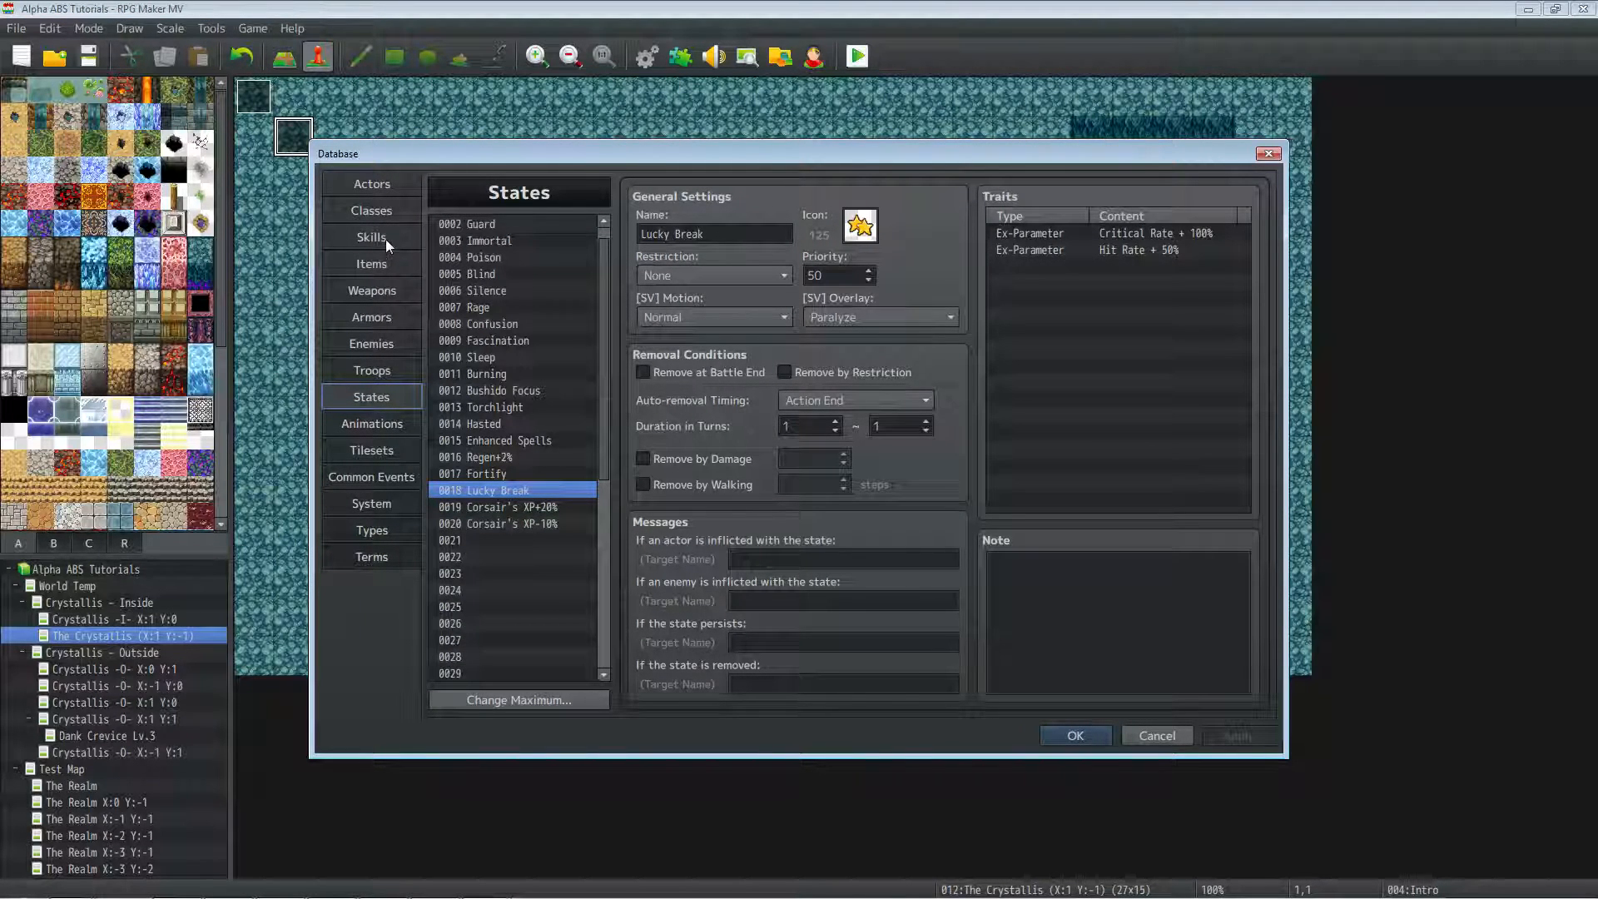
Select Hotshot's note tag block, then highlight its range:8 tag.
left_click(371, 237)
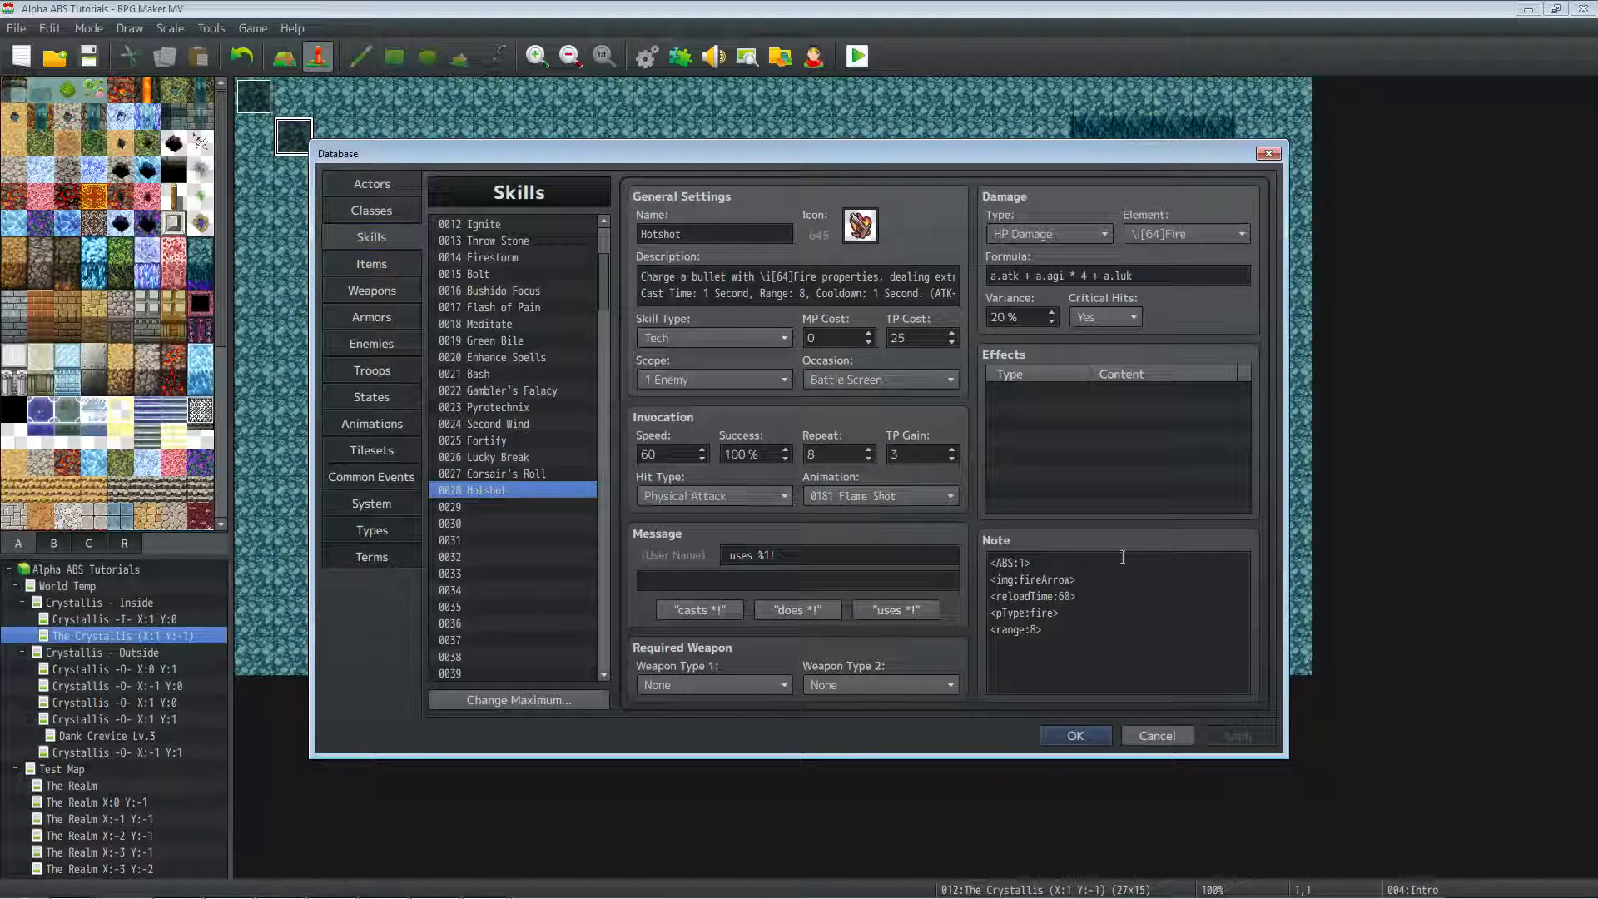
triple_click(1117, 274)
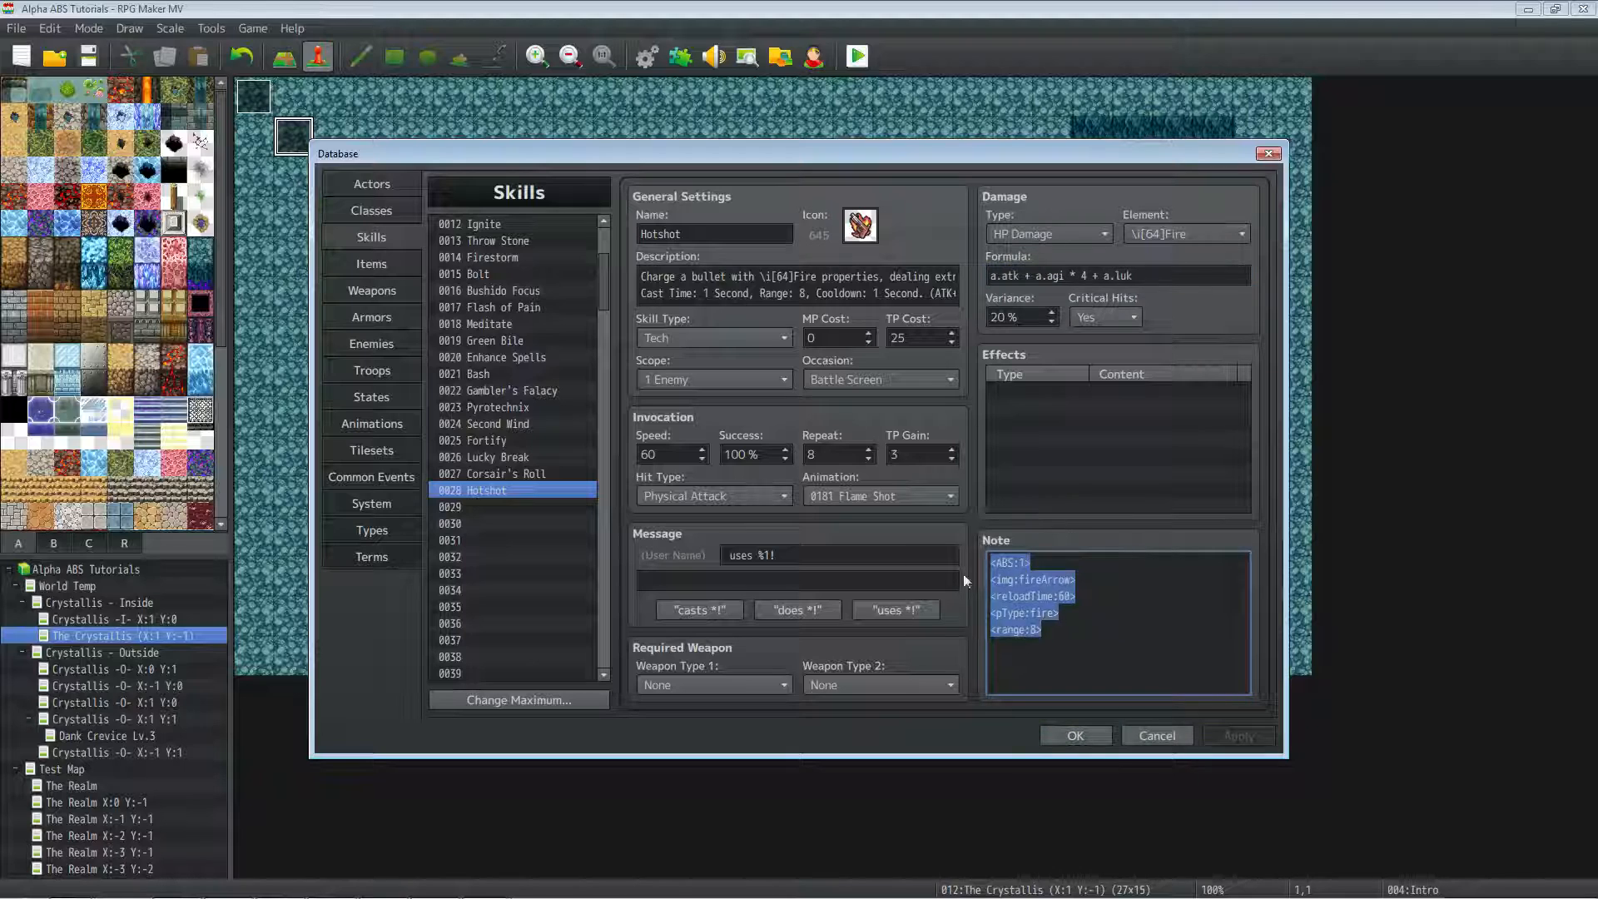
mouse_move(966, 581)
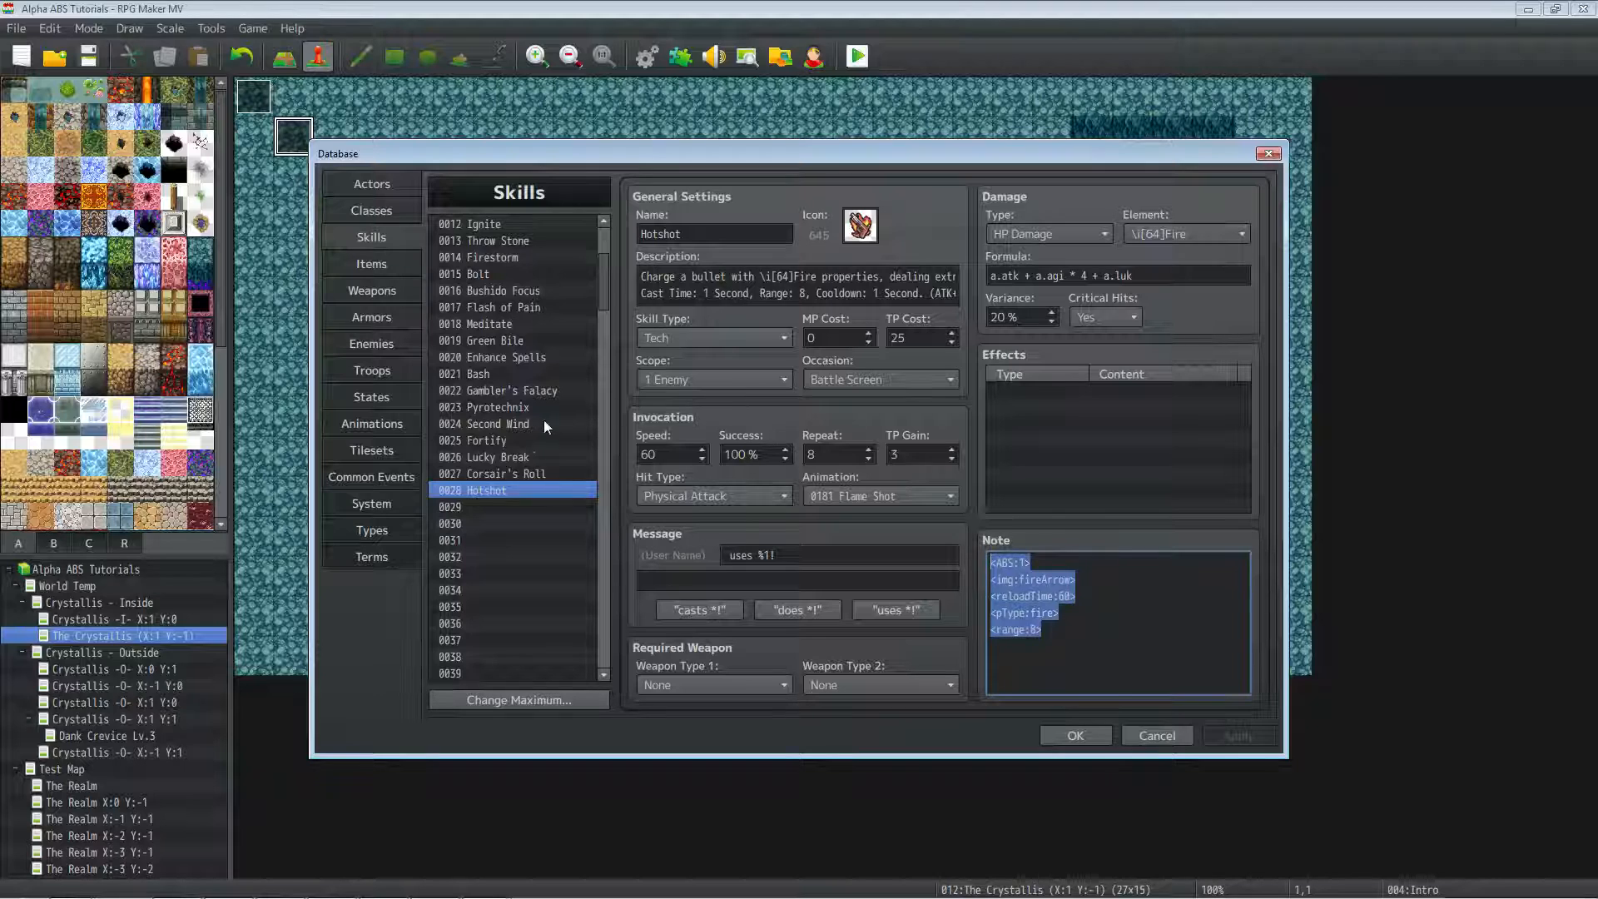
mouse_move(546, 427)
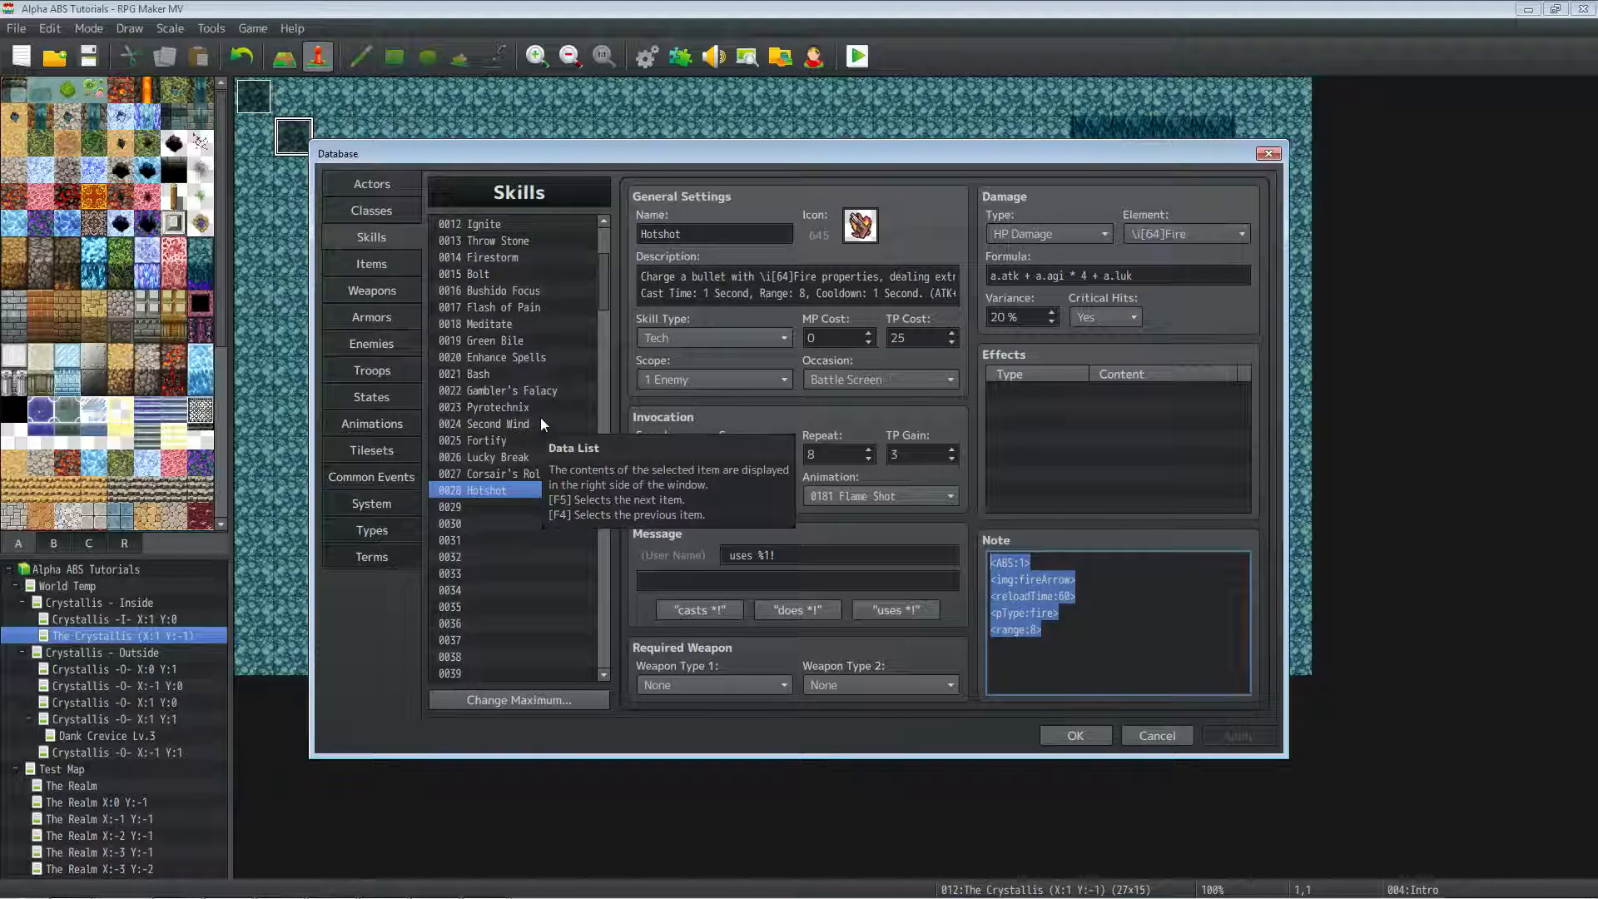
mouse_move(971, 564)
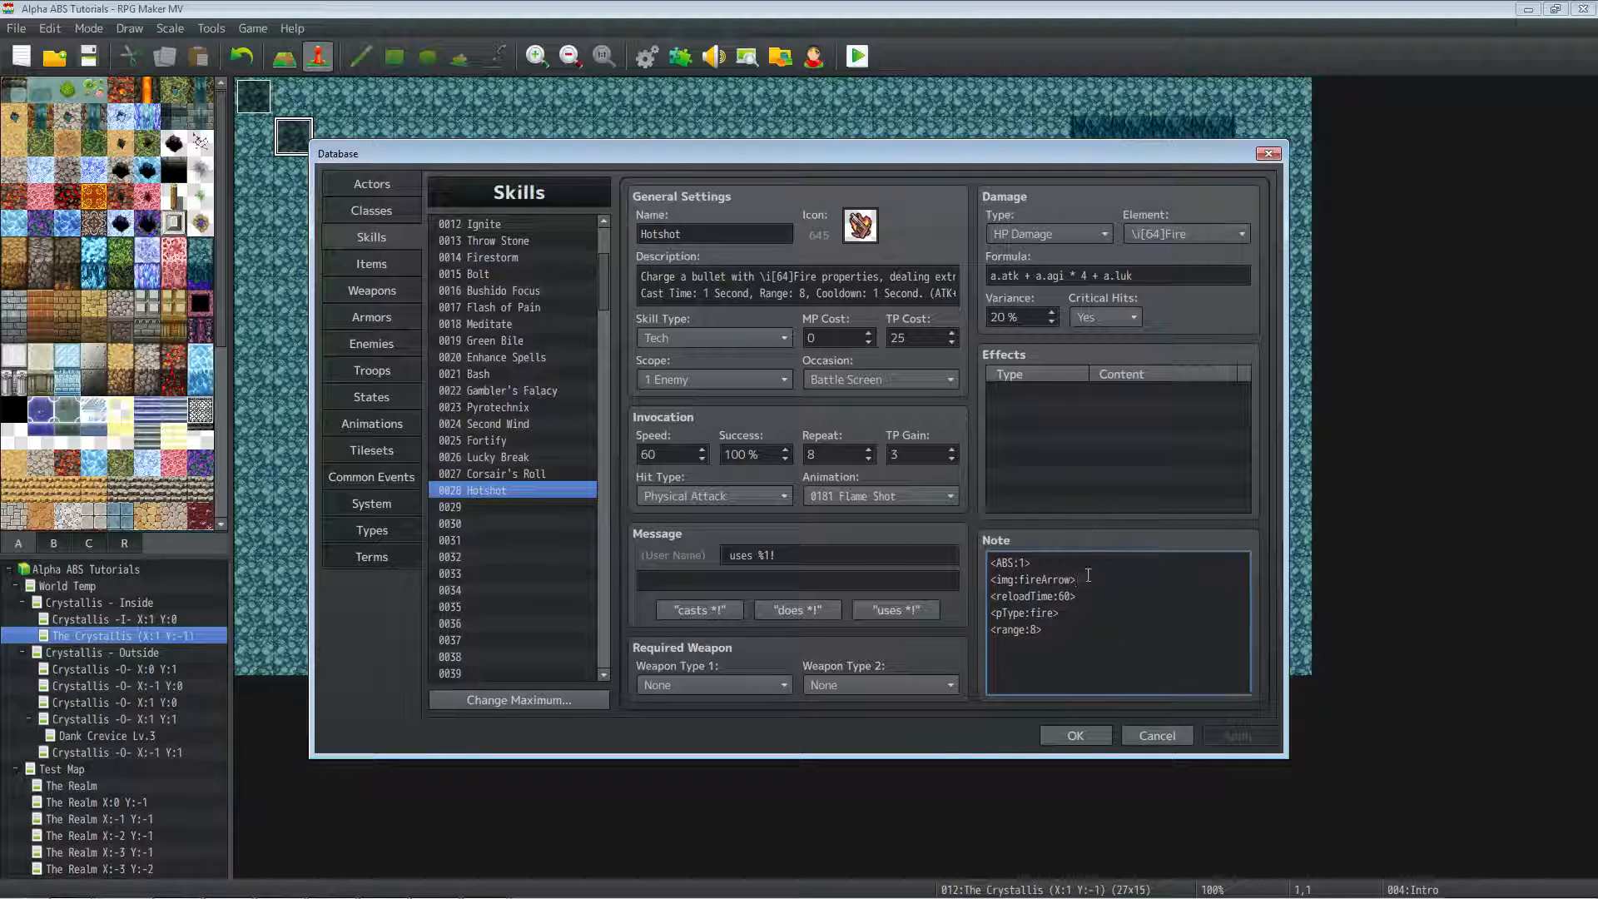
double_click(1032, 580)
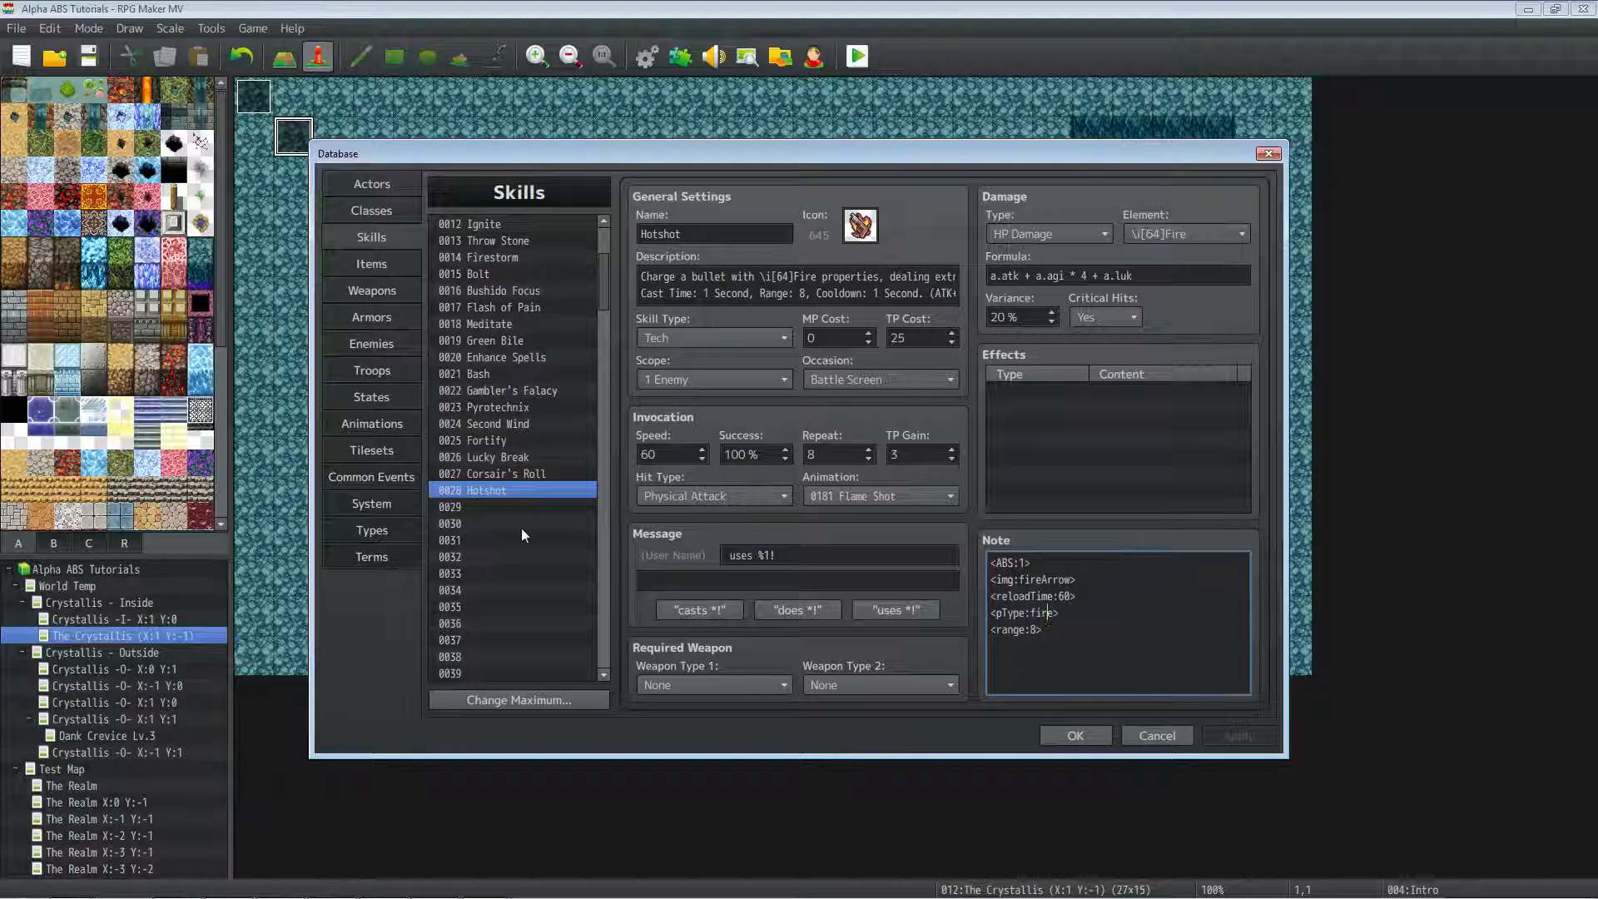
double_click(1024, 630)
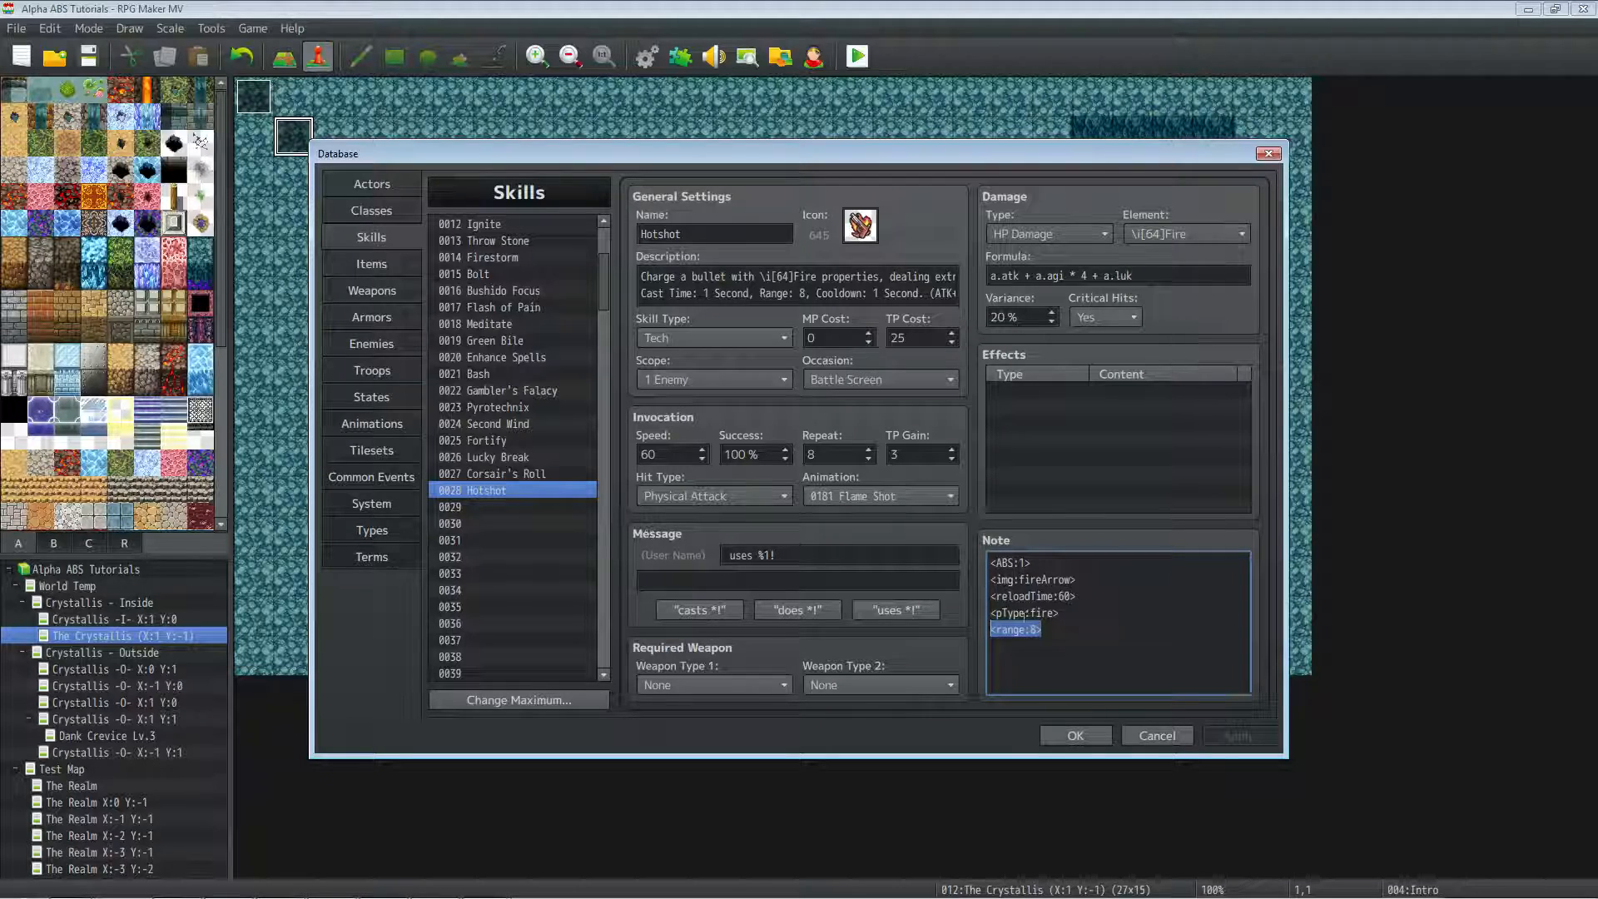
mouse_move(536, 396)
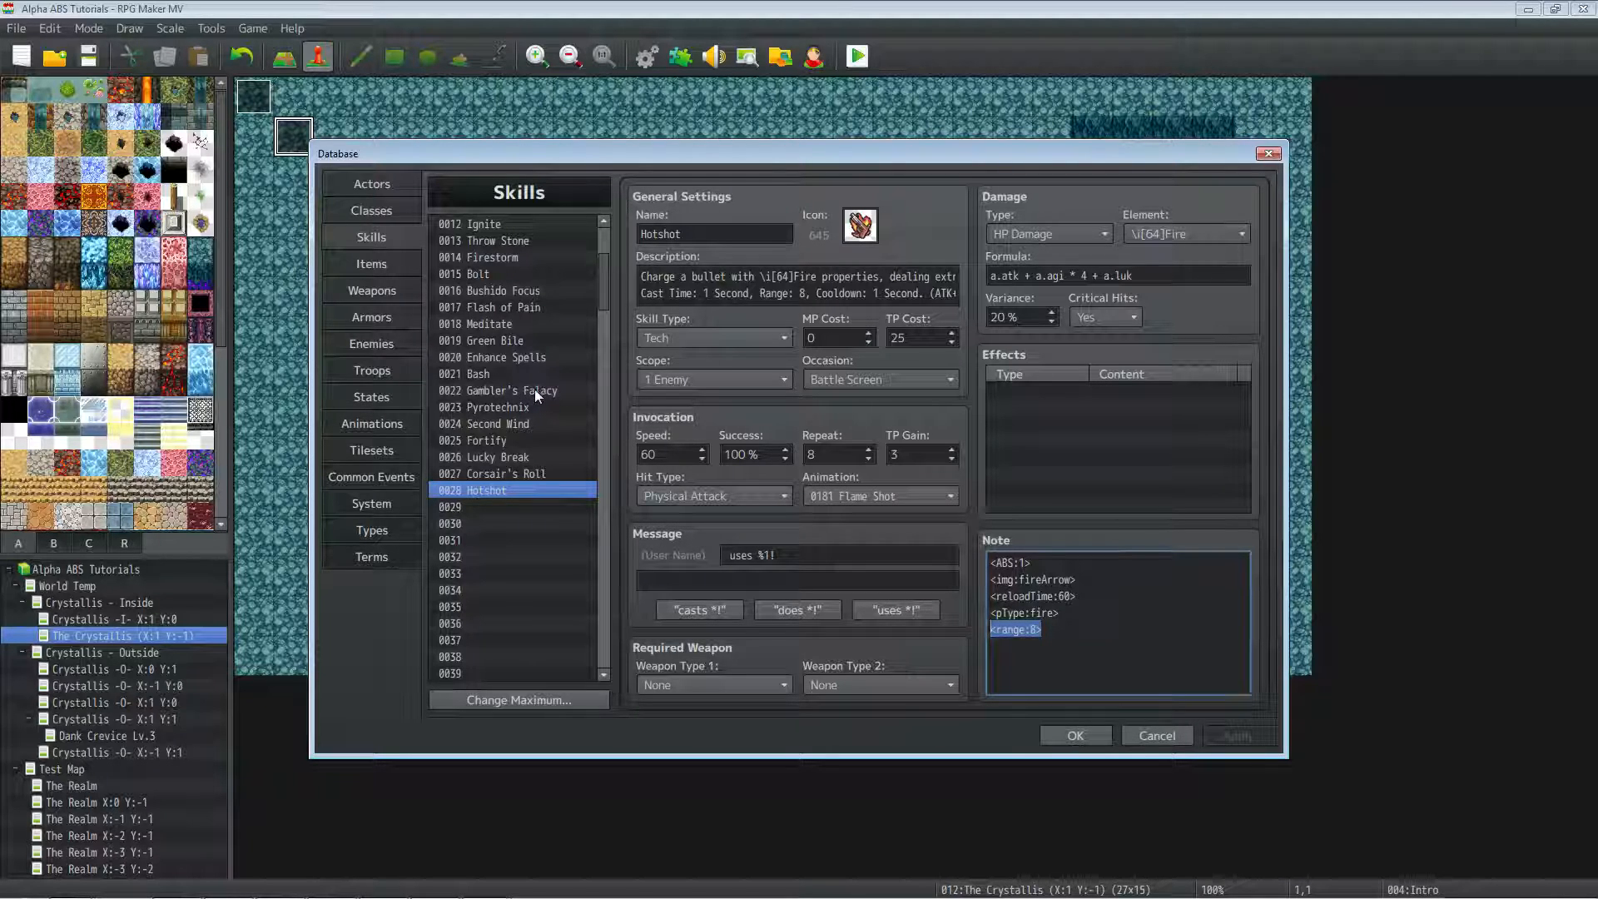
Compare Gambler's Falacy against Hotshot and highlight its range:5 tag.
left_click(500, 389)
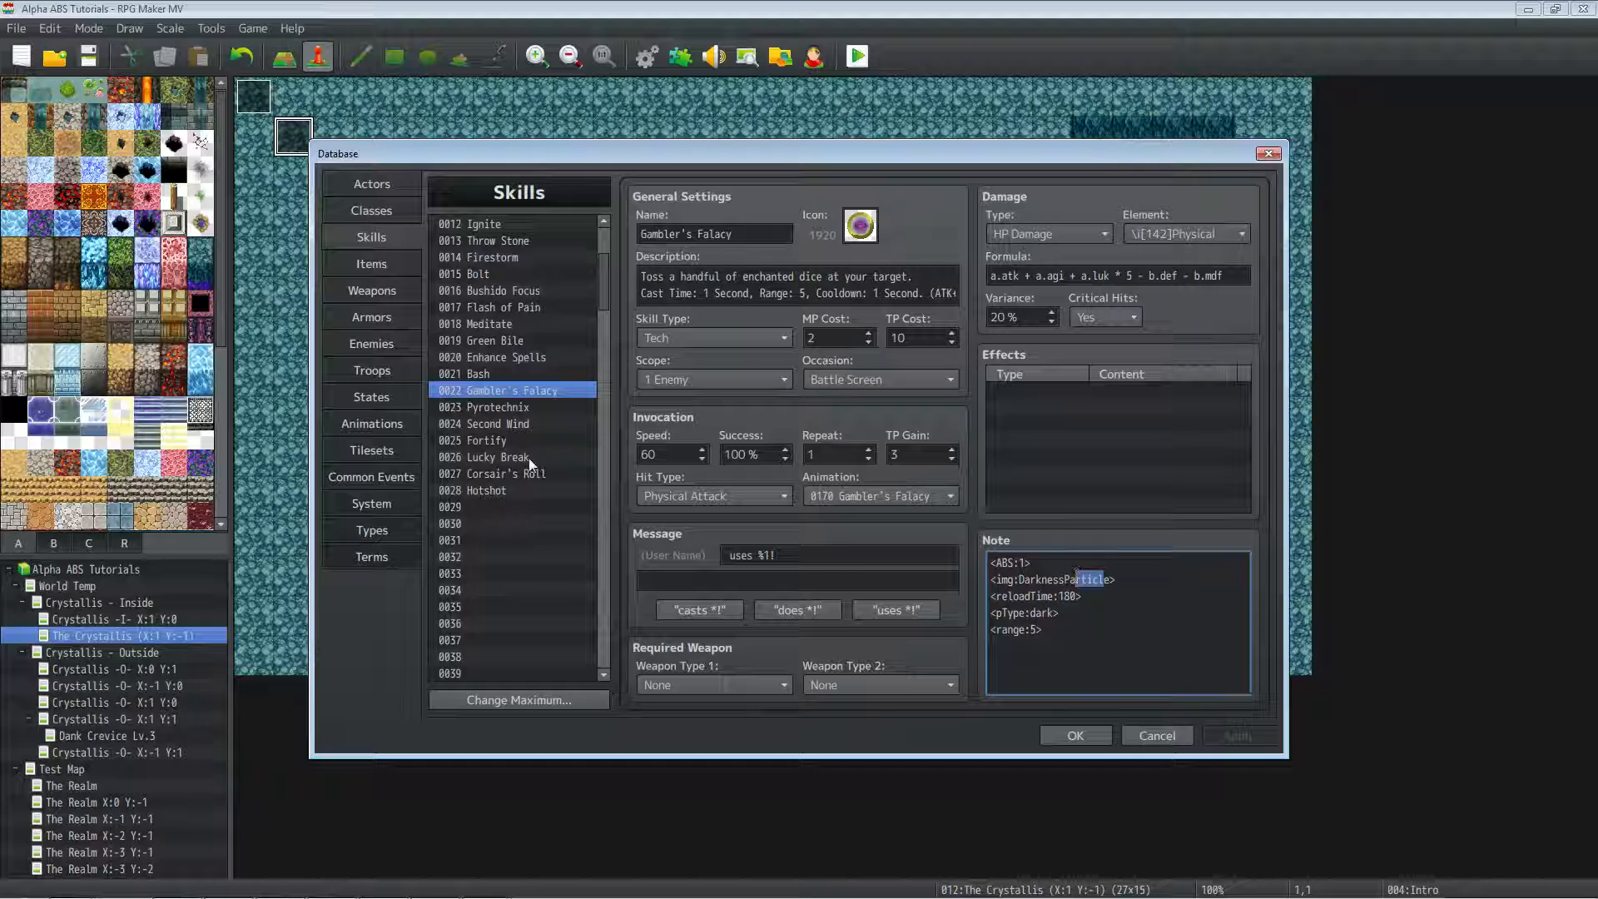
left_click(478, 490)
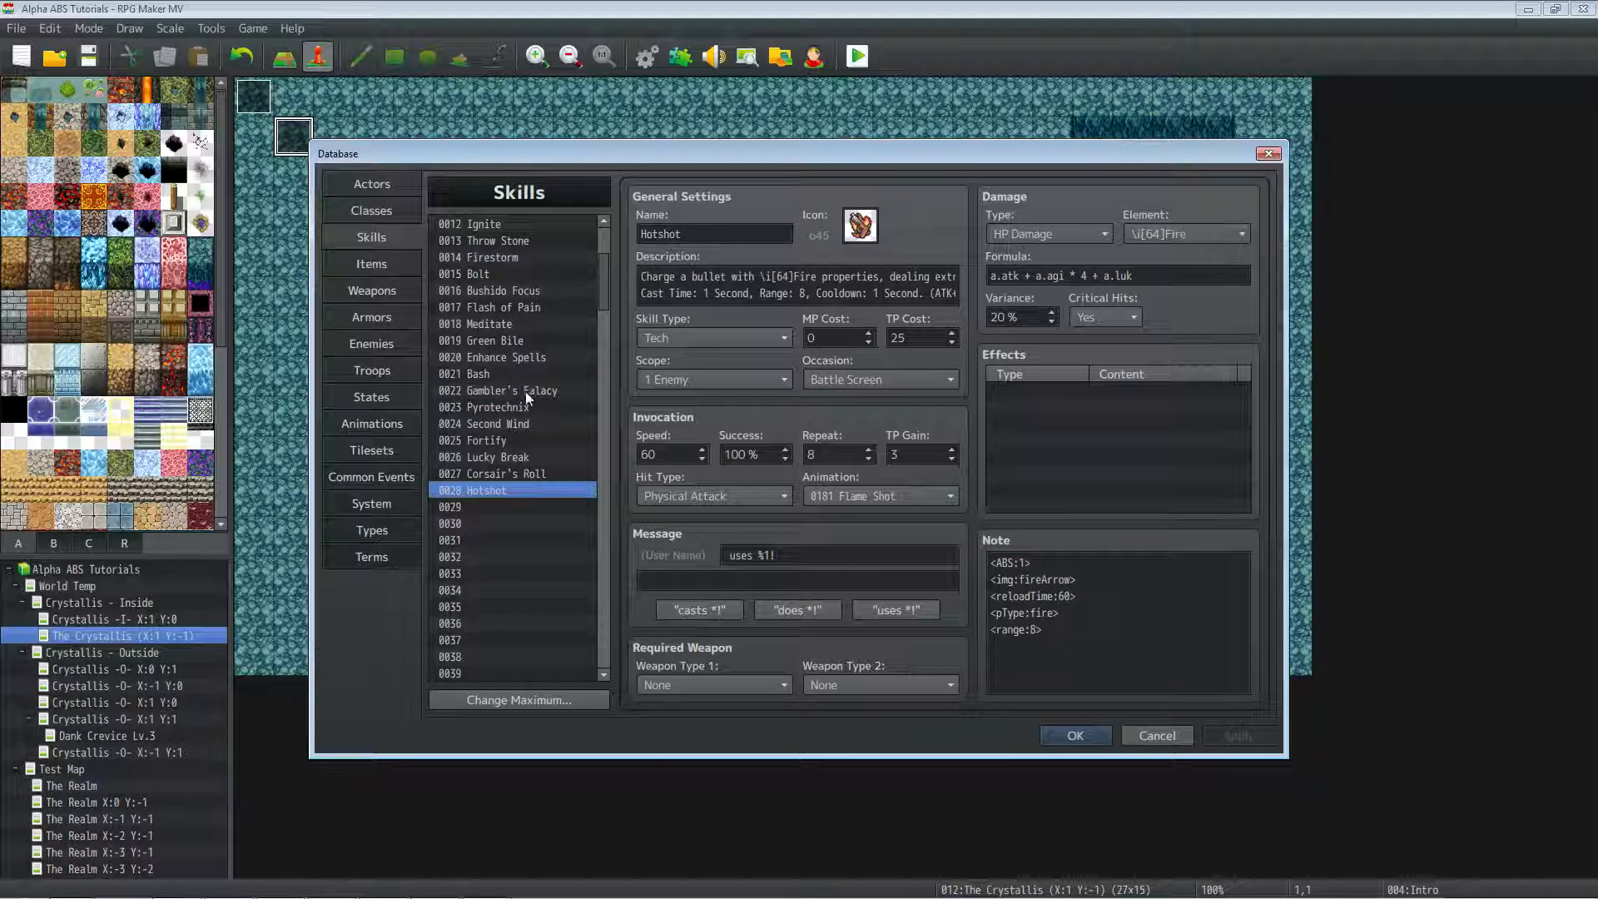
left_click(498, 389)
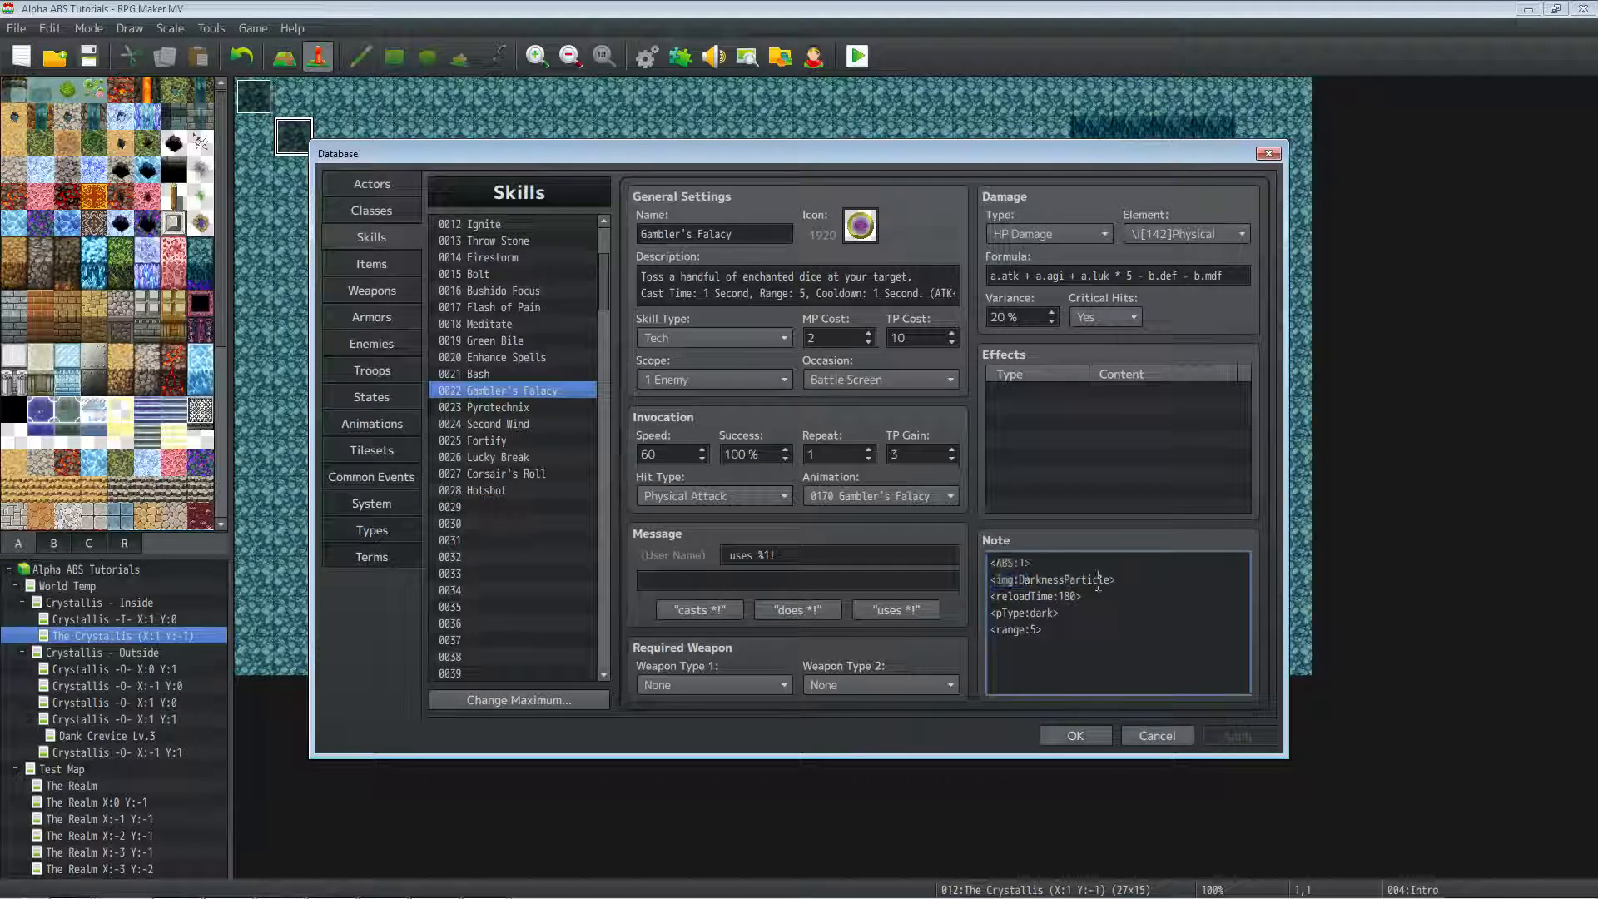
double_click(1064, 596)
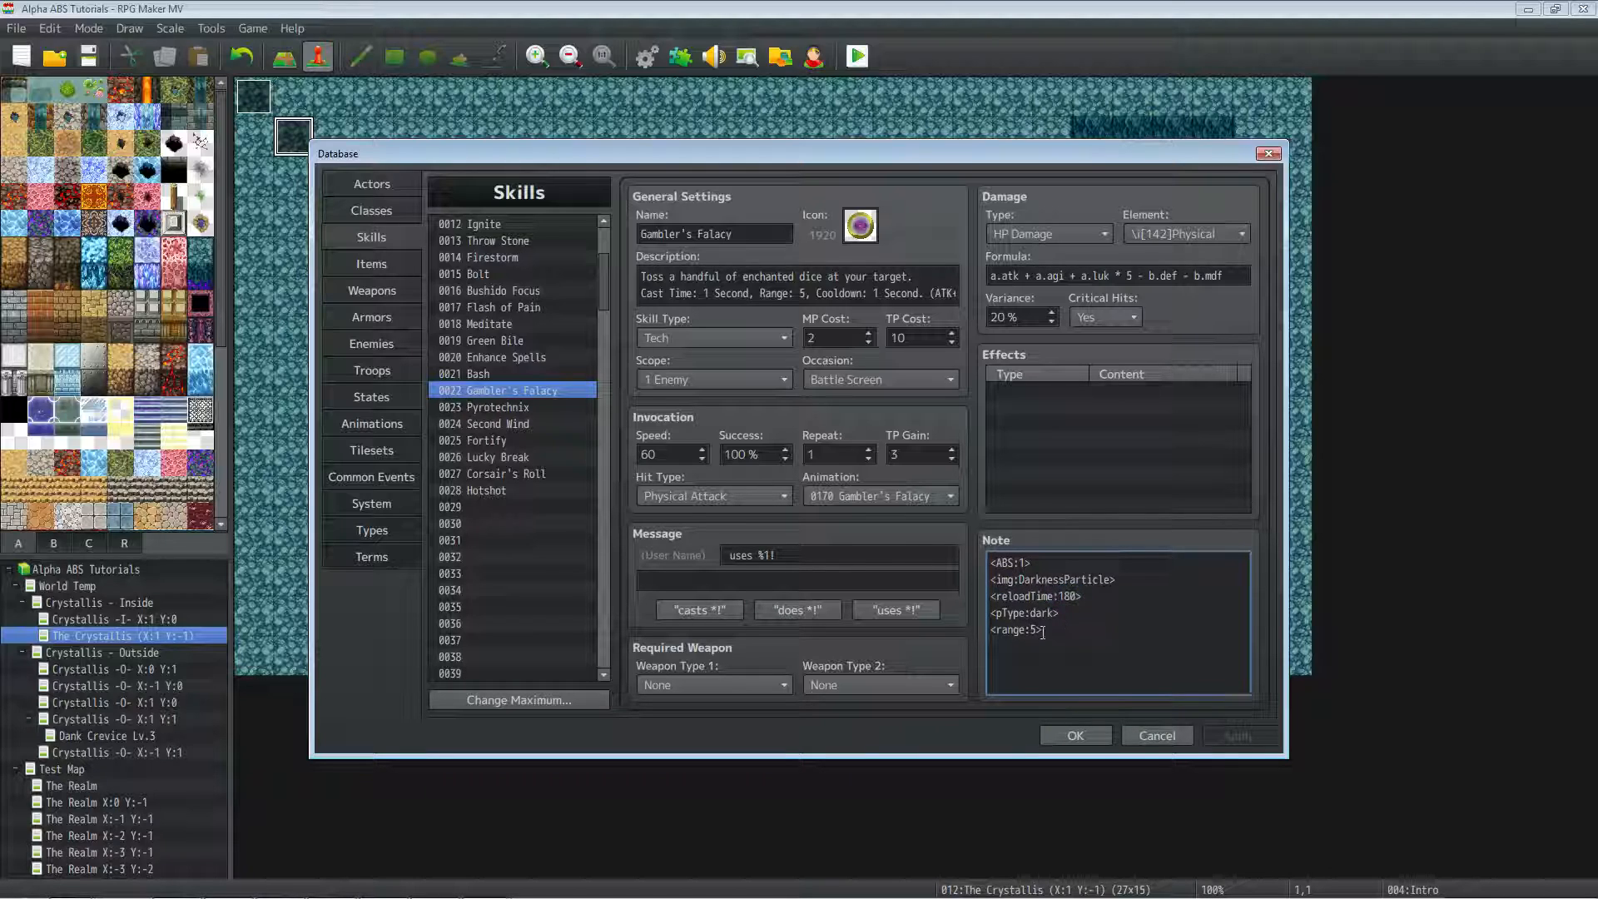
double_click(1015, 630)
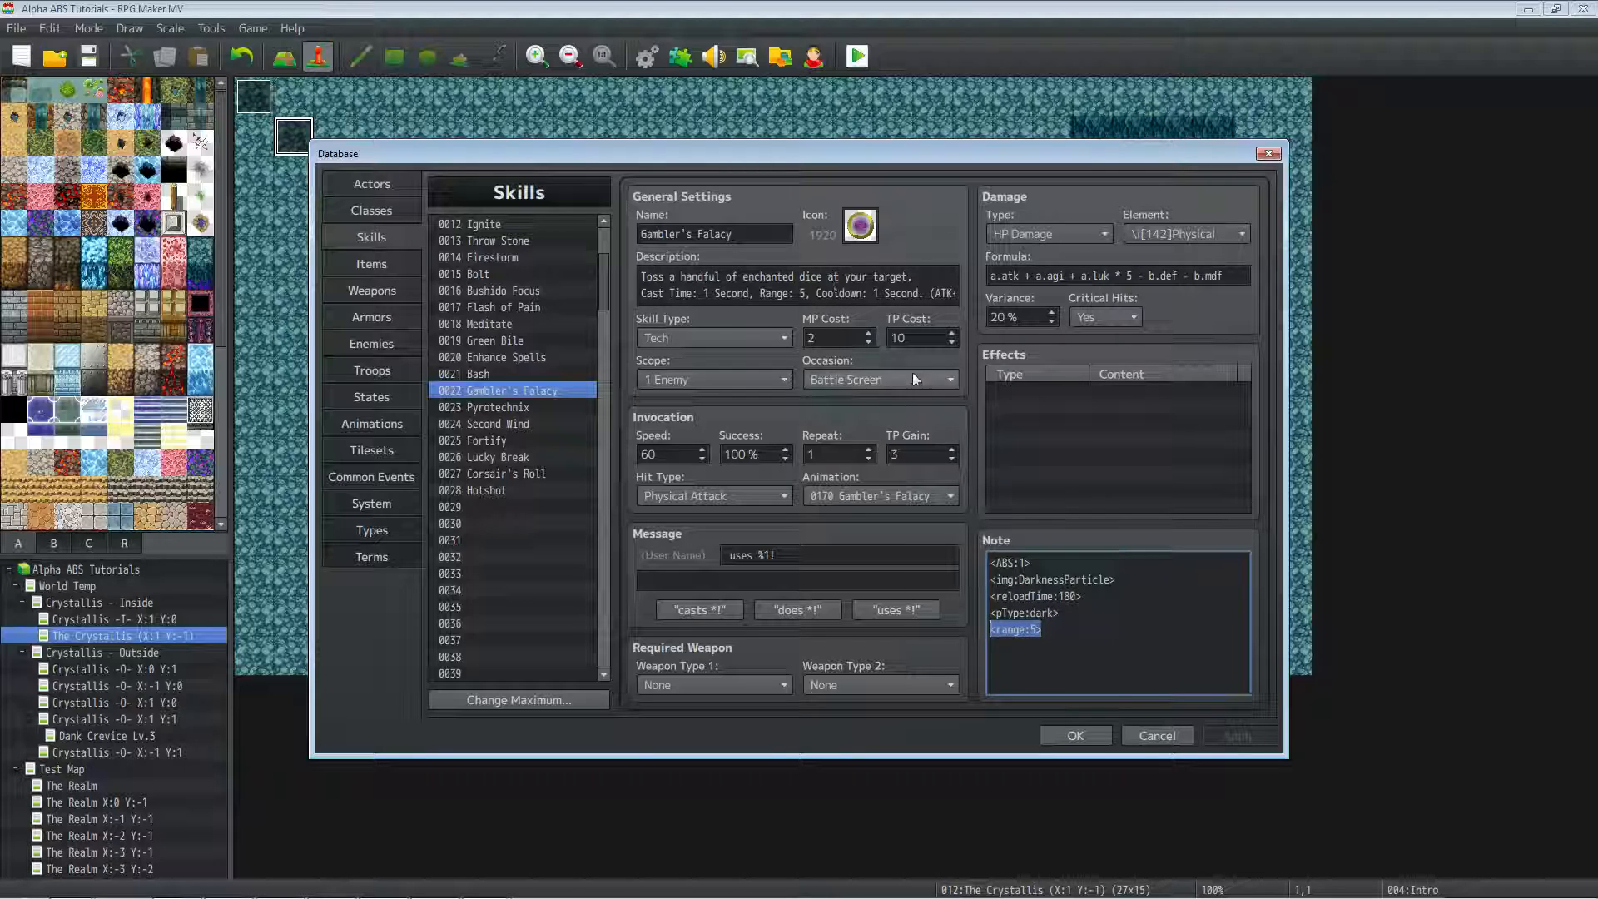
mouse_move(1070, 342)
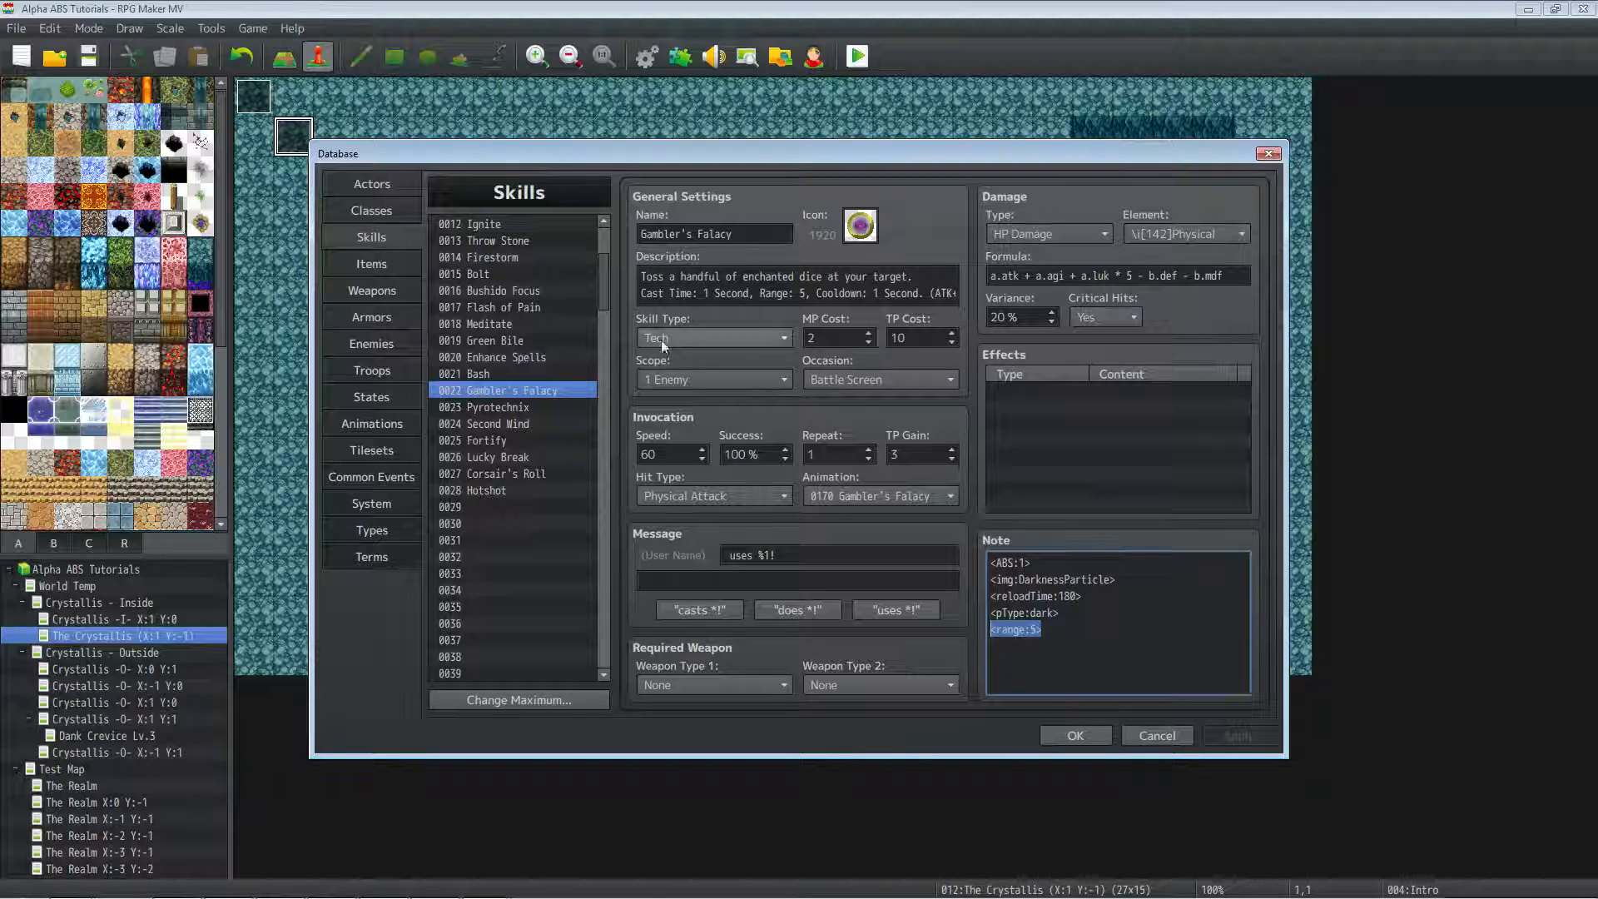
mouse_move(1039, 297)
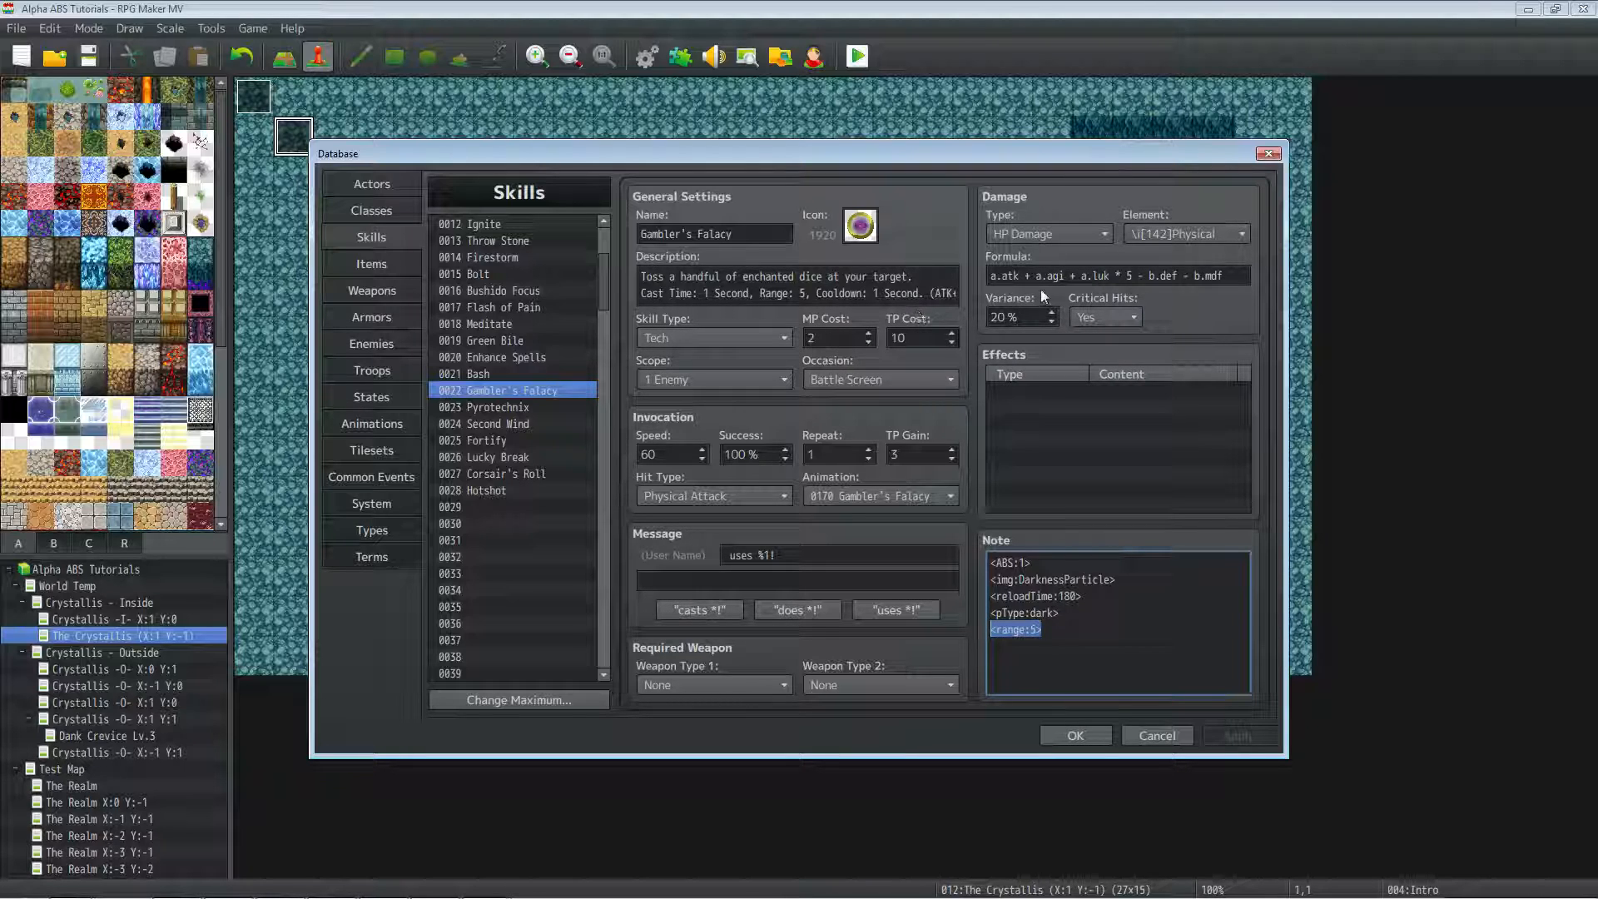
mouse_move(894, 225)
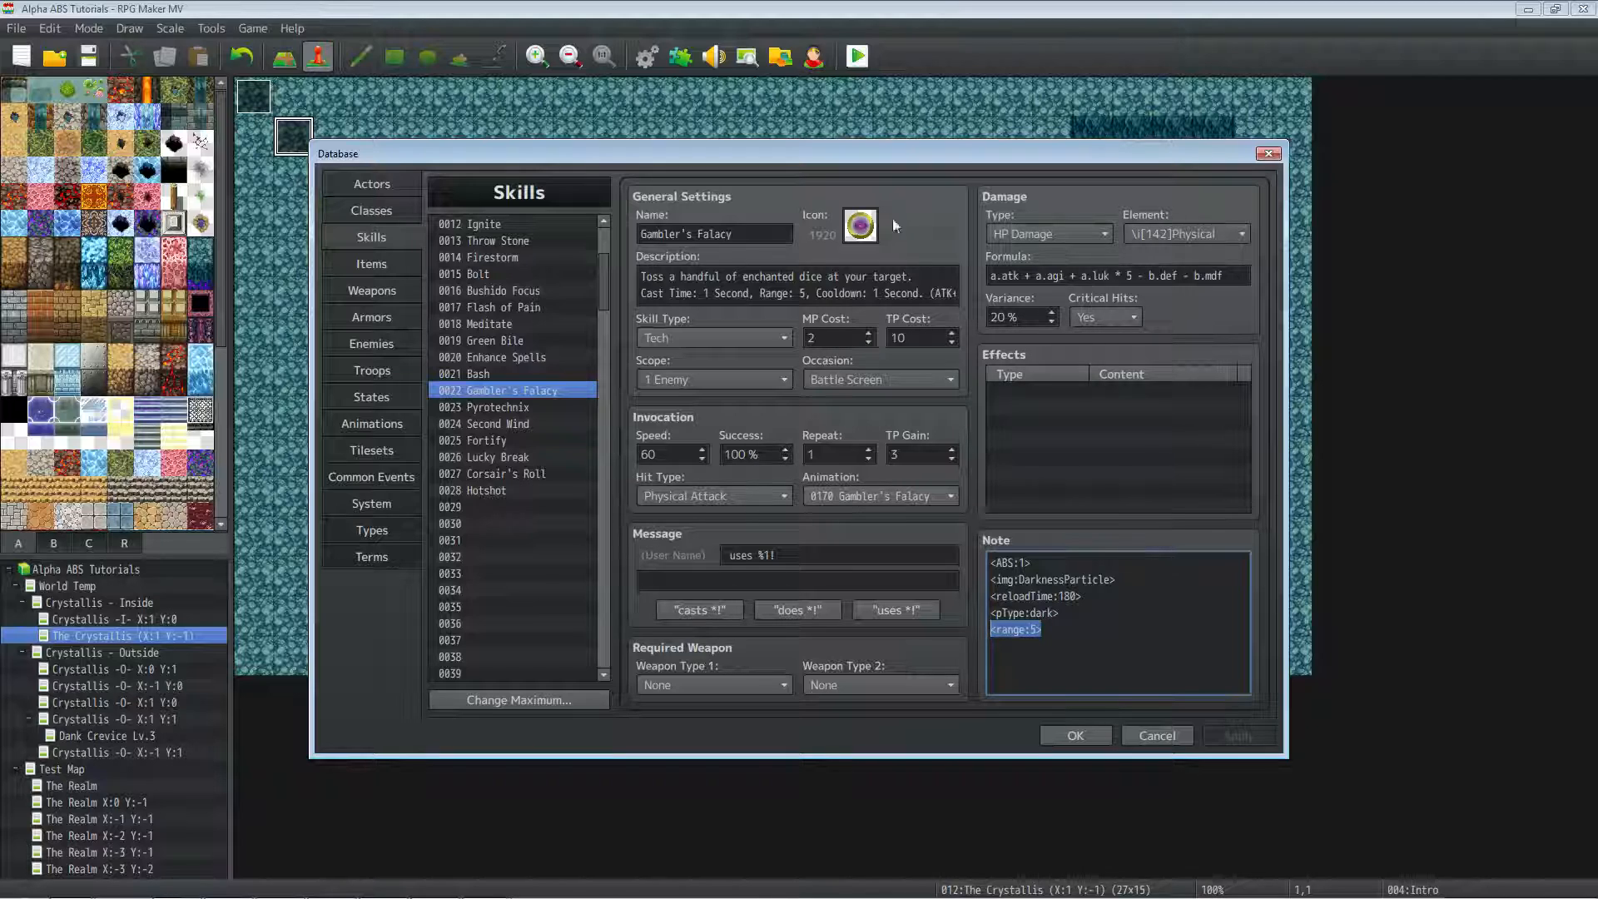
mouse_move(508, 408)
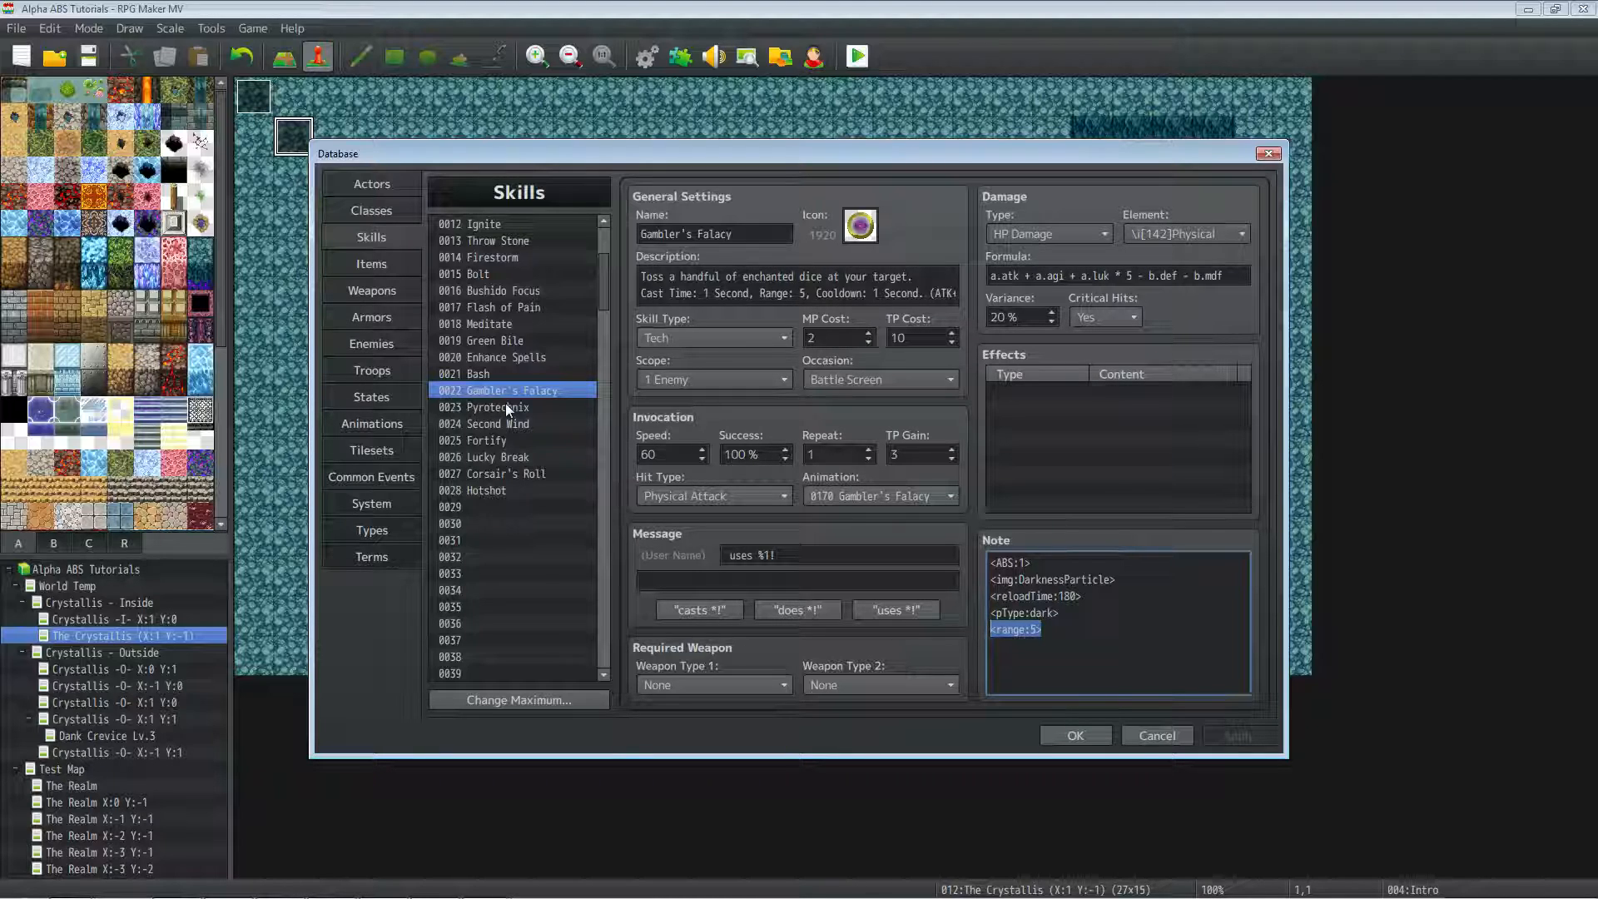
mouse_move(530, 458)
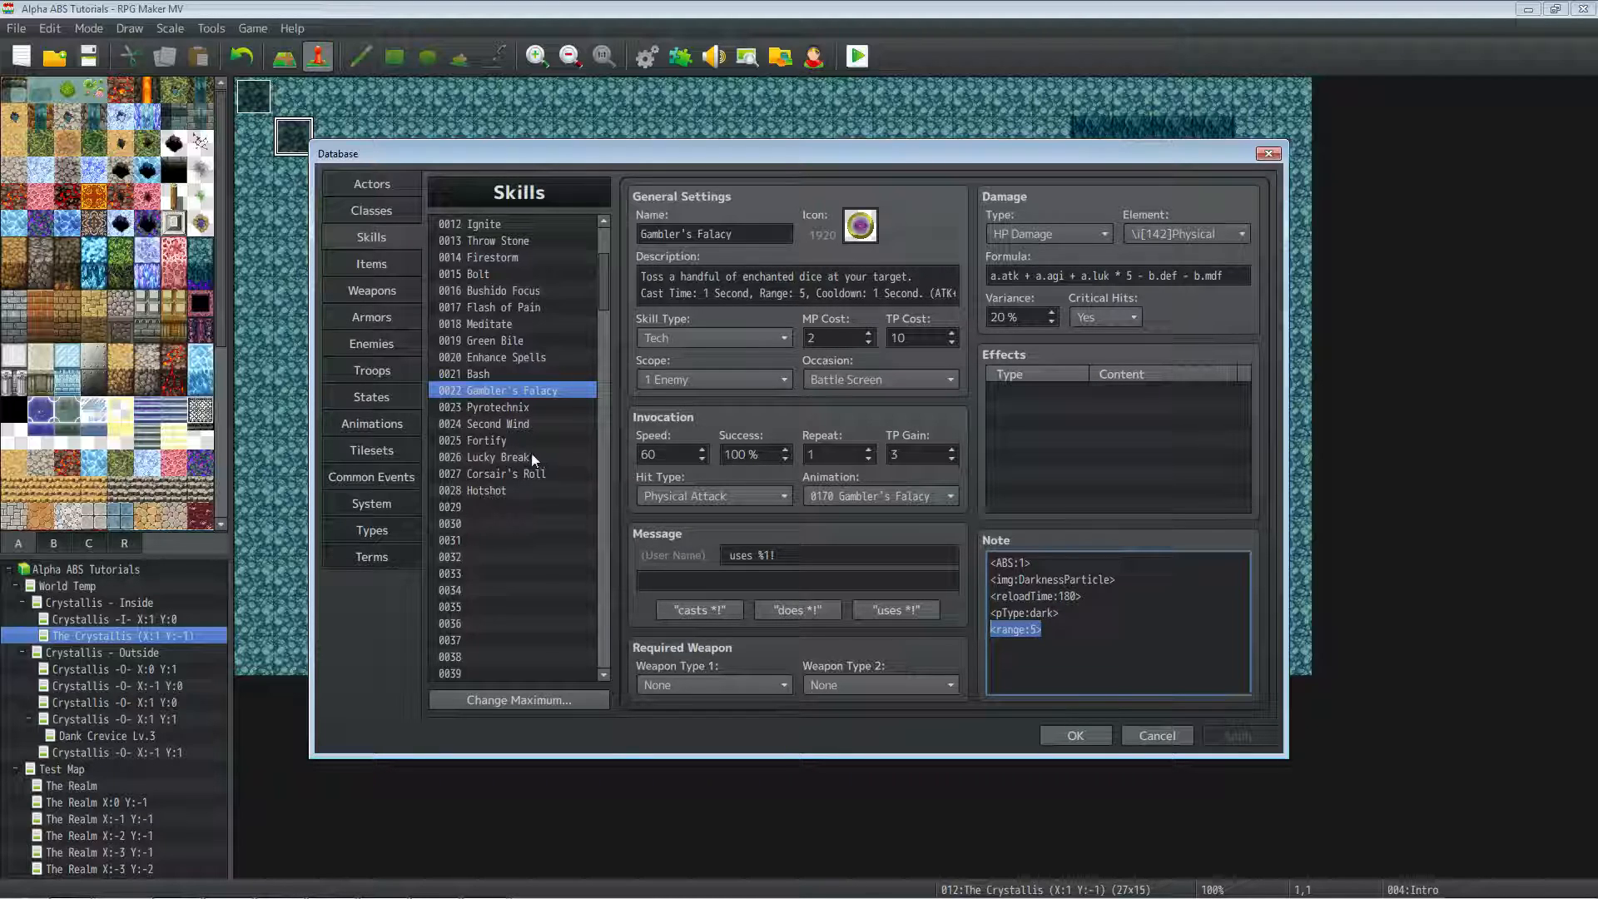
Select 0026 Lucky Break and point out its Add State Lucky Break effect.
left_click(498, 457)
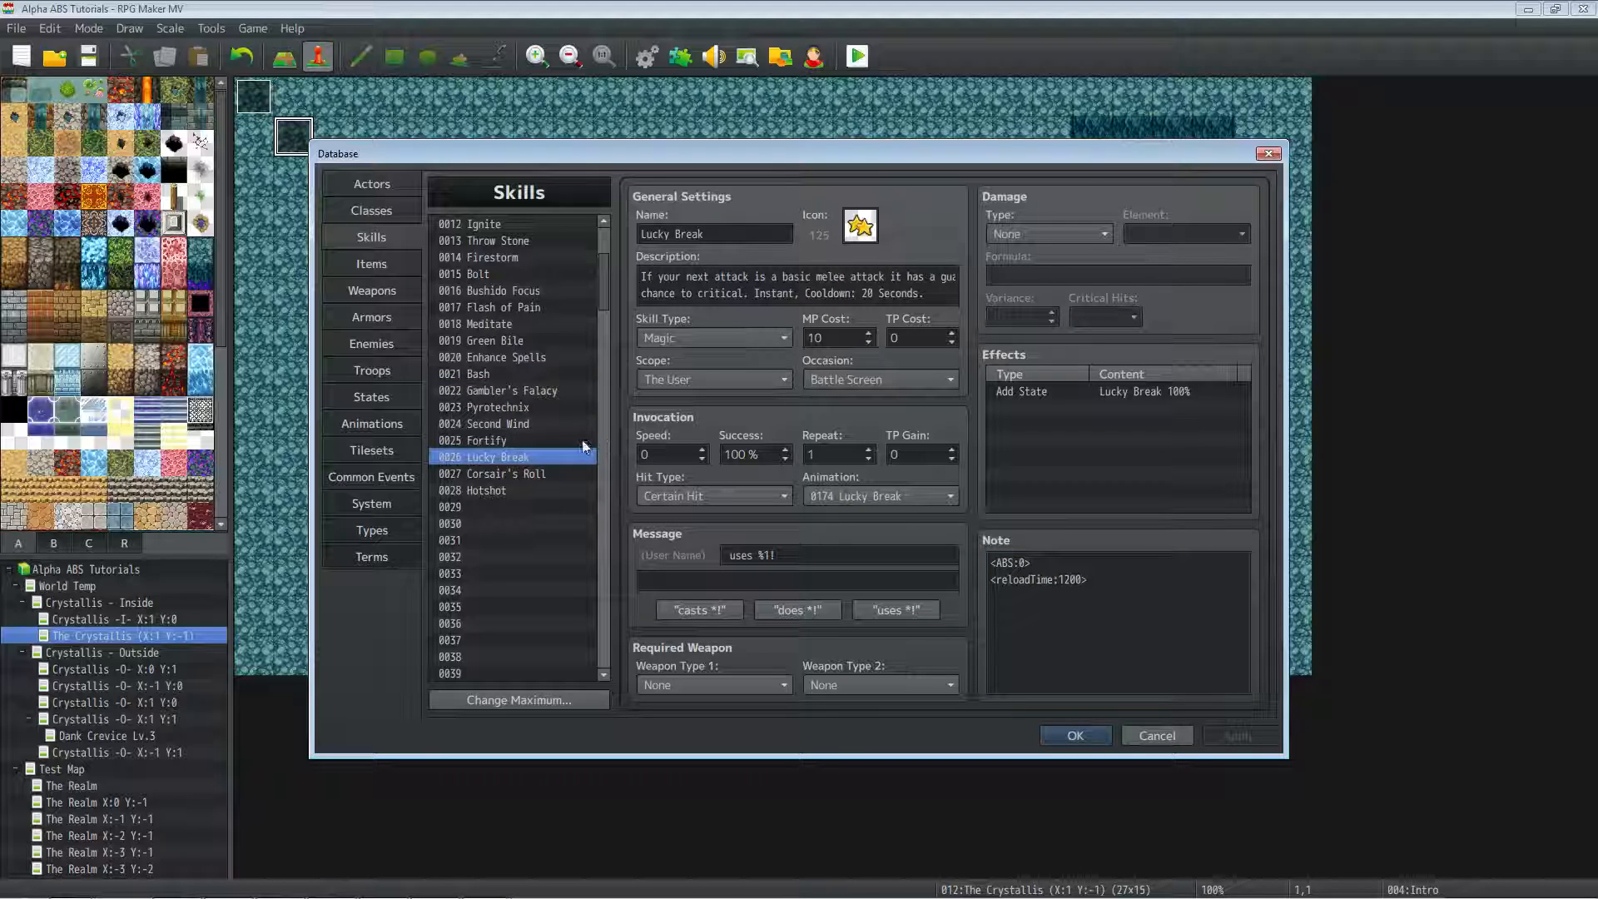
mouse_move(865, 364)
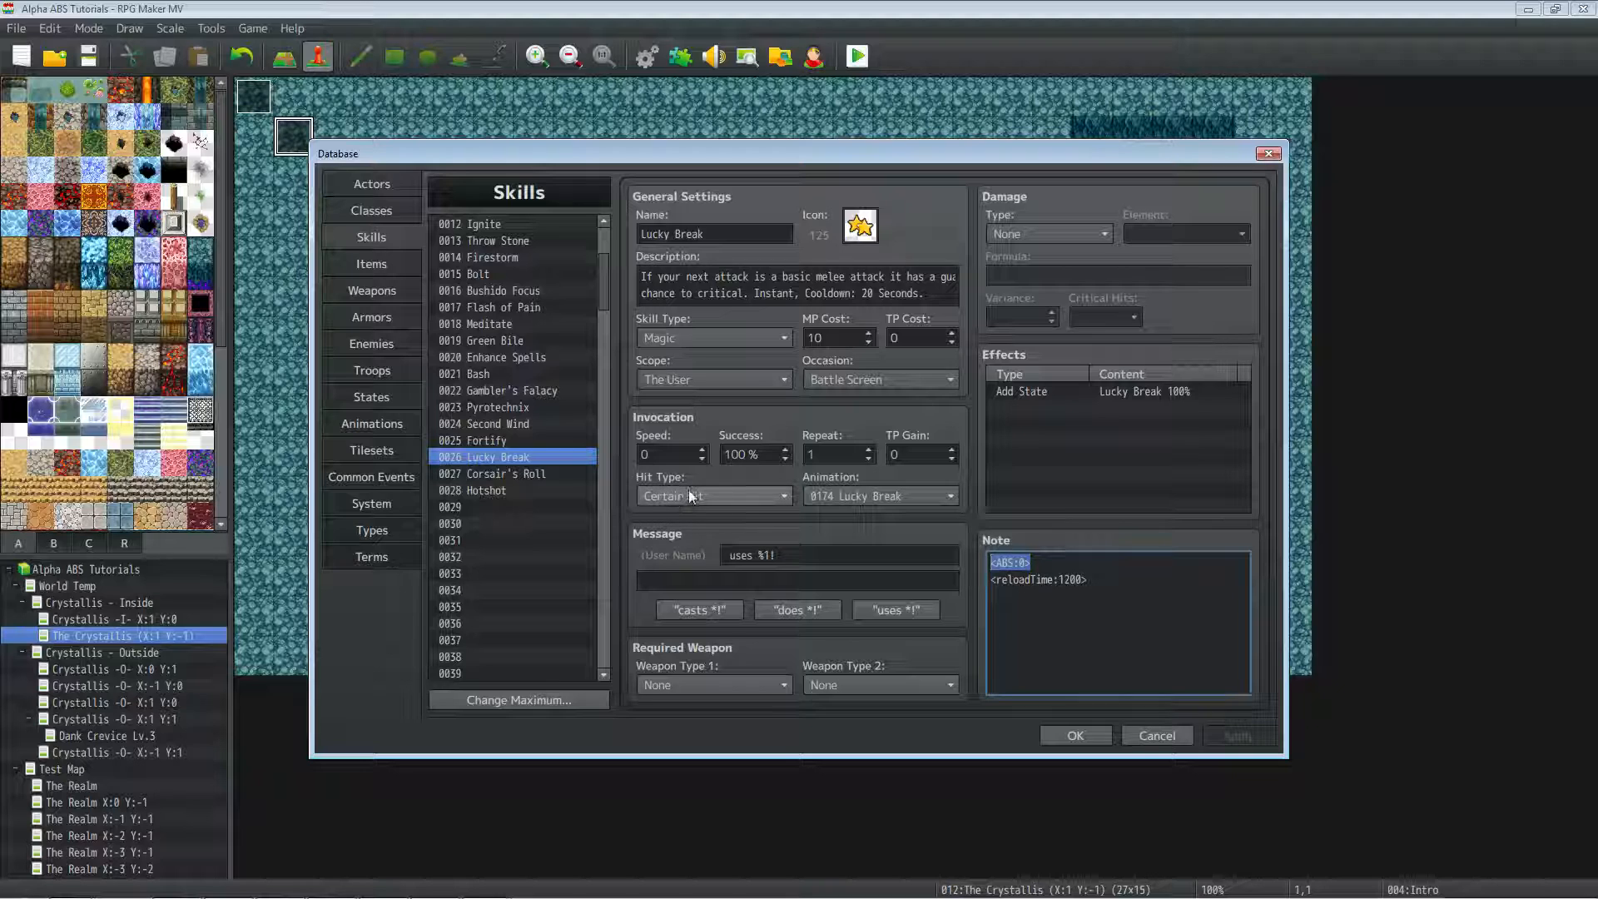
mouse_move(874, 505)
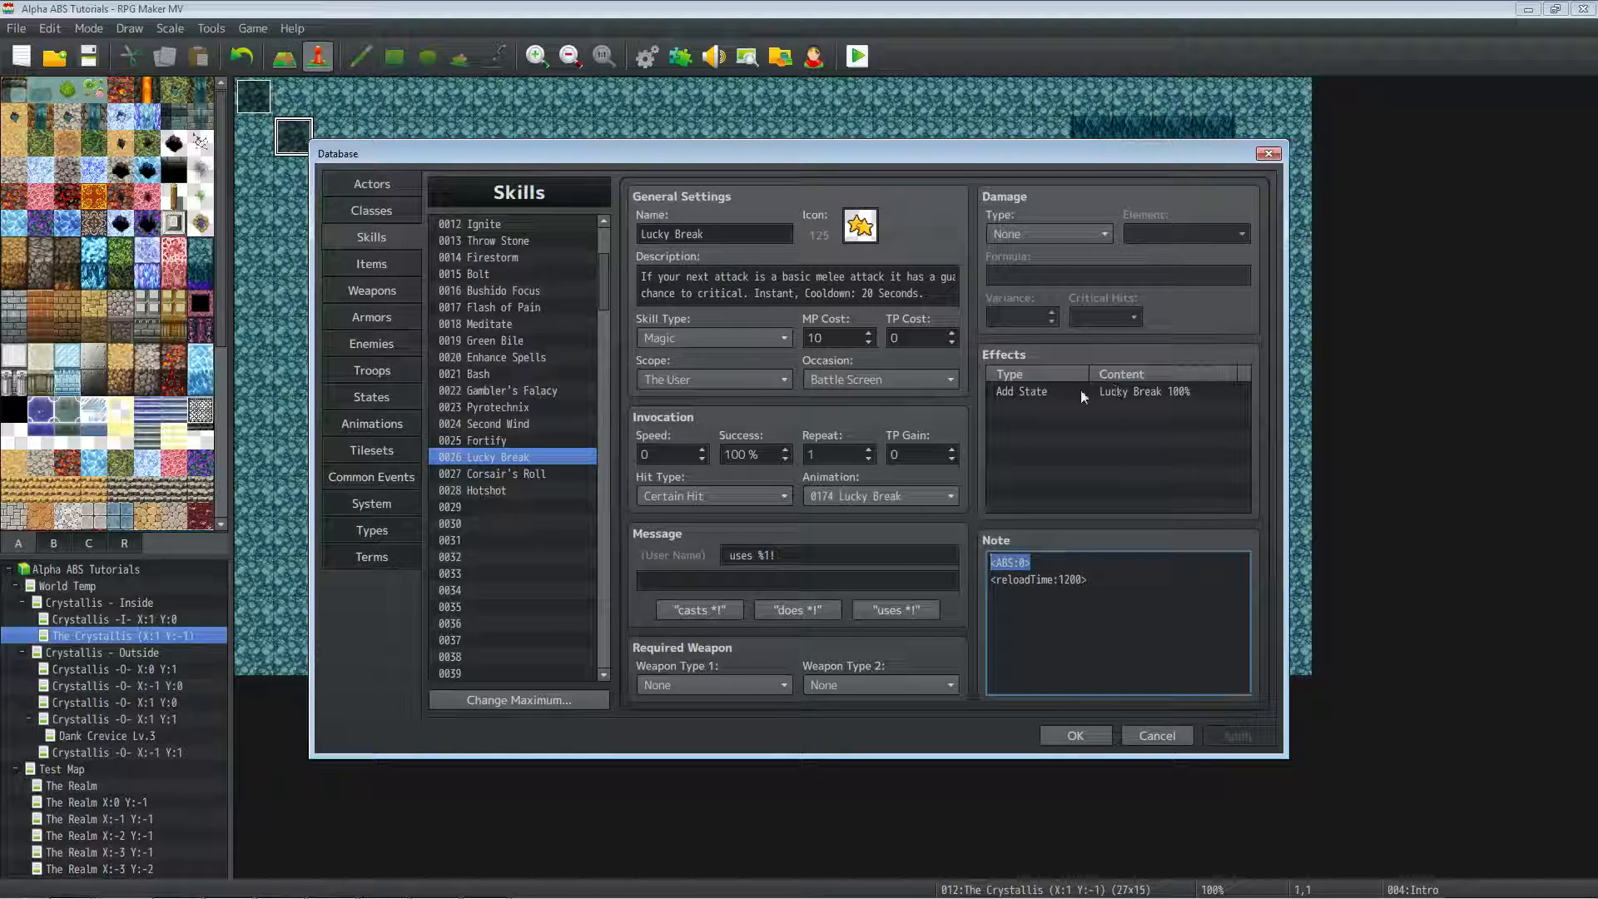
left_click(1121, 391)
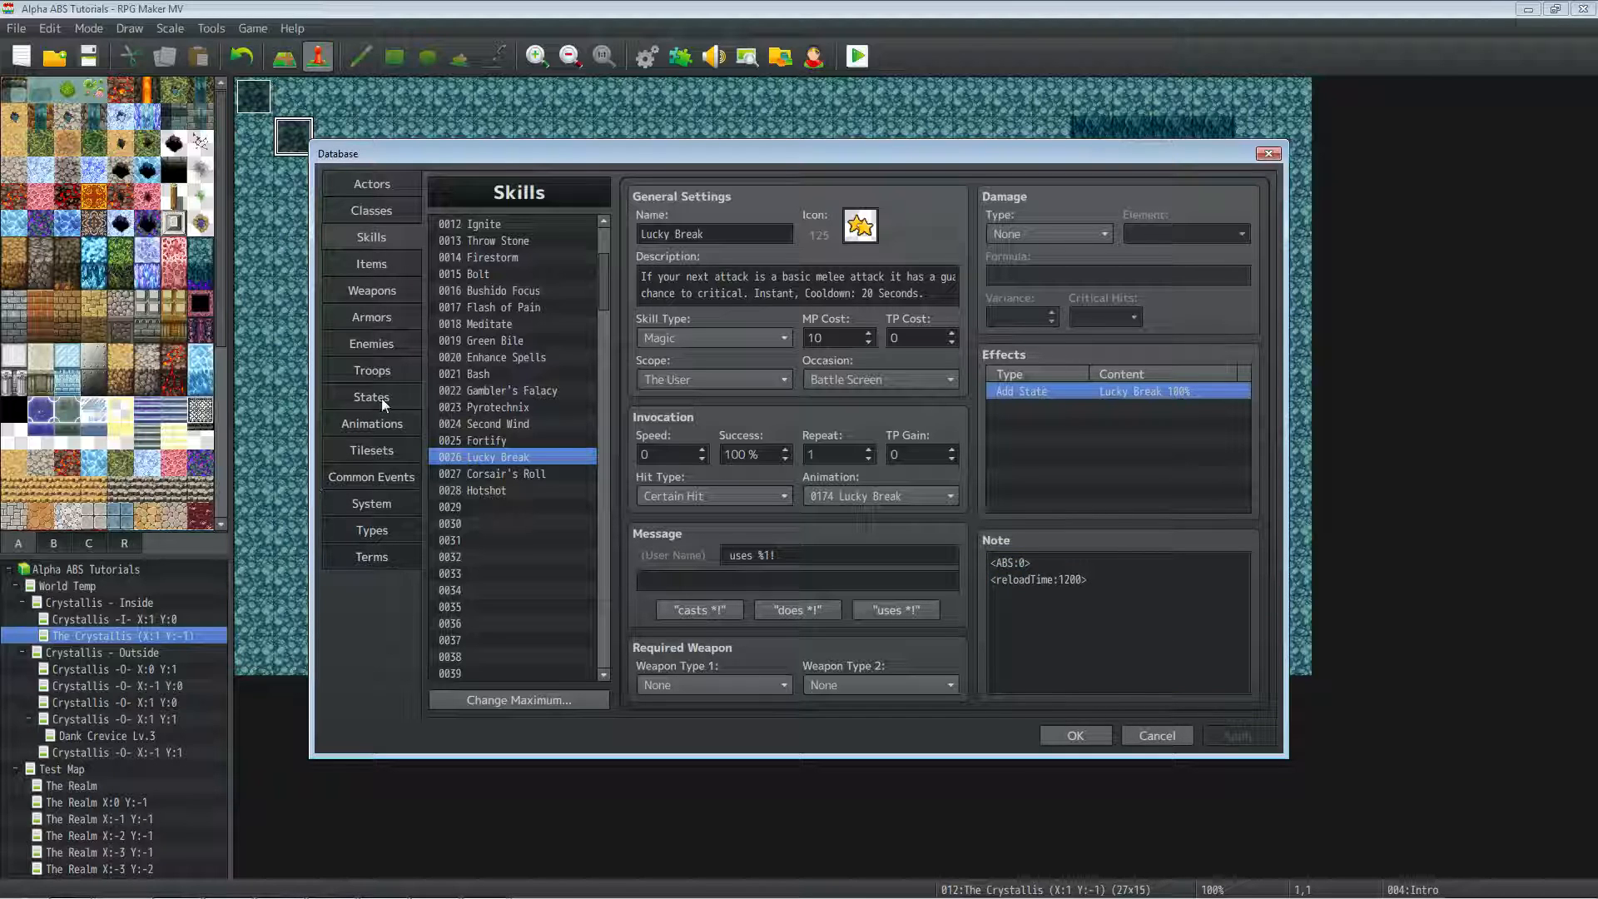
left_click(371, 396)
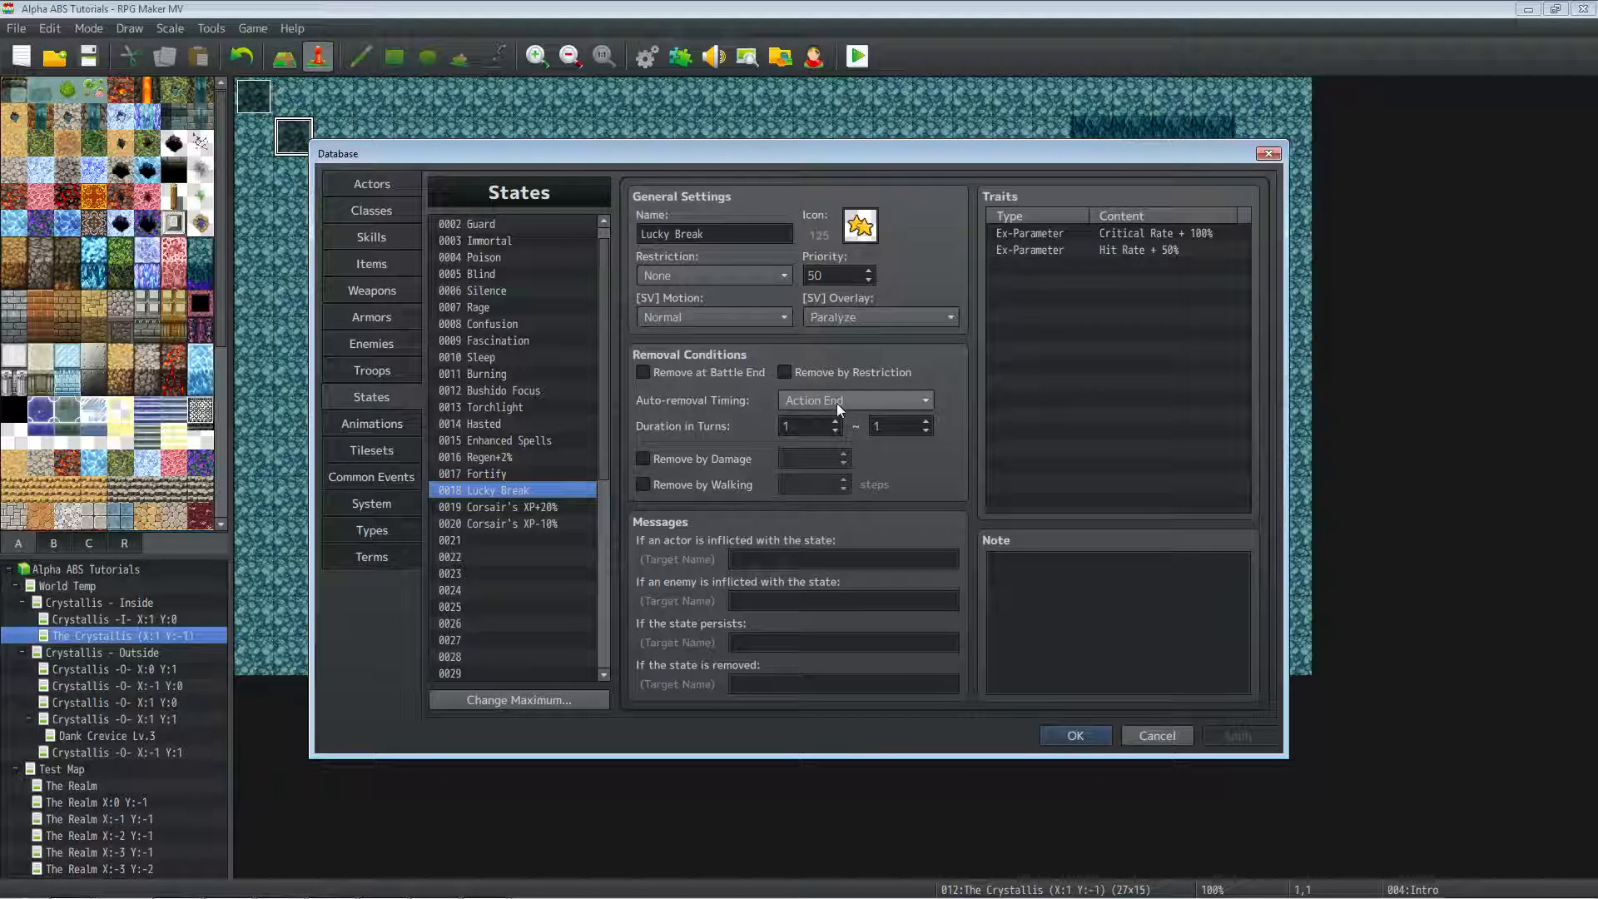
mouse_move(846, 411)
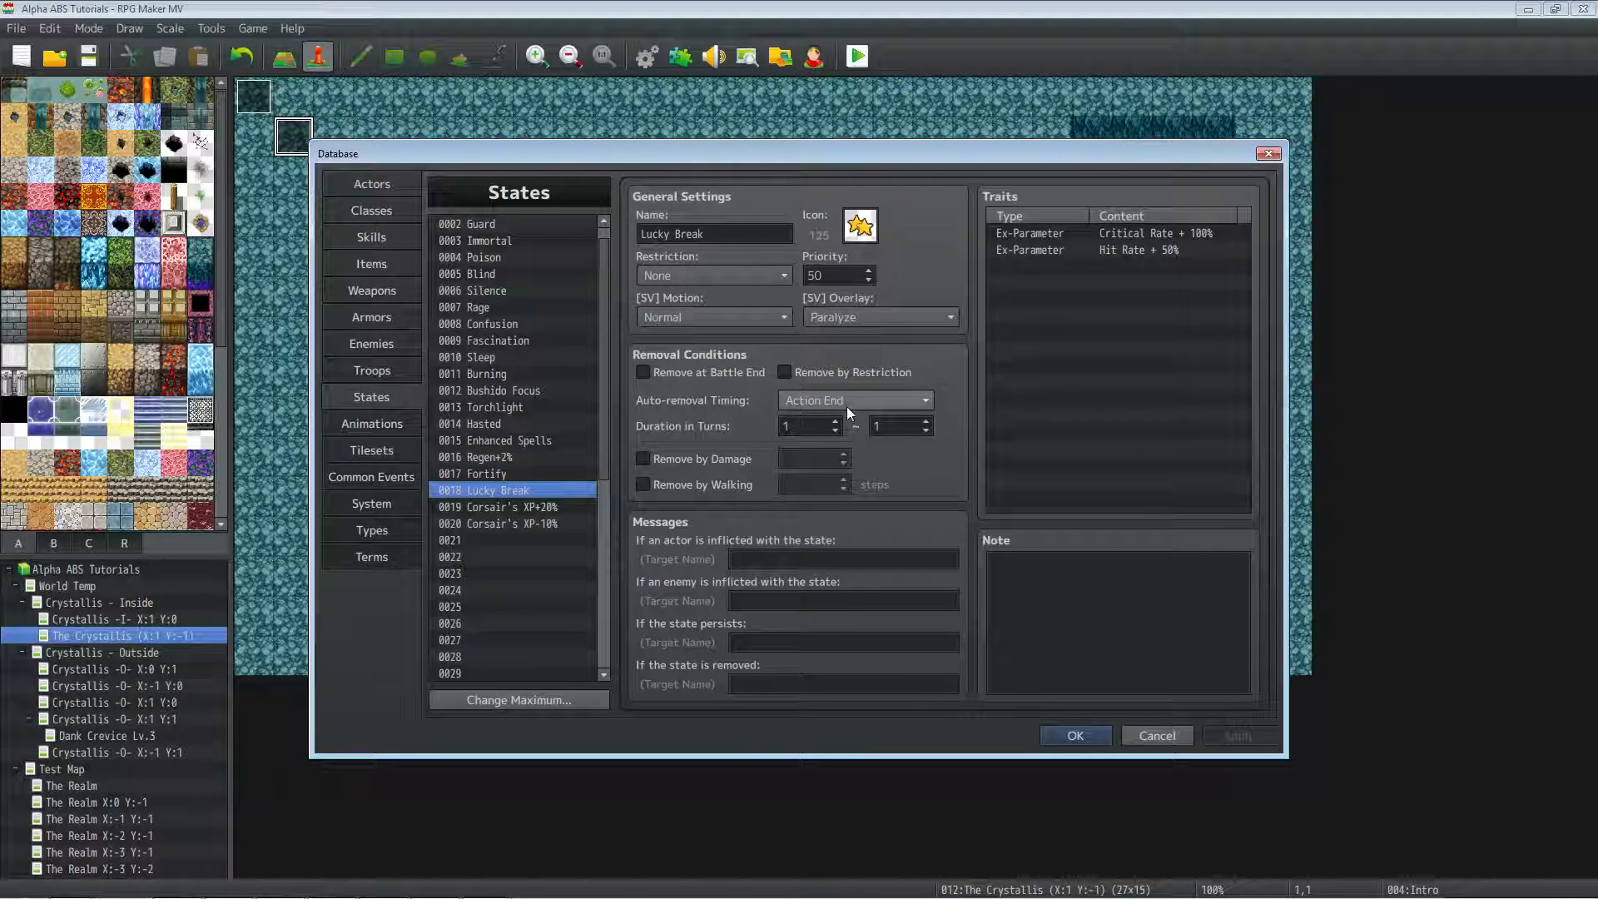
mouse_move(854, 399)
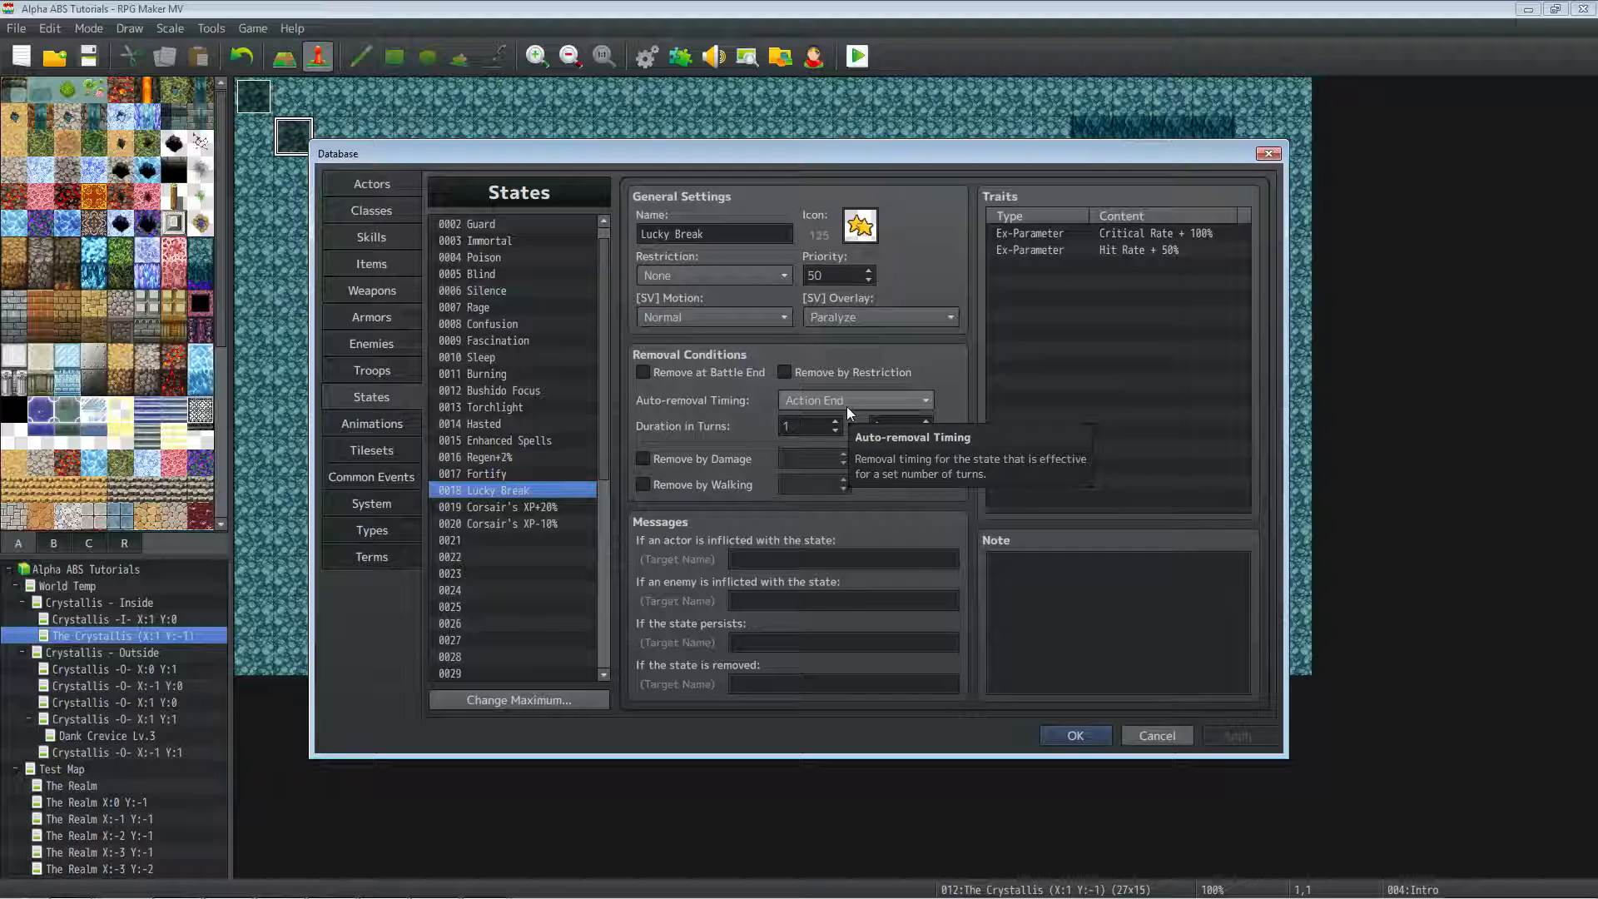
left_click(1121, 233)
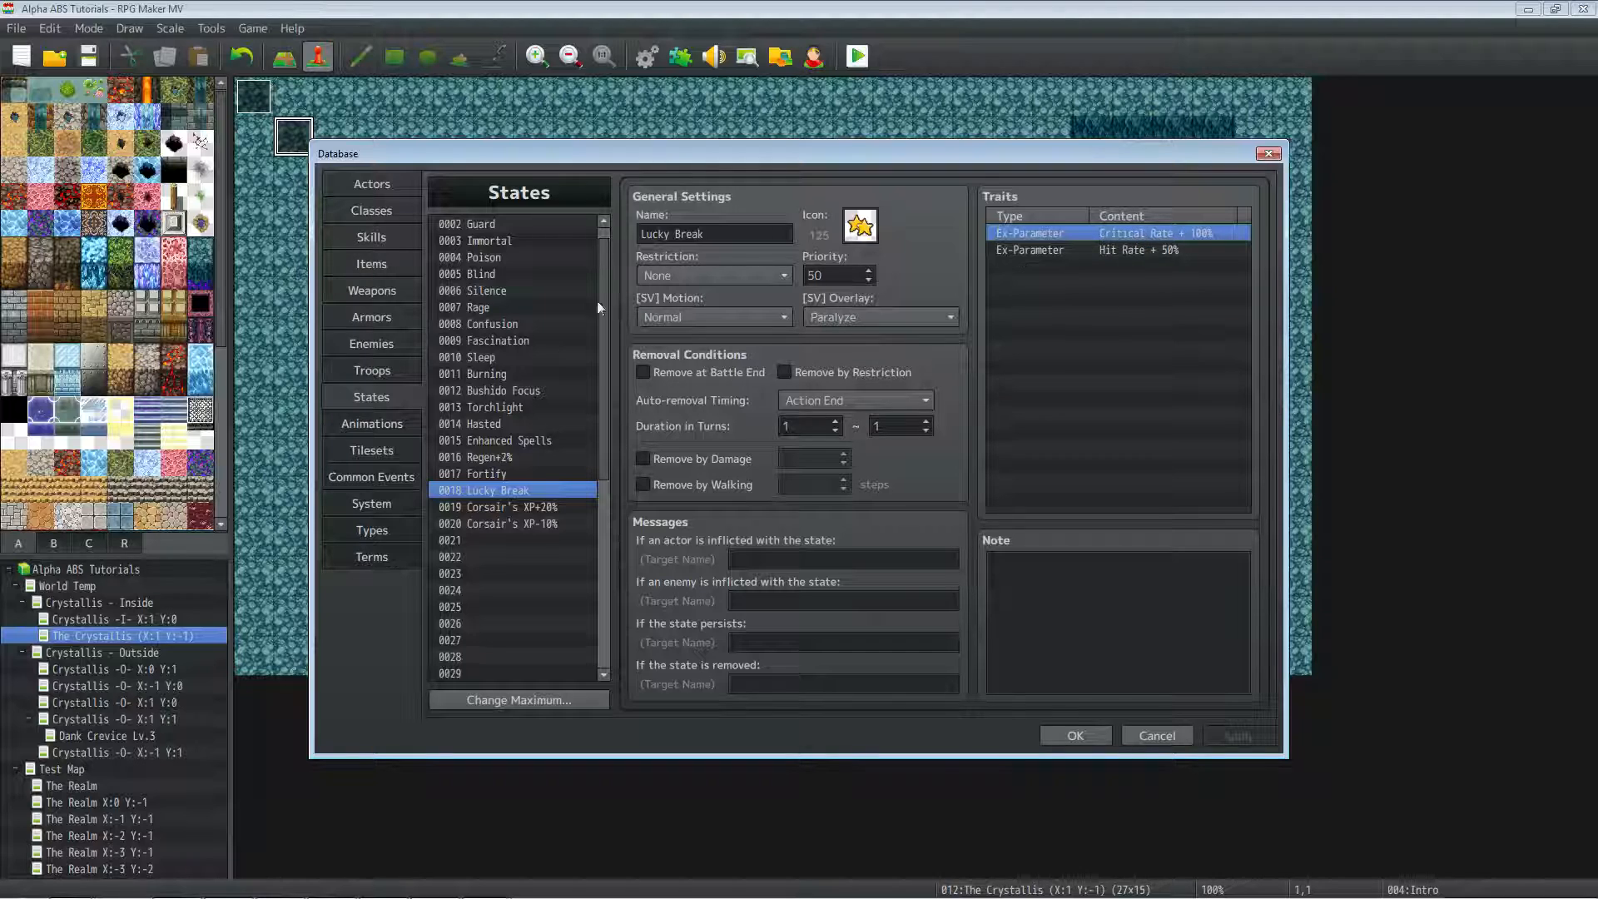
left_click(1137, 250)
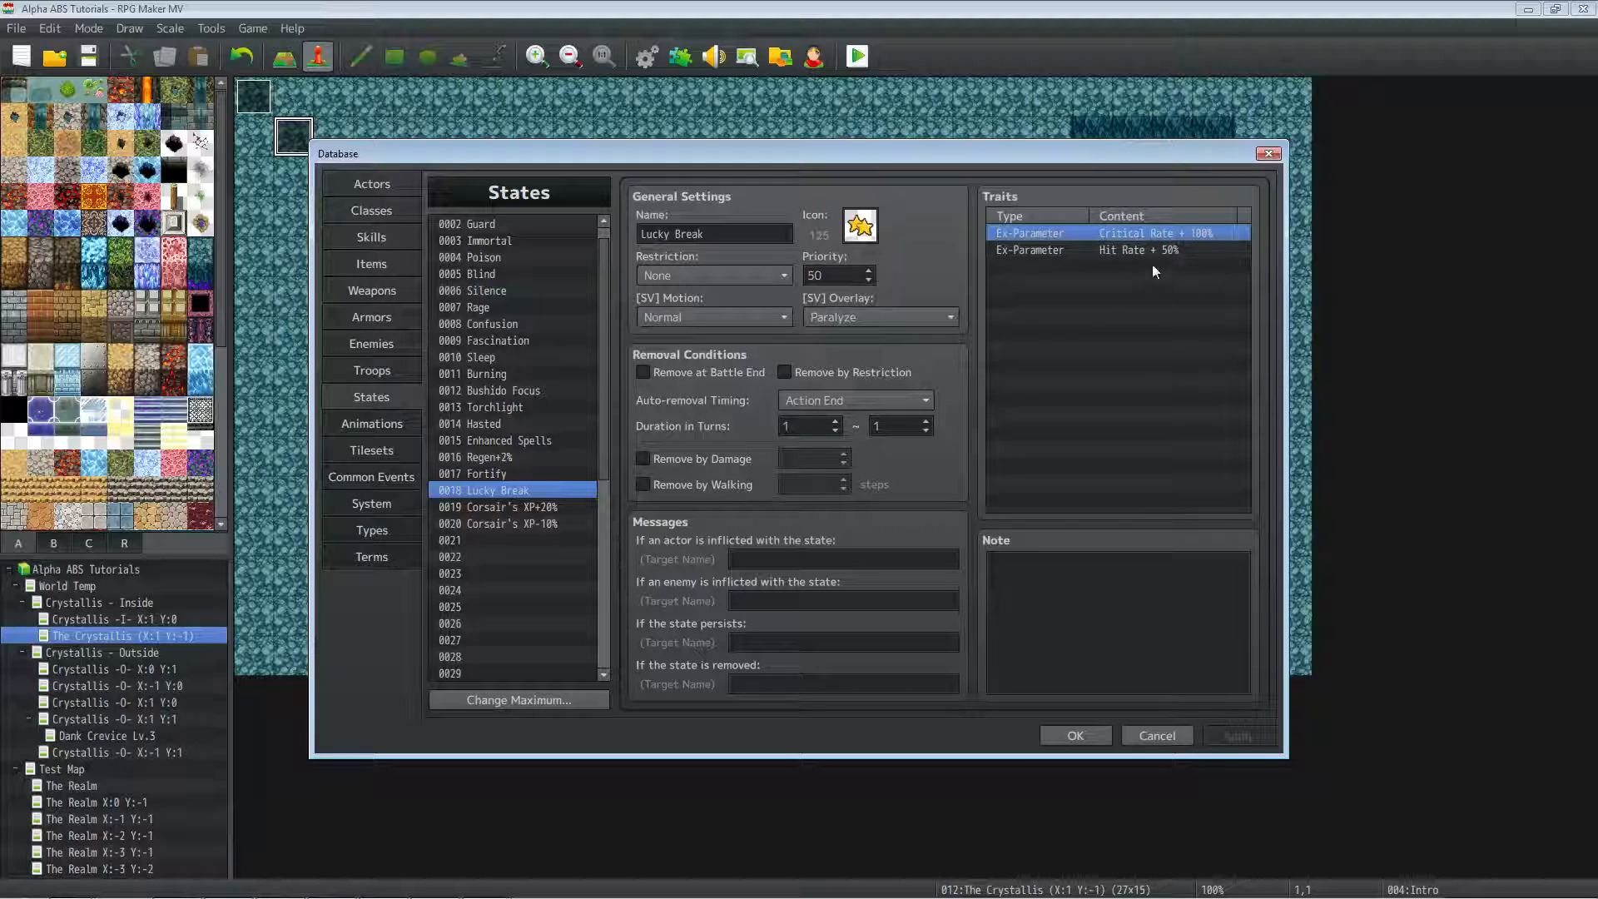
Edit Lucky Break's Hit Rate Ex-Parameter trait to +100% and apply the change.
right_click(1137, 249)
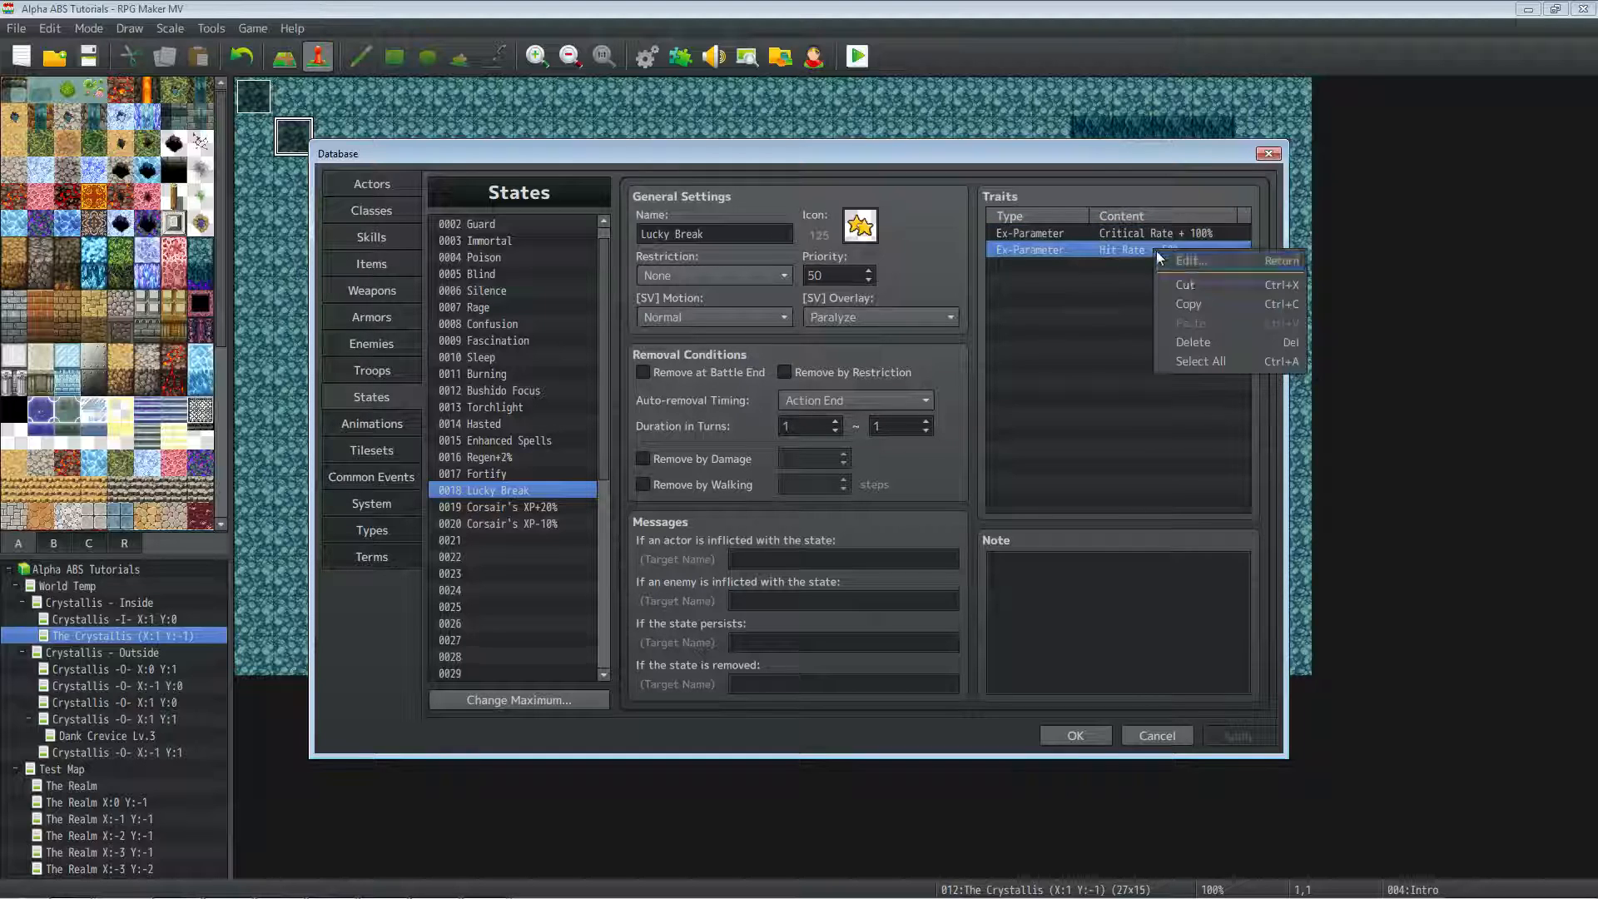
left_click(1190, 260)
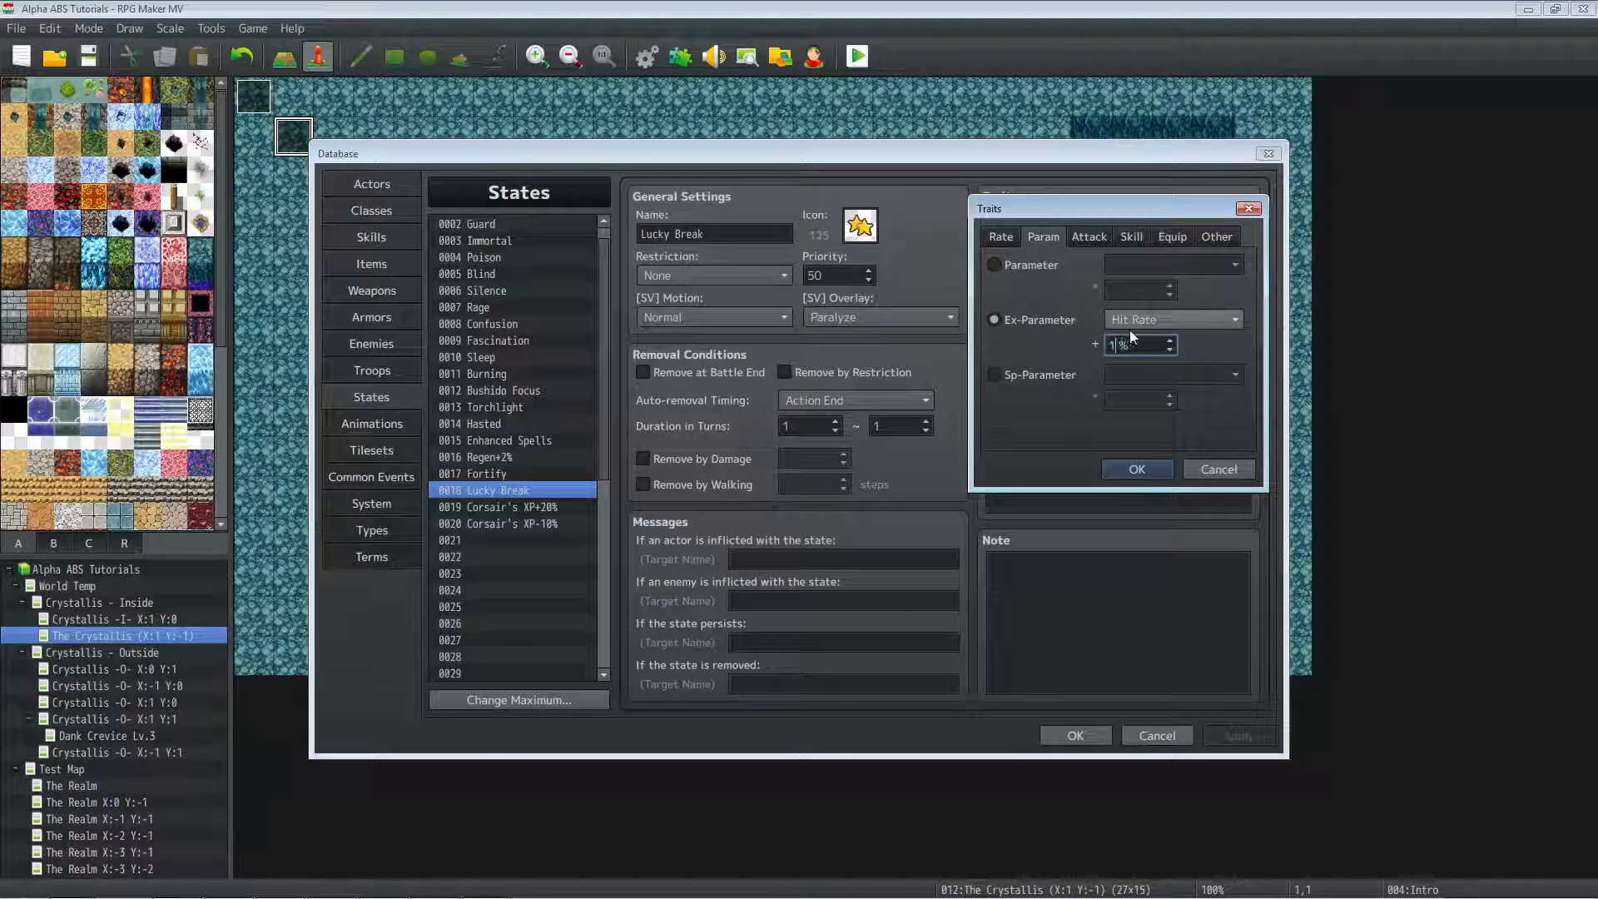
left_click(1136, 470)
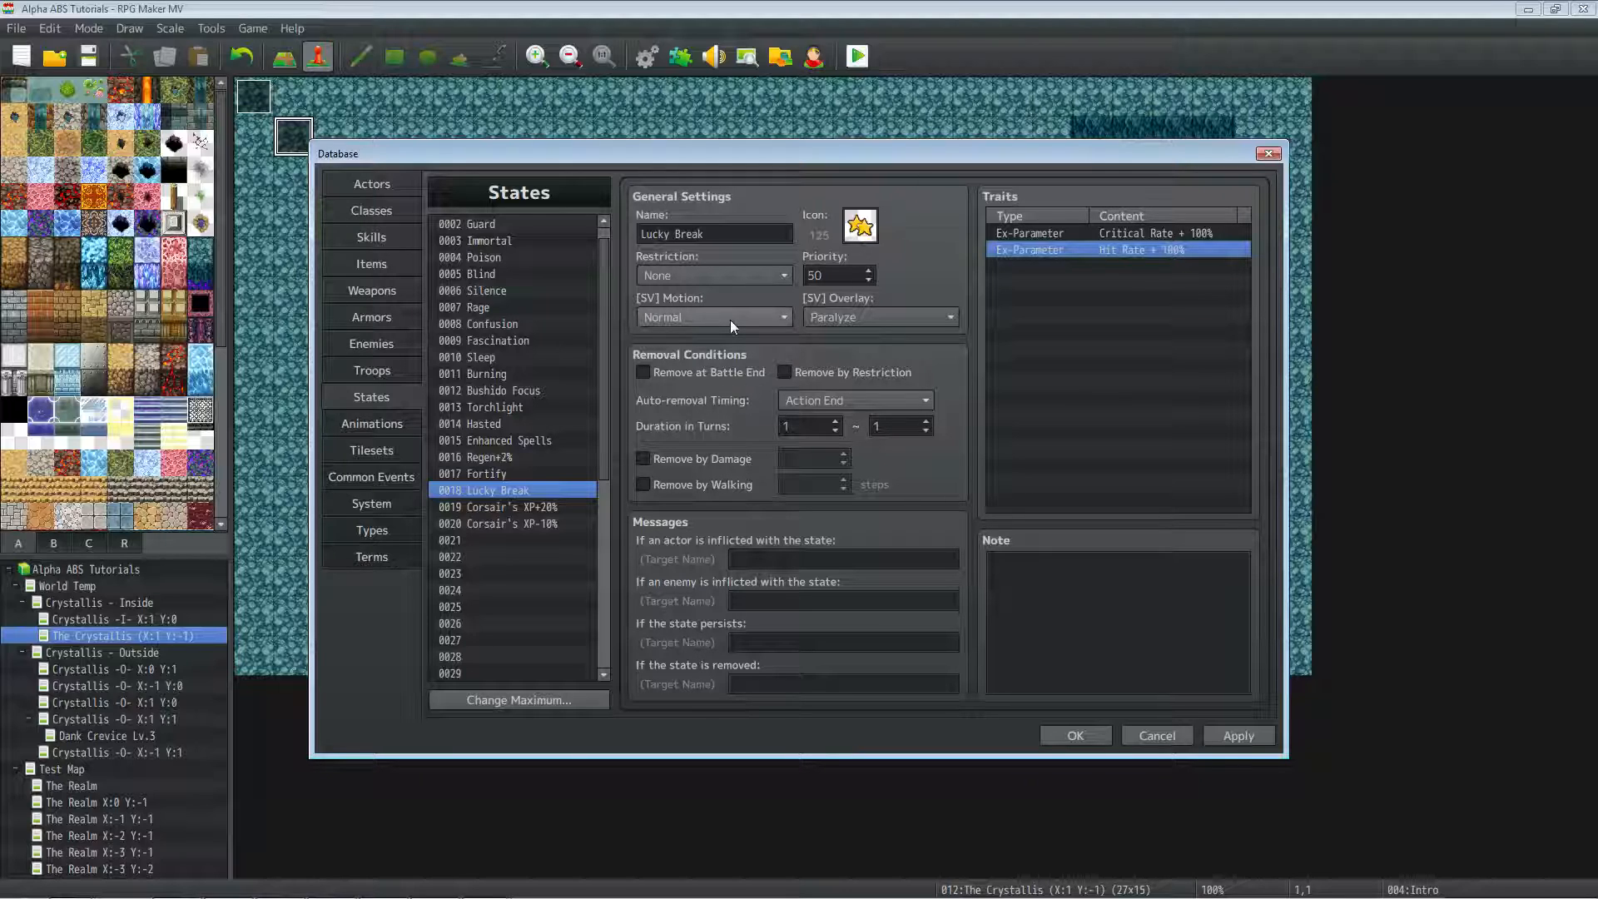
mouse_move(730, 325)
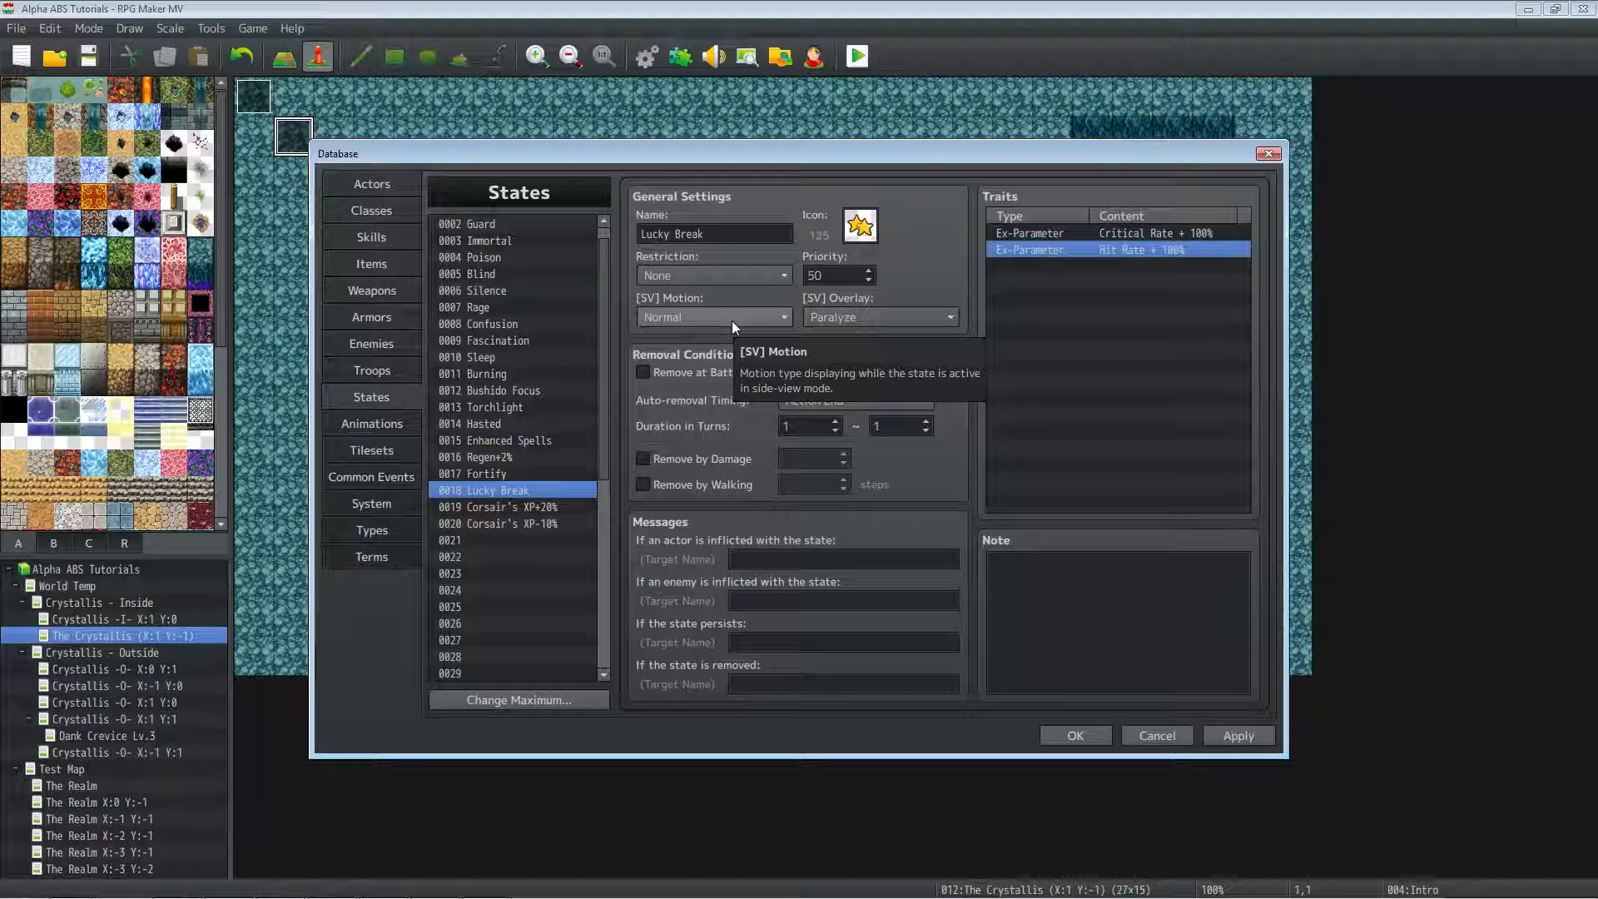
left_click(1116, 265)
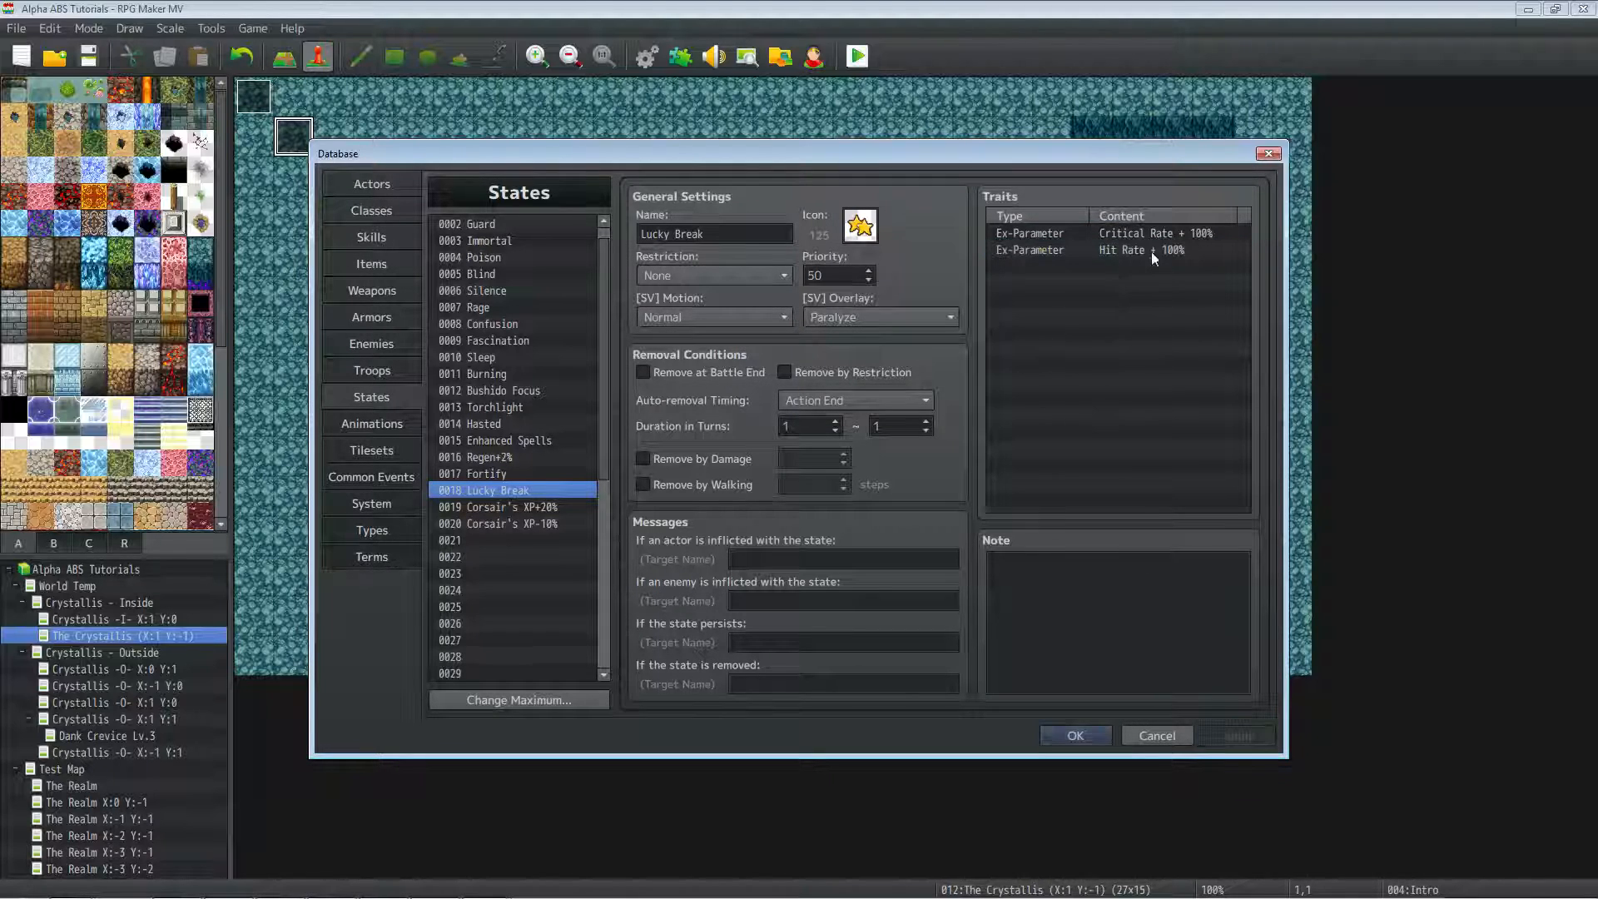
left_click(1142, 249)
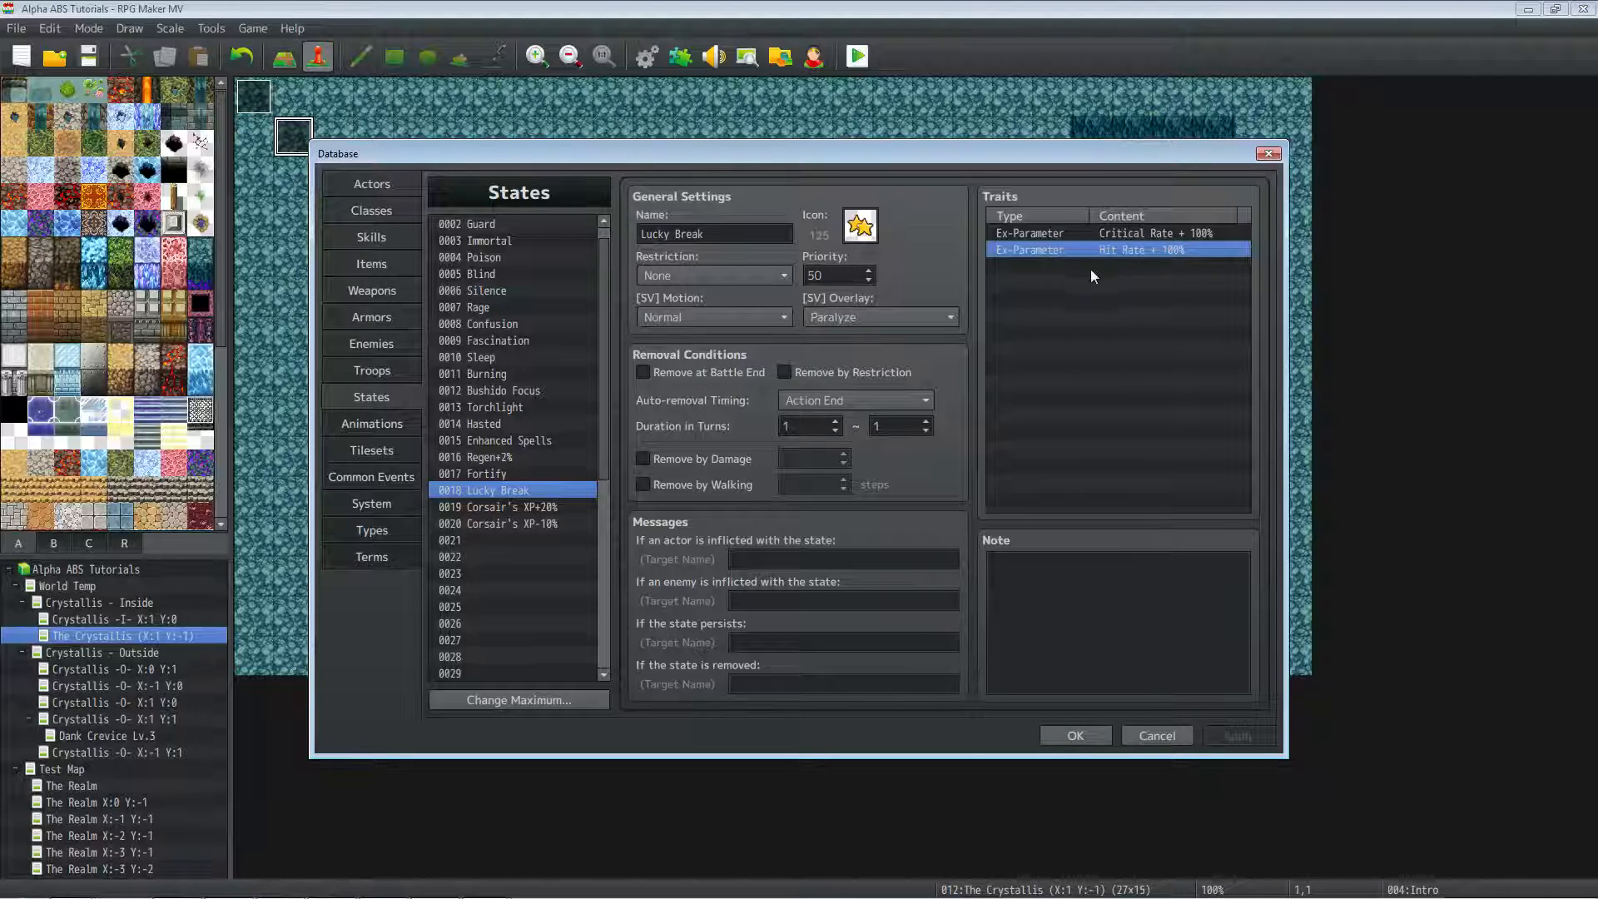
mouse_move(530, 486)
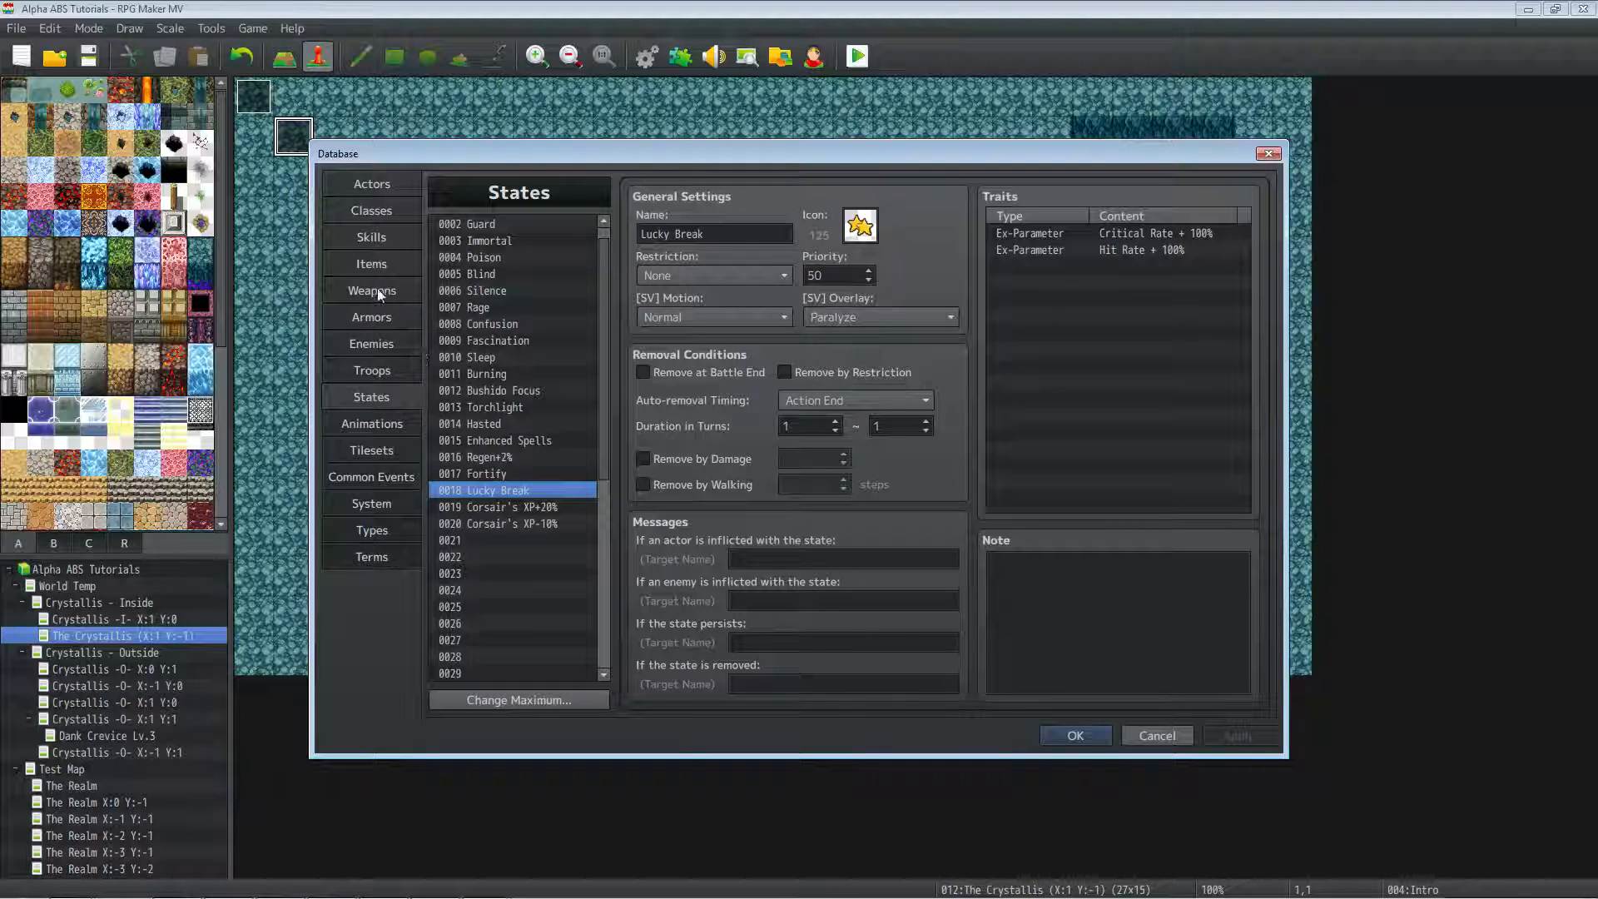
Inspect Corsair's Roll's Common Event effect in Skills, then move to Common Events.
left_click(372, 236)
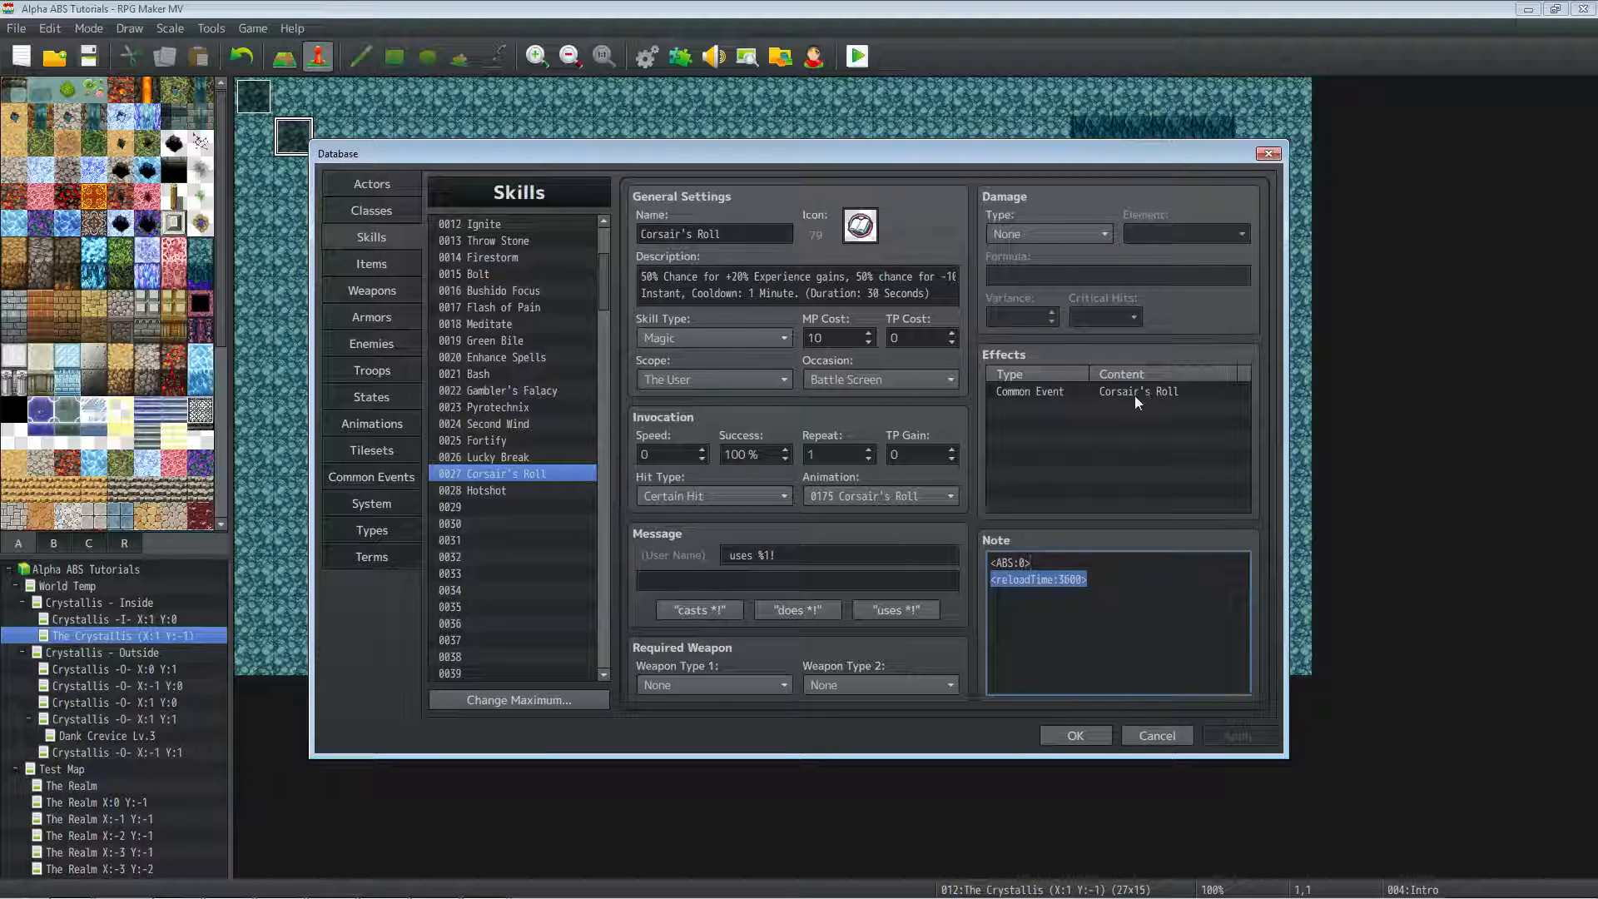
left_click(1120, 391)
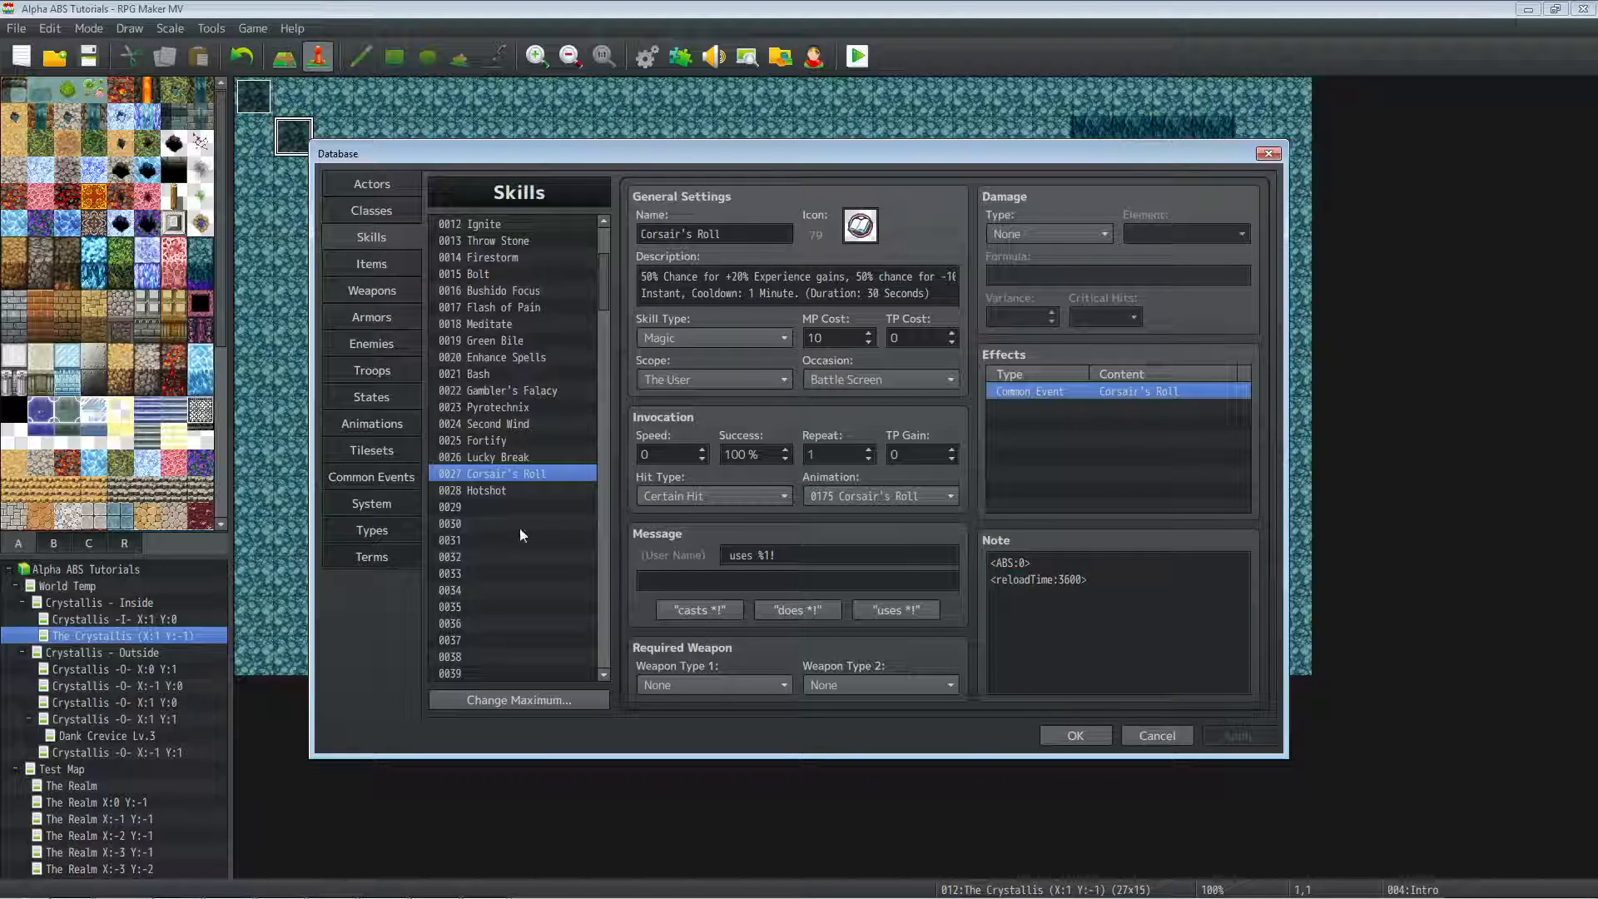
left_click(371, 476)
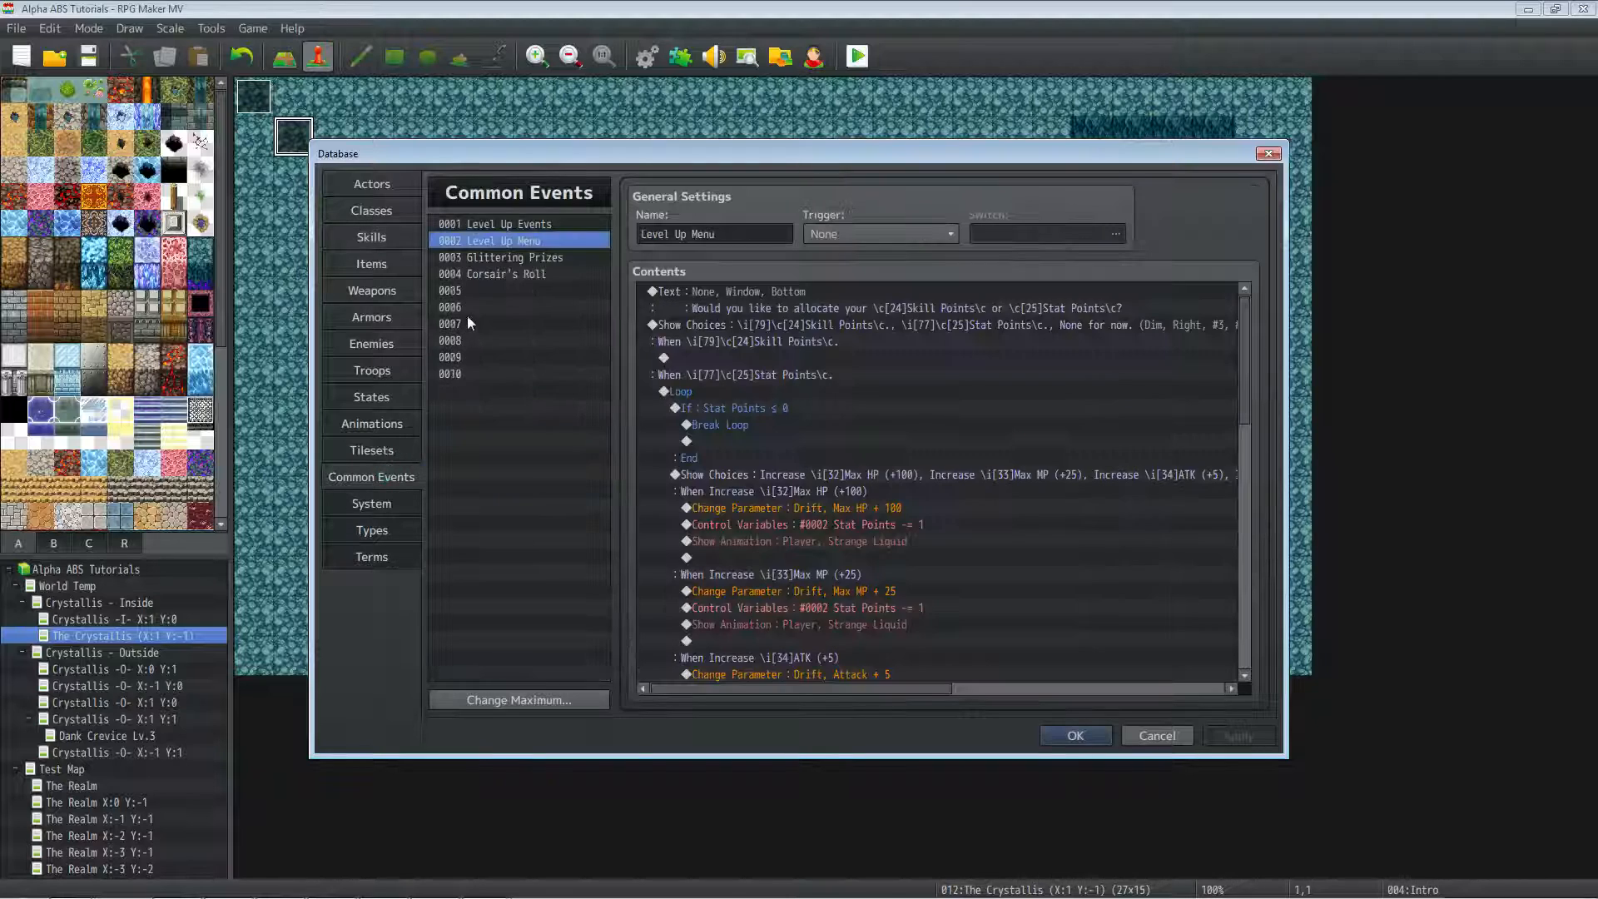
Select 0004 Corsair's Roll and view its Control Variables random 1–100 roll.
left_click(500, 273)
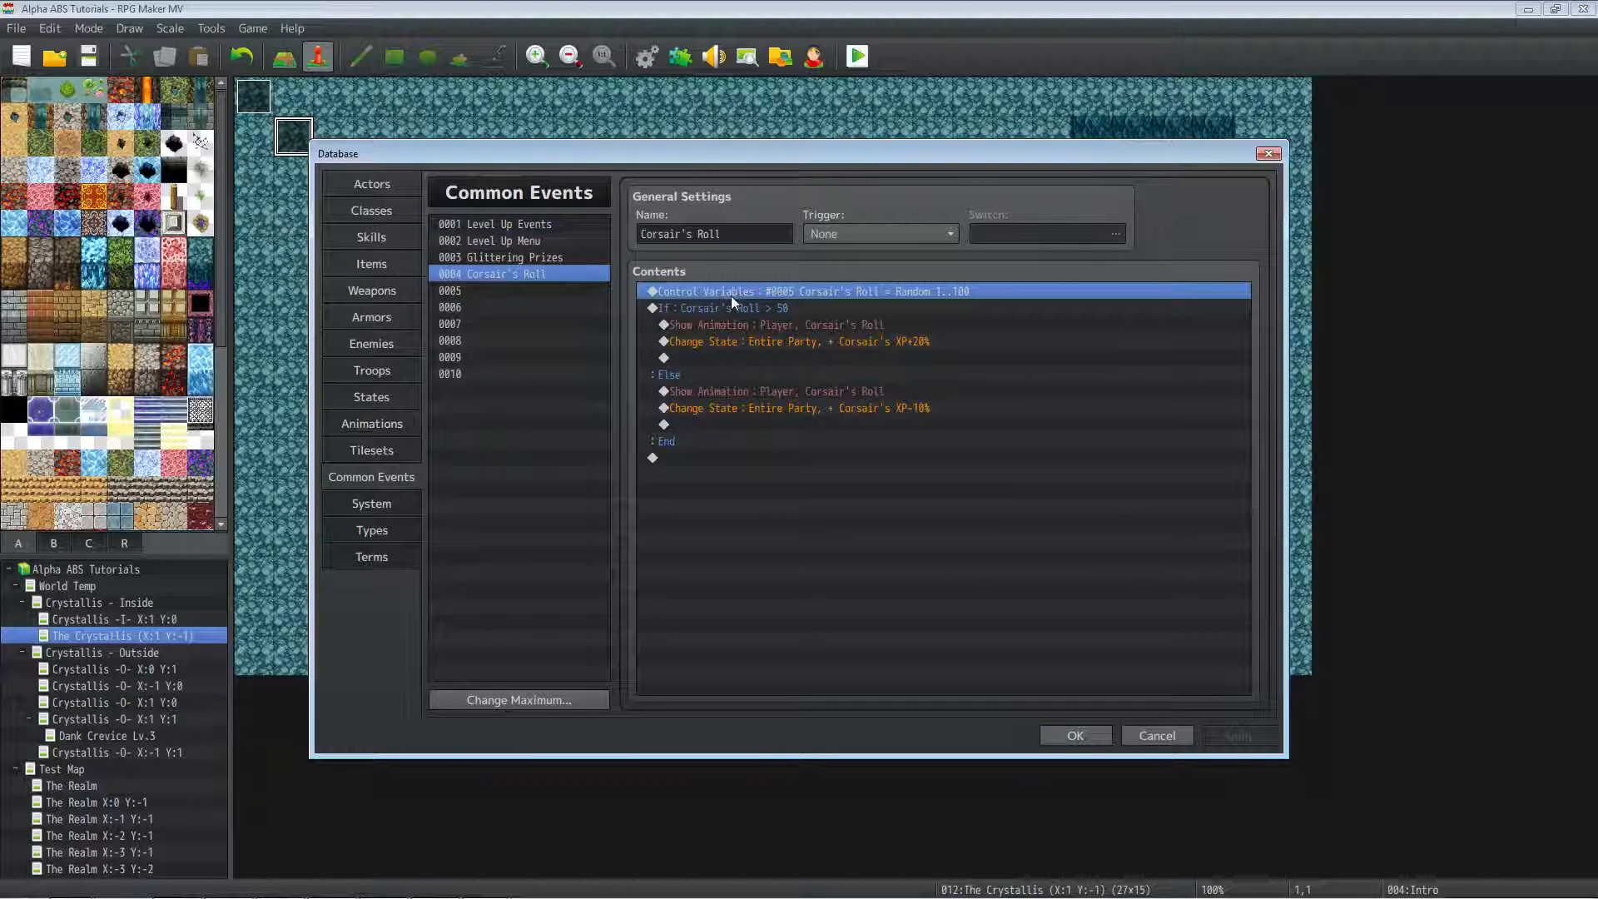
mouse_move(694, 504)
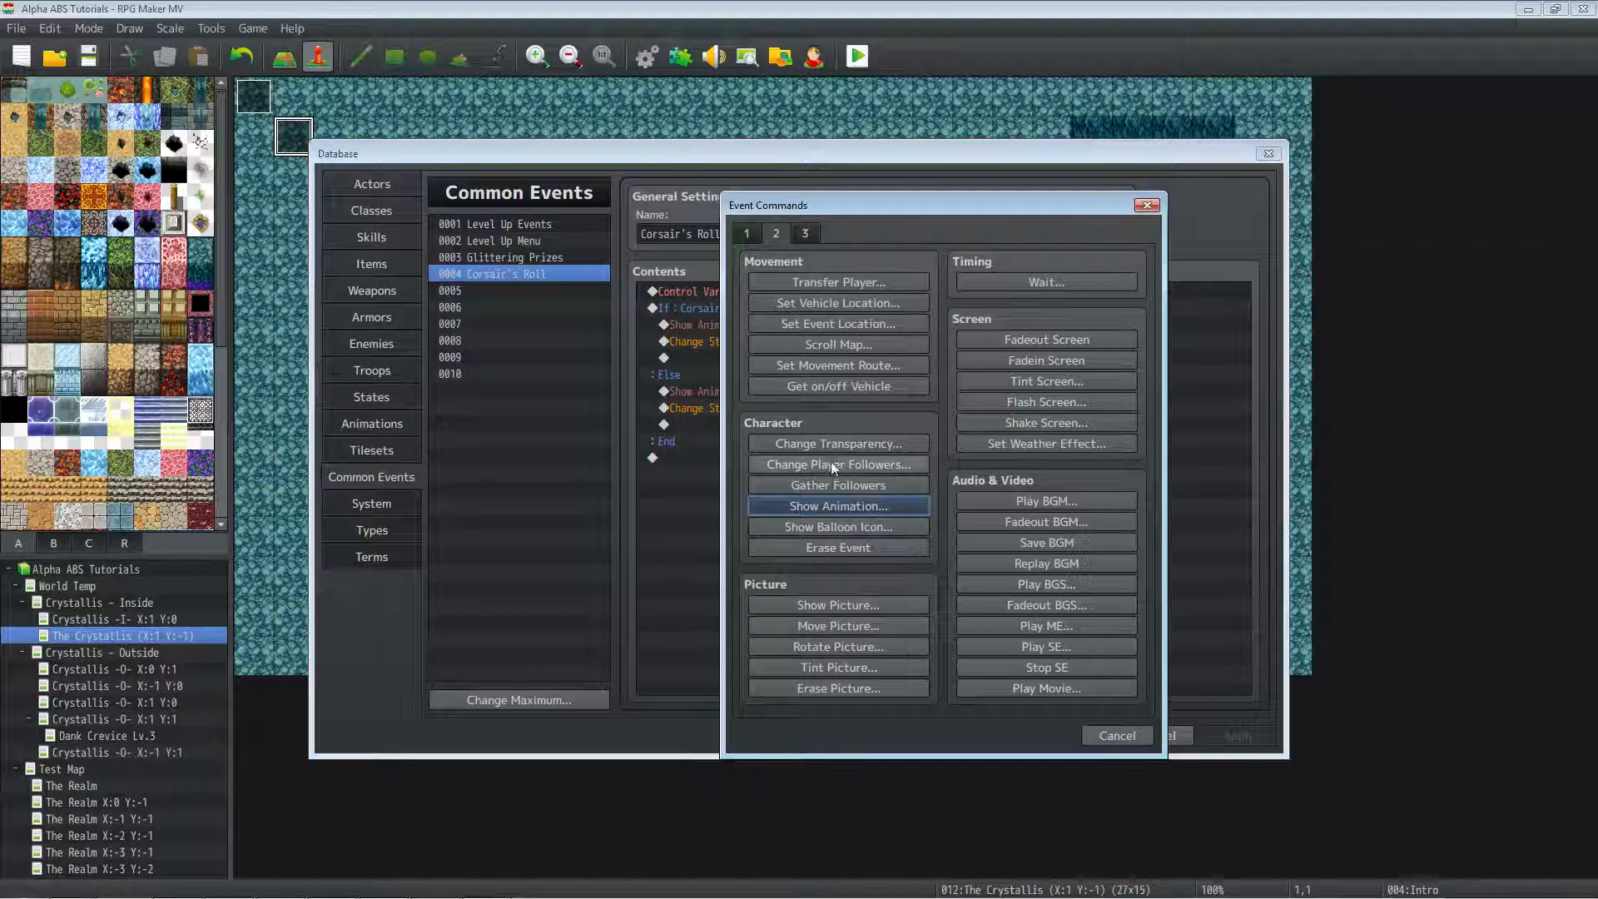
right_click(784, 290)
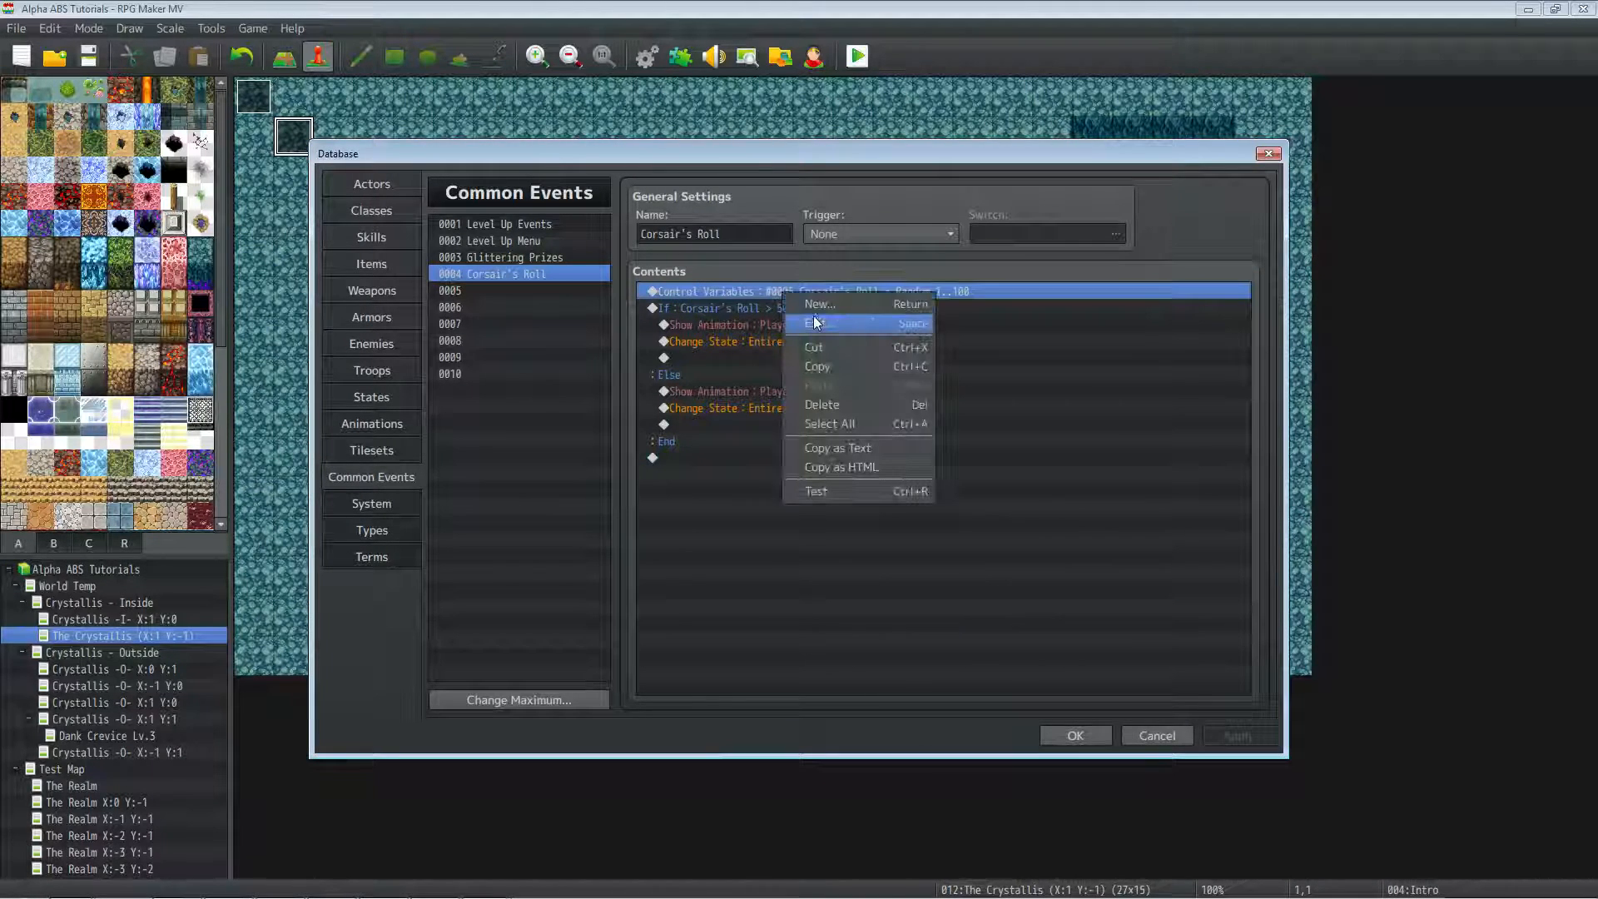
left_click(815, 323)
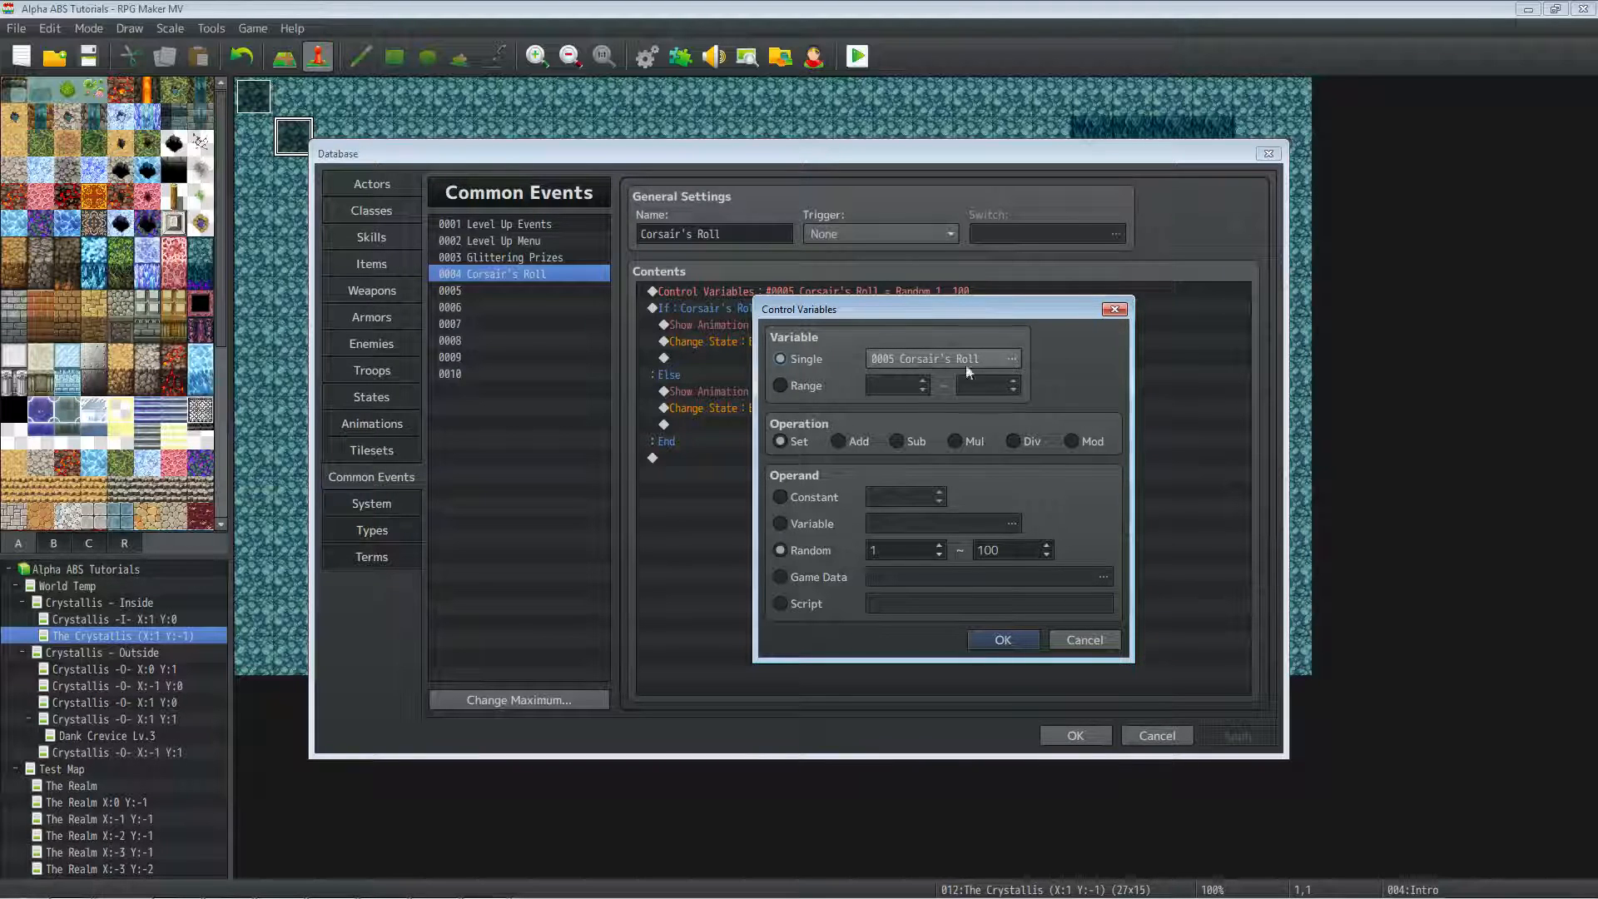
mouse_move(796, 438)
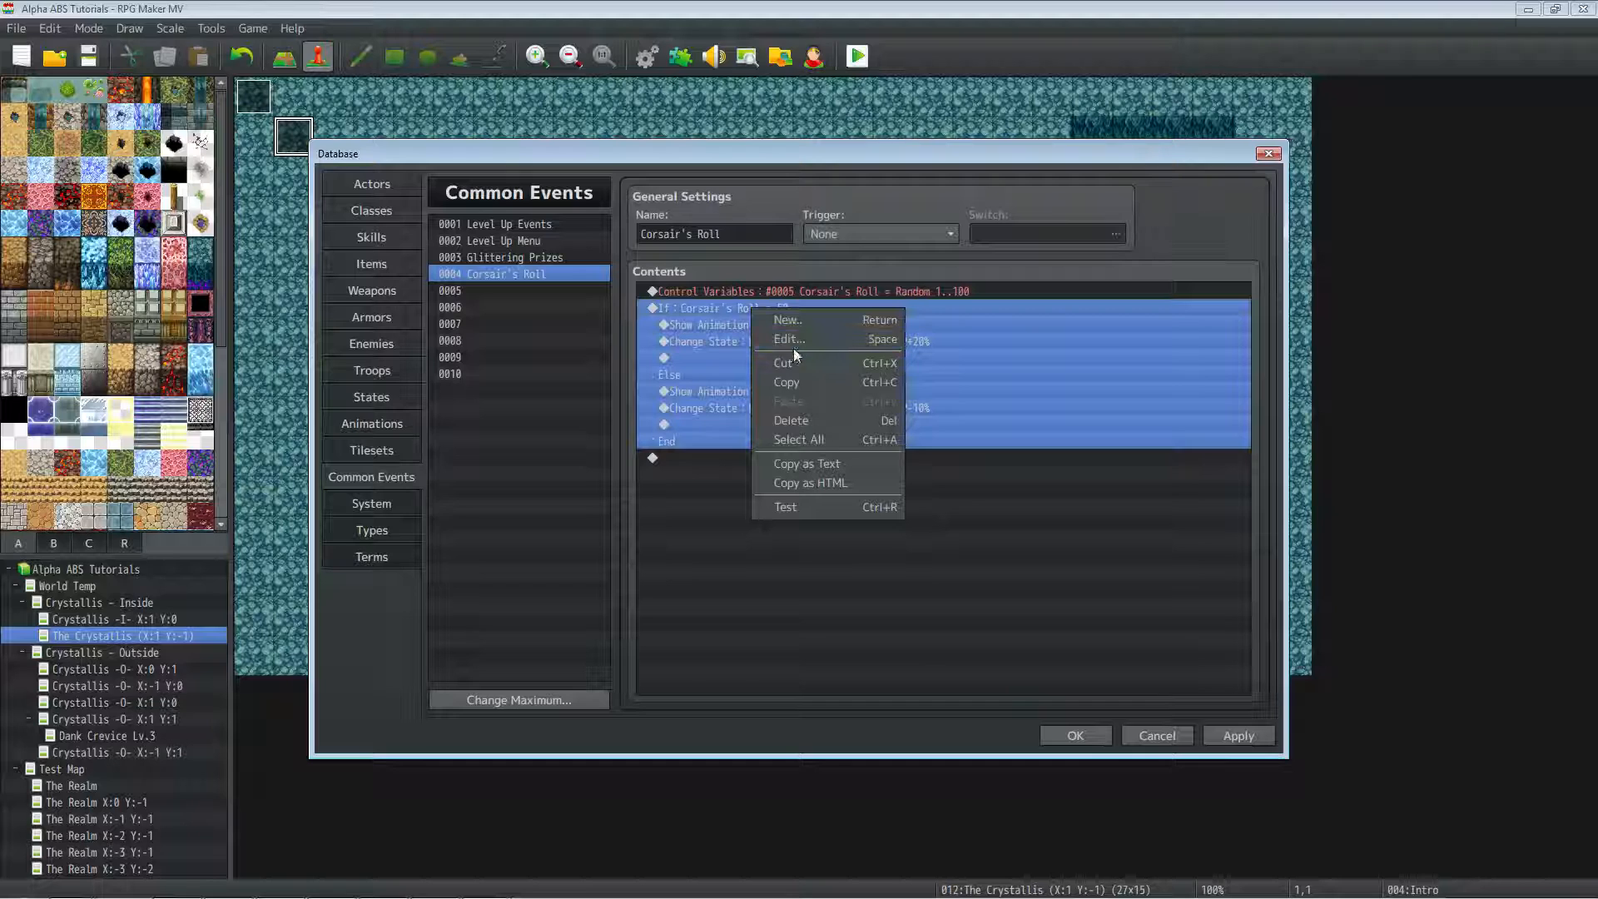
Check the roll > 50 branch and its Corsair's XP+20% / XP-10% state changes.
left_click(789, 338)
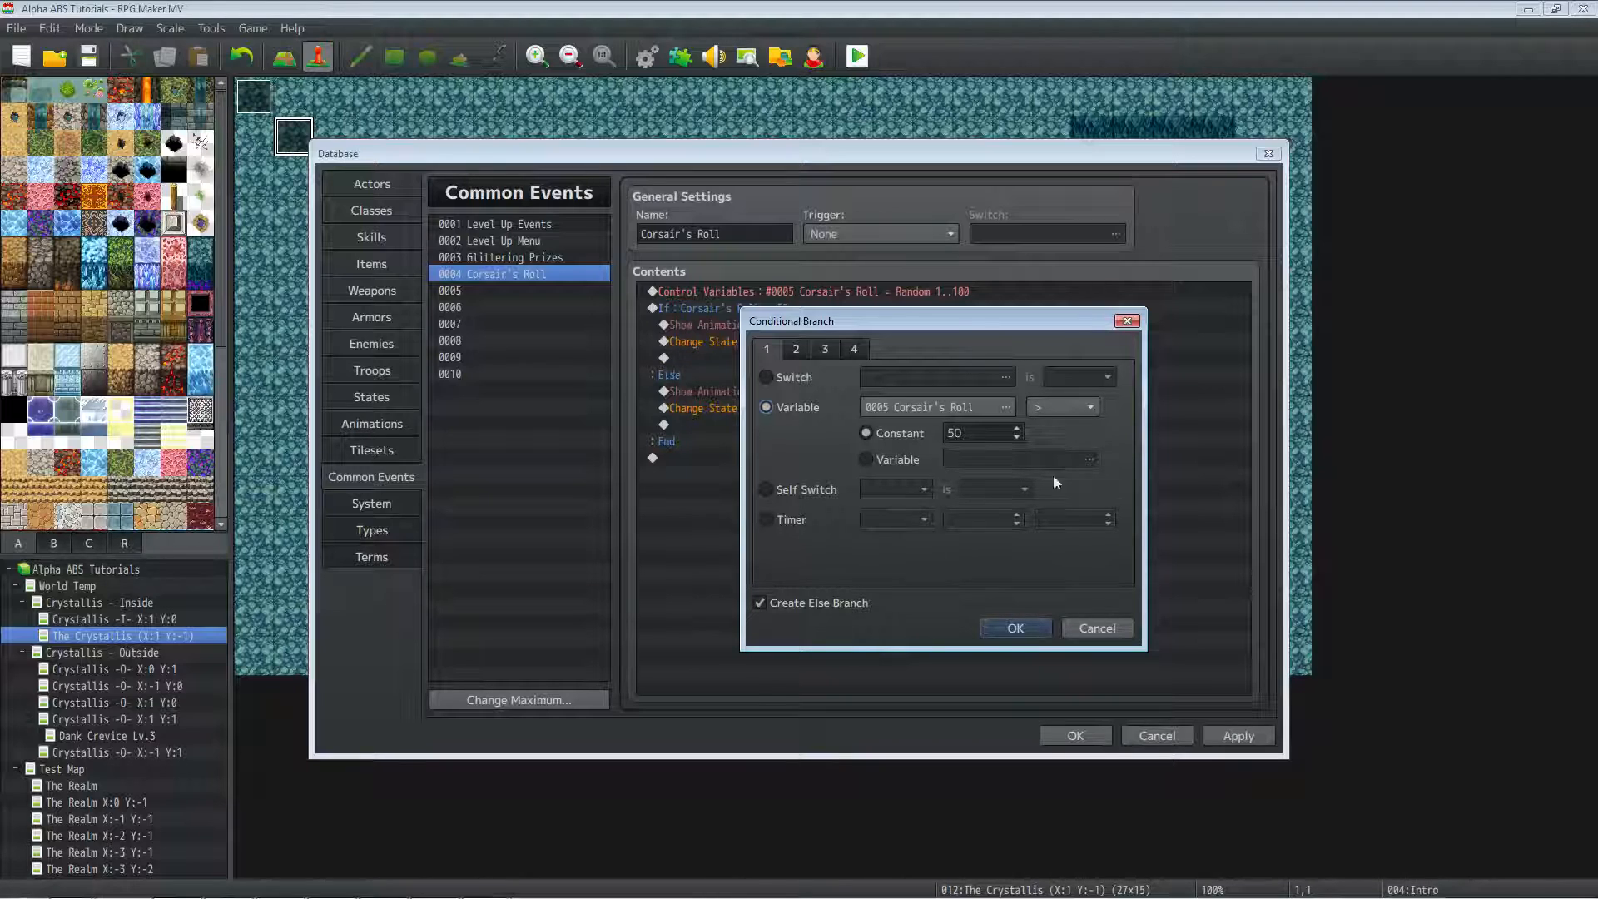
left_click(1014, 628)
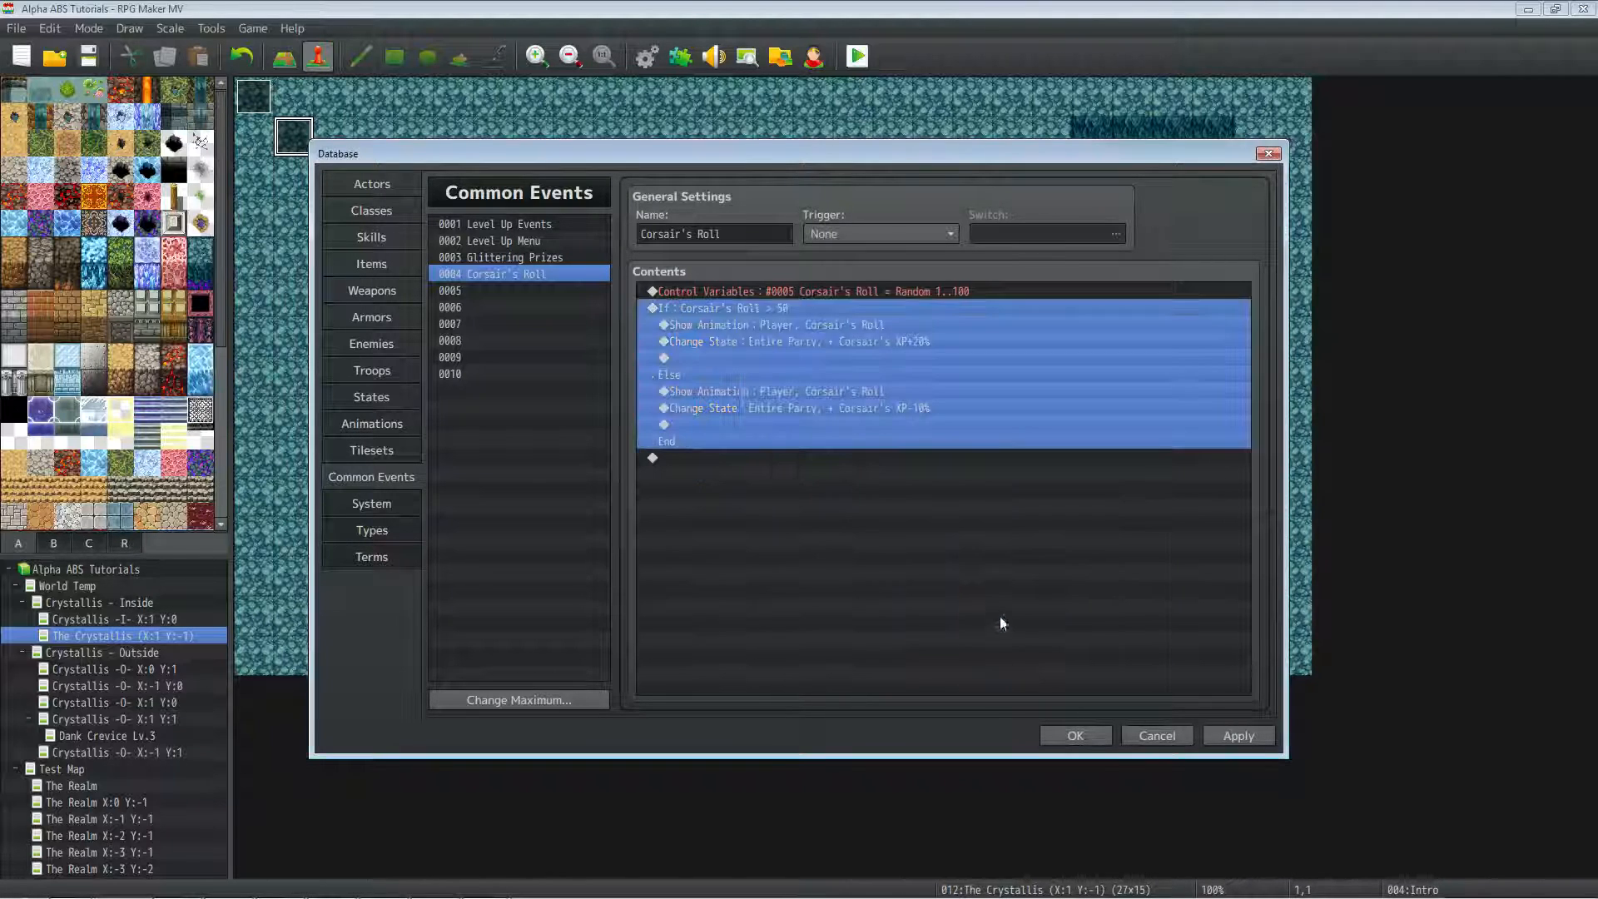
left_click(796, 407)
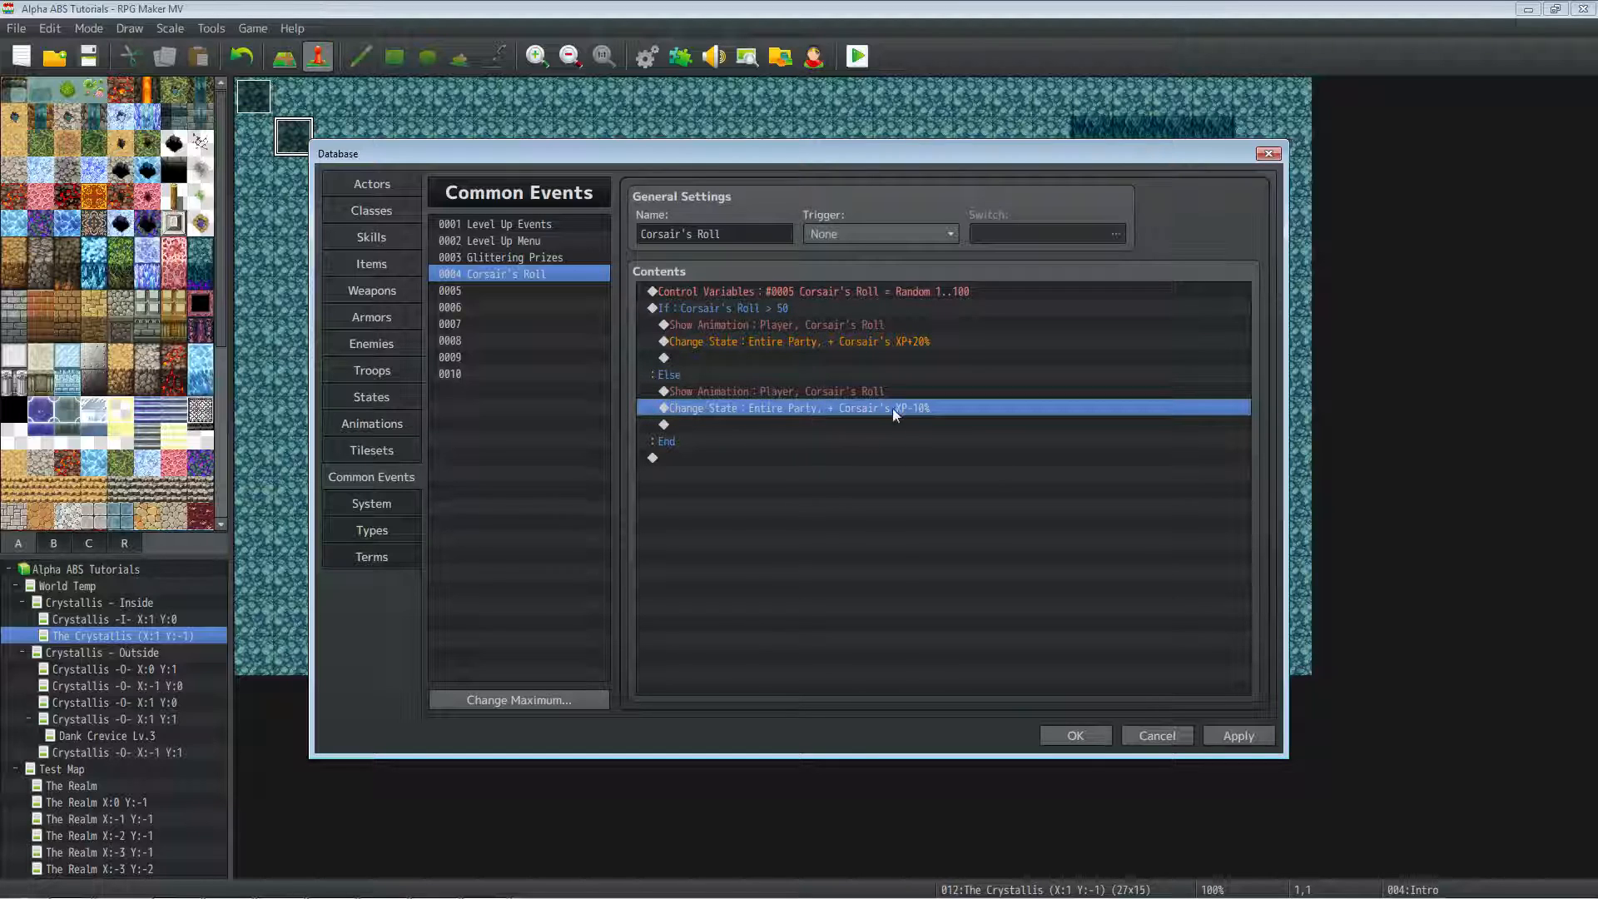
mouse_move(880, 336)
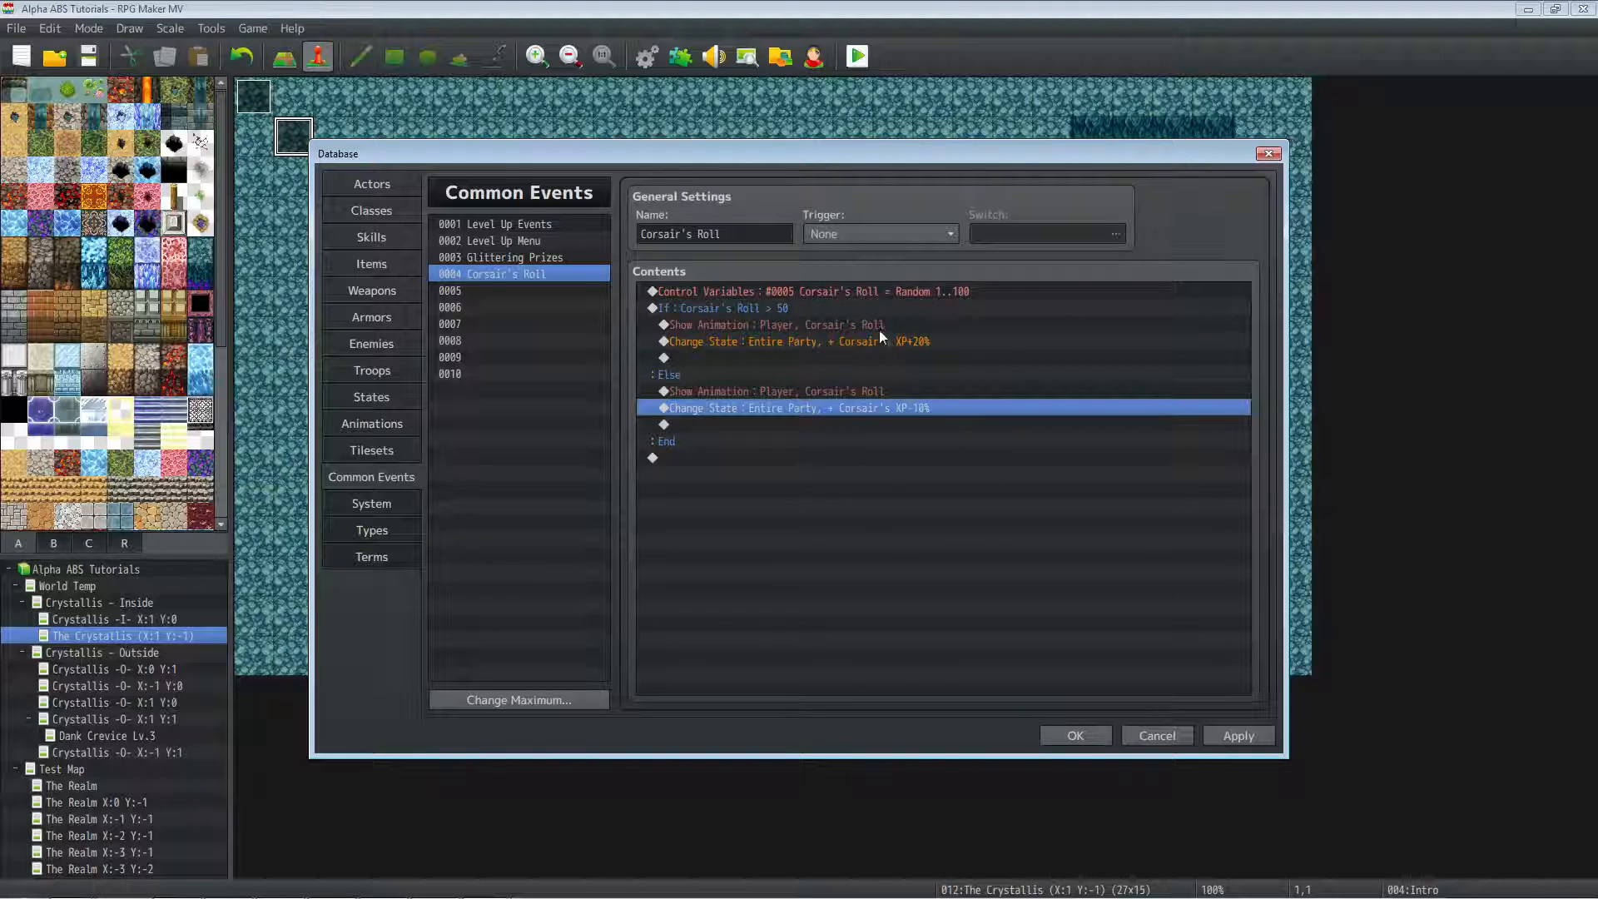
left_click(785, 339)
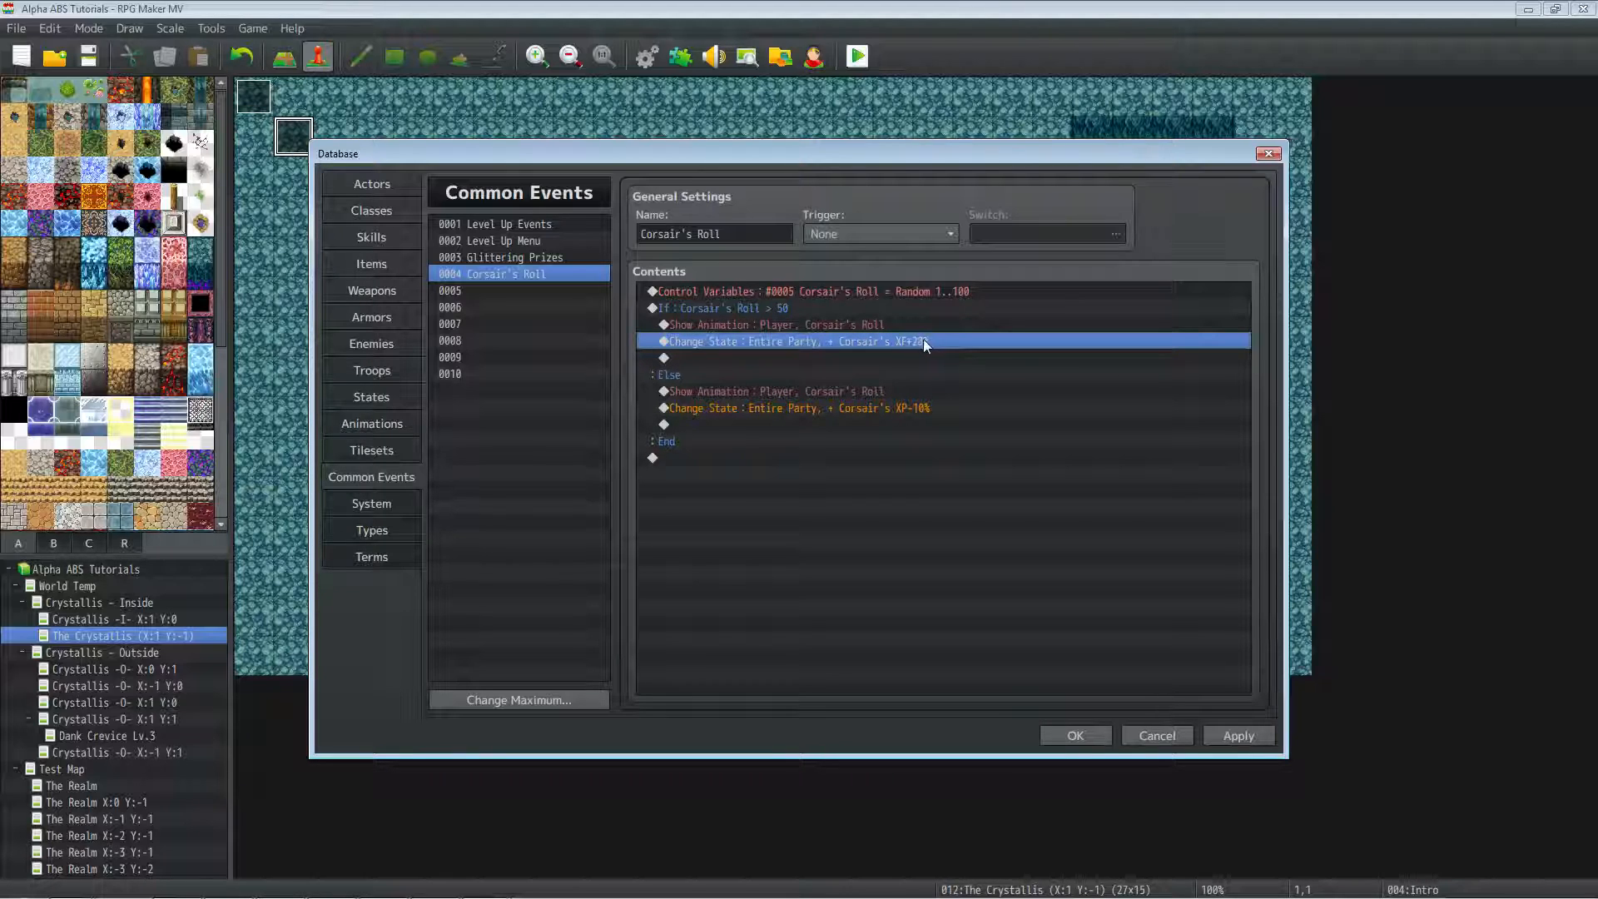
left_click(774, 325)
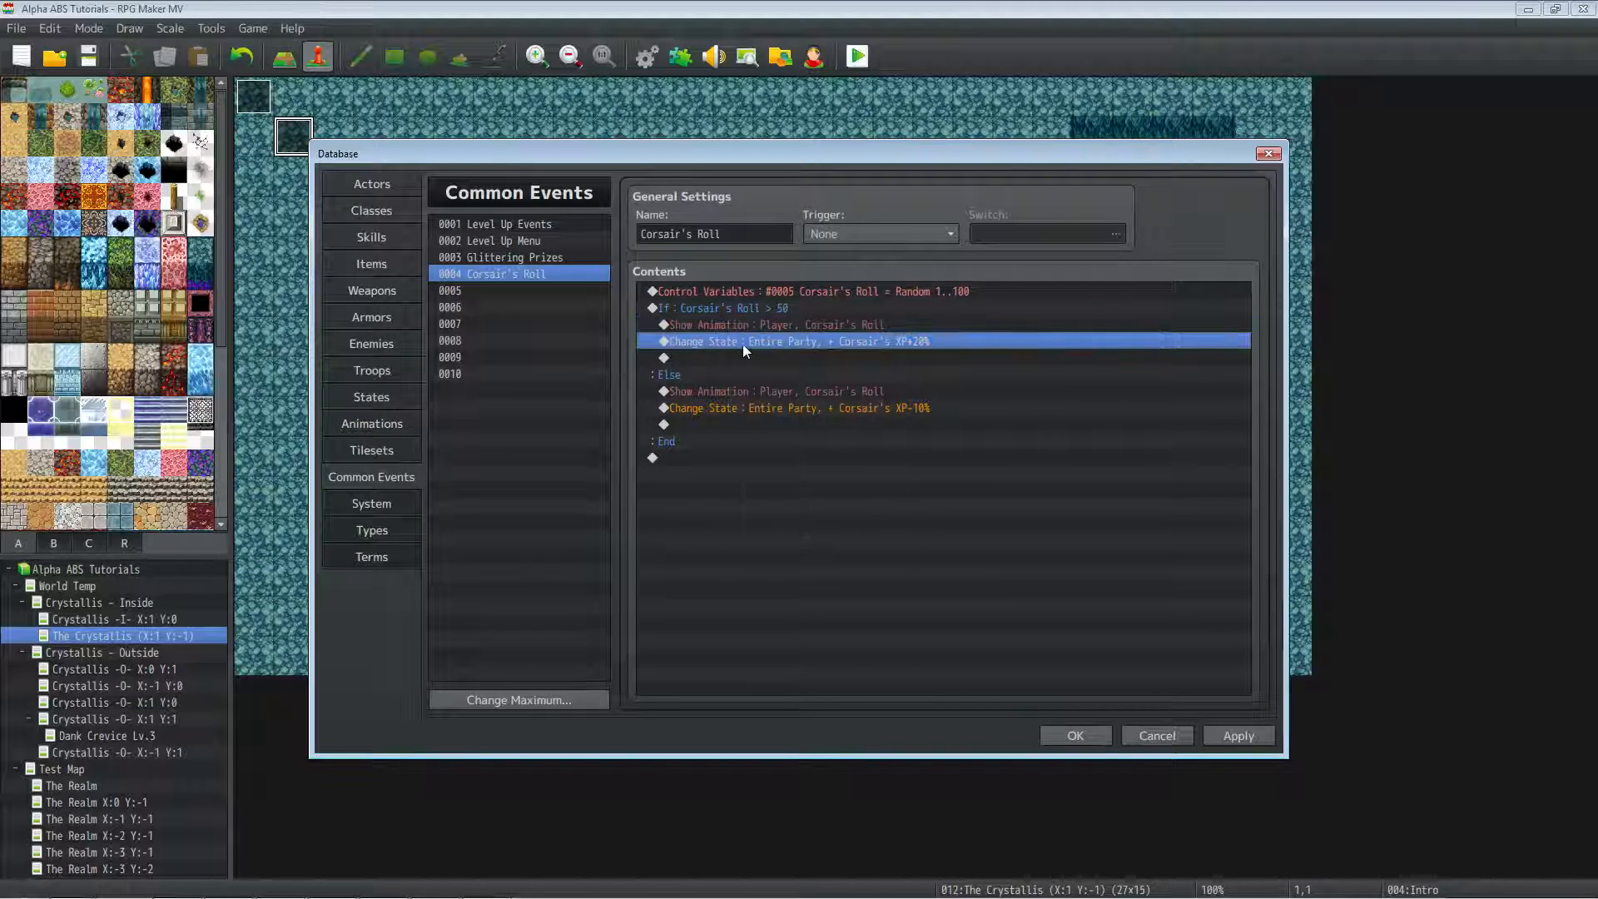
double_click(784, 341)
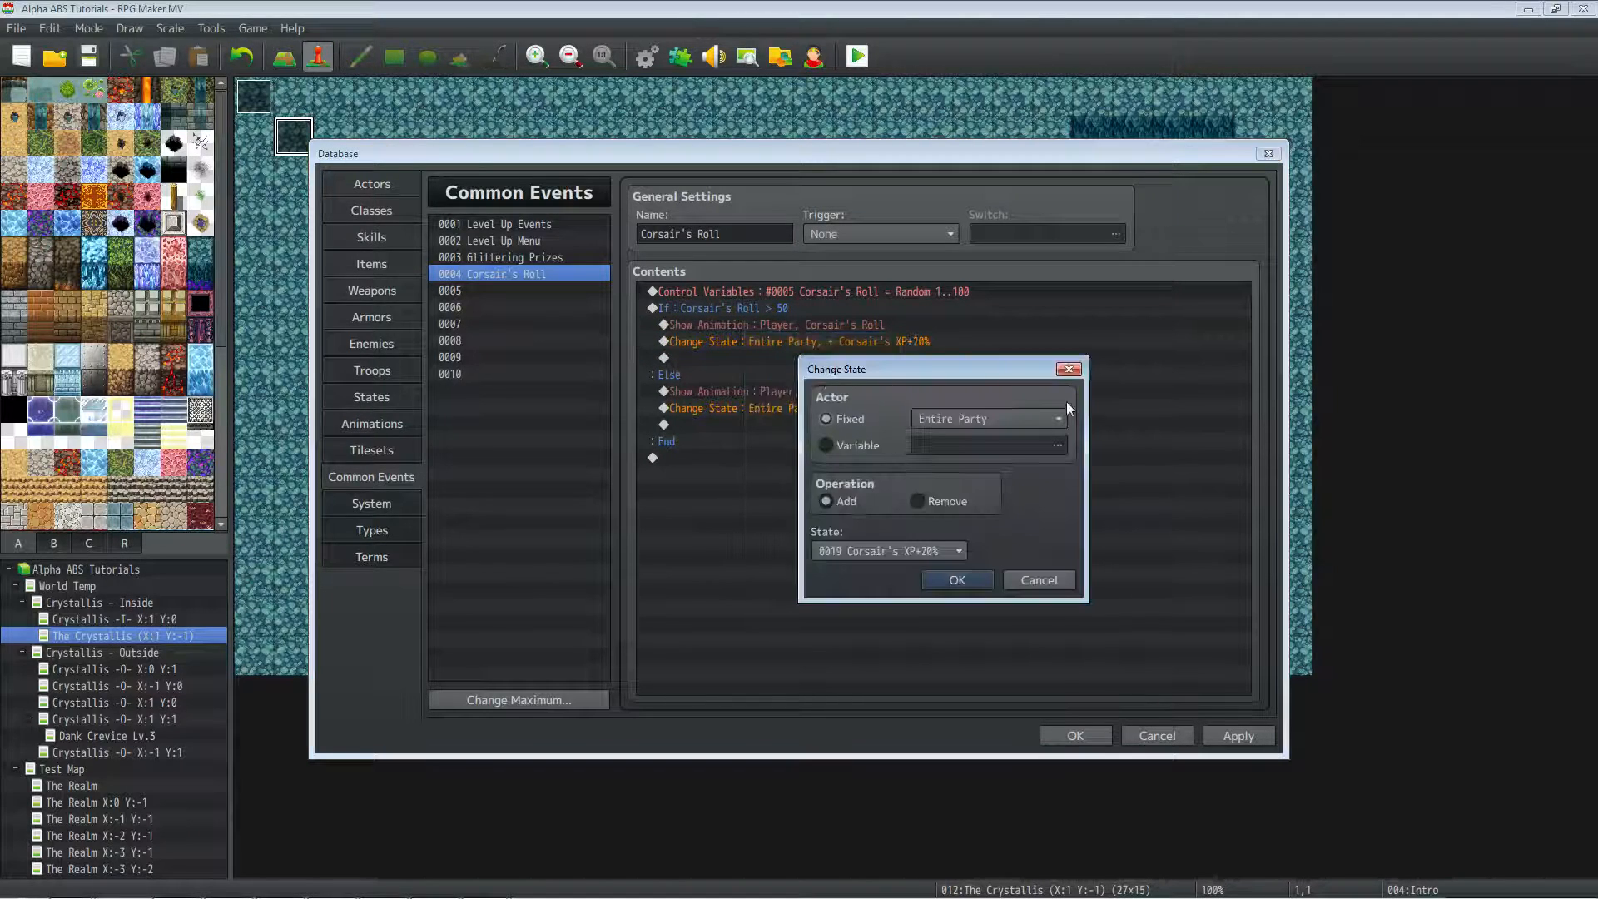
mouse_move(902, 518)
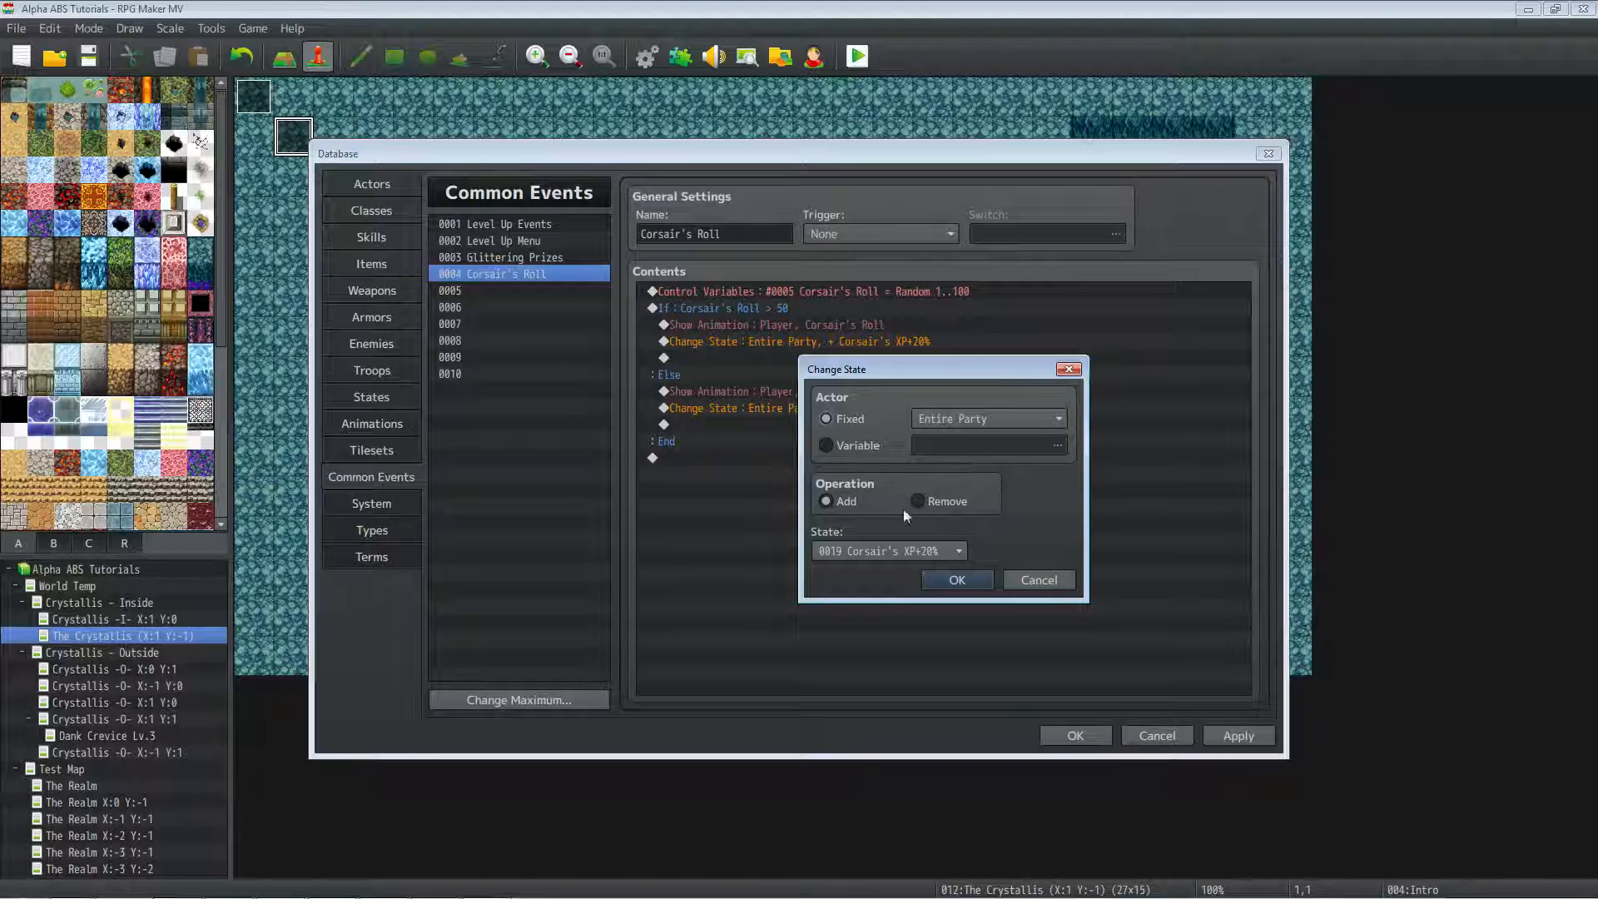
left_click(956, 579)
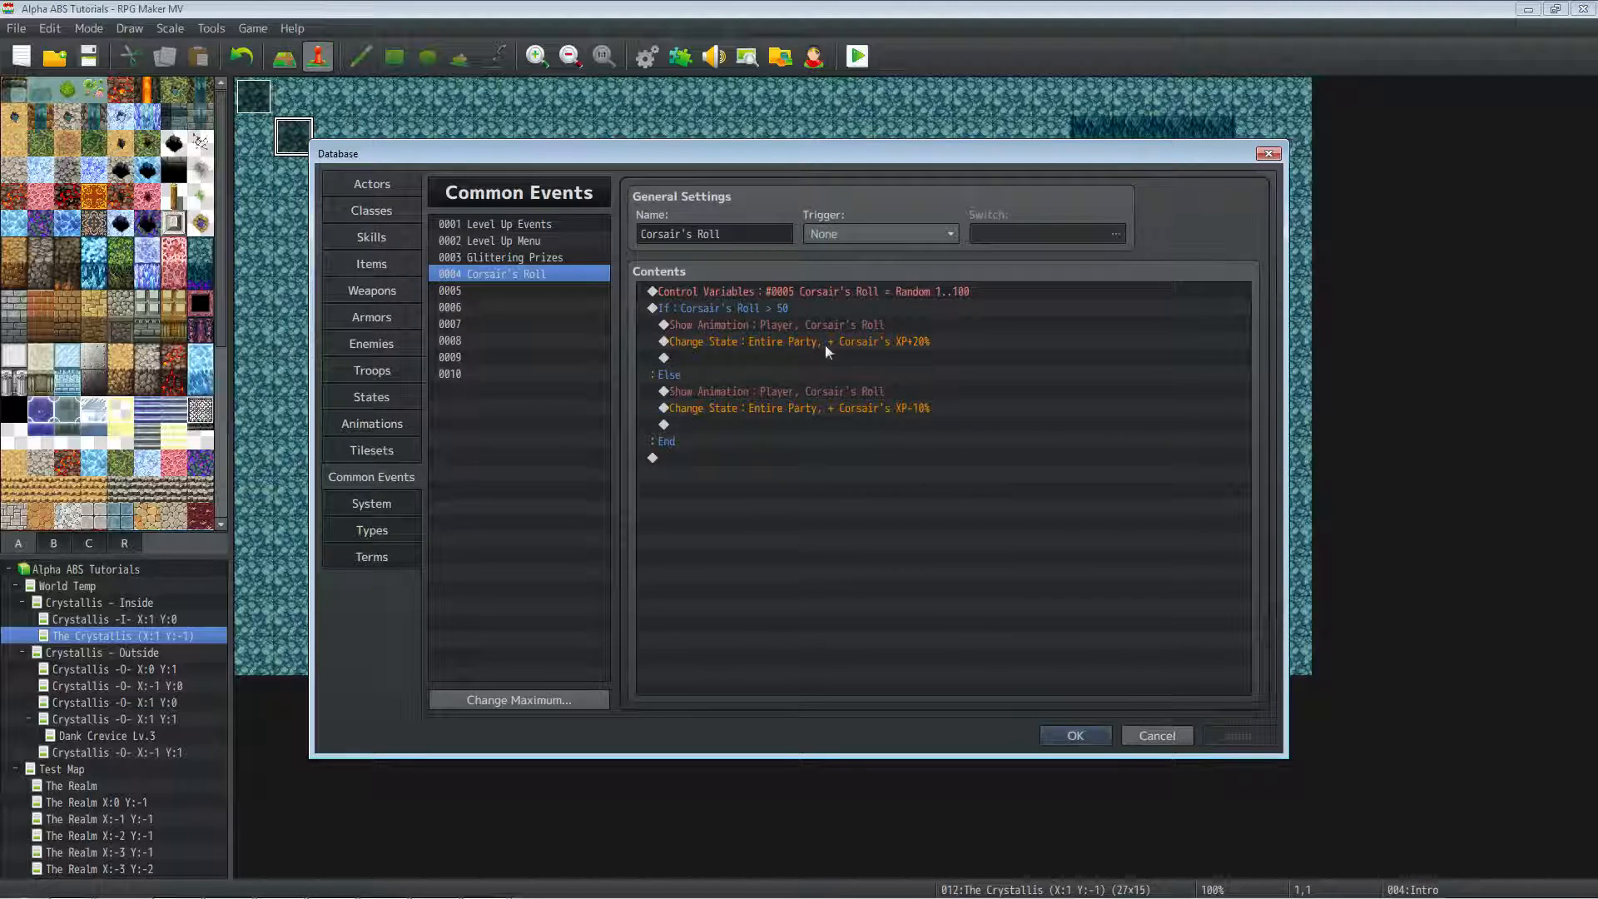
left_click(796, 341)
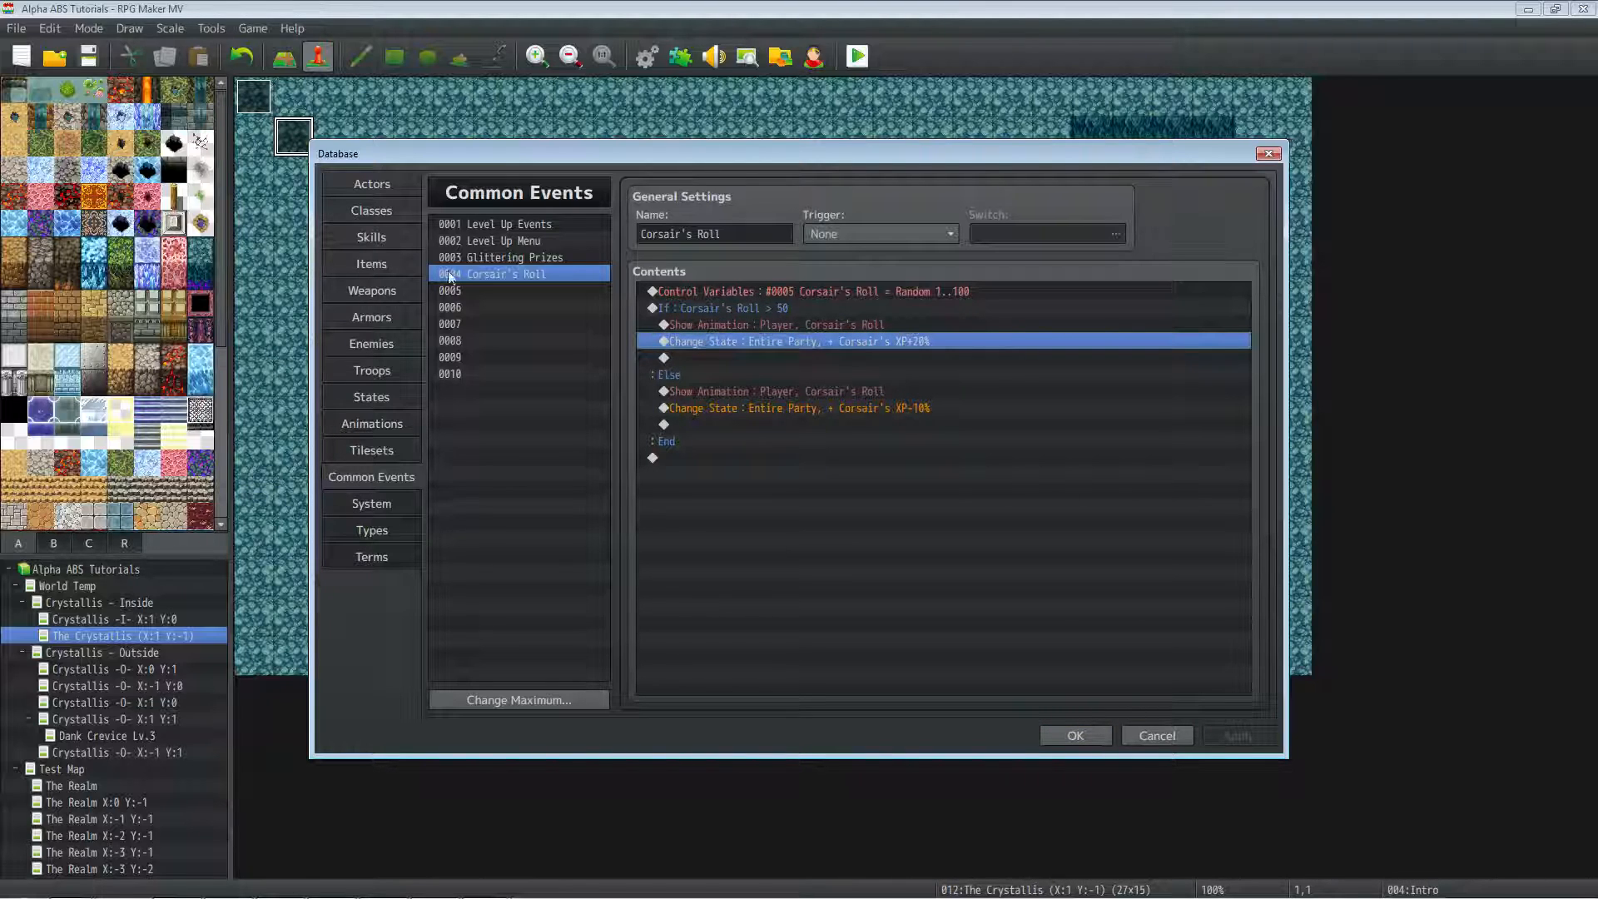
left_click(775, 325)
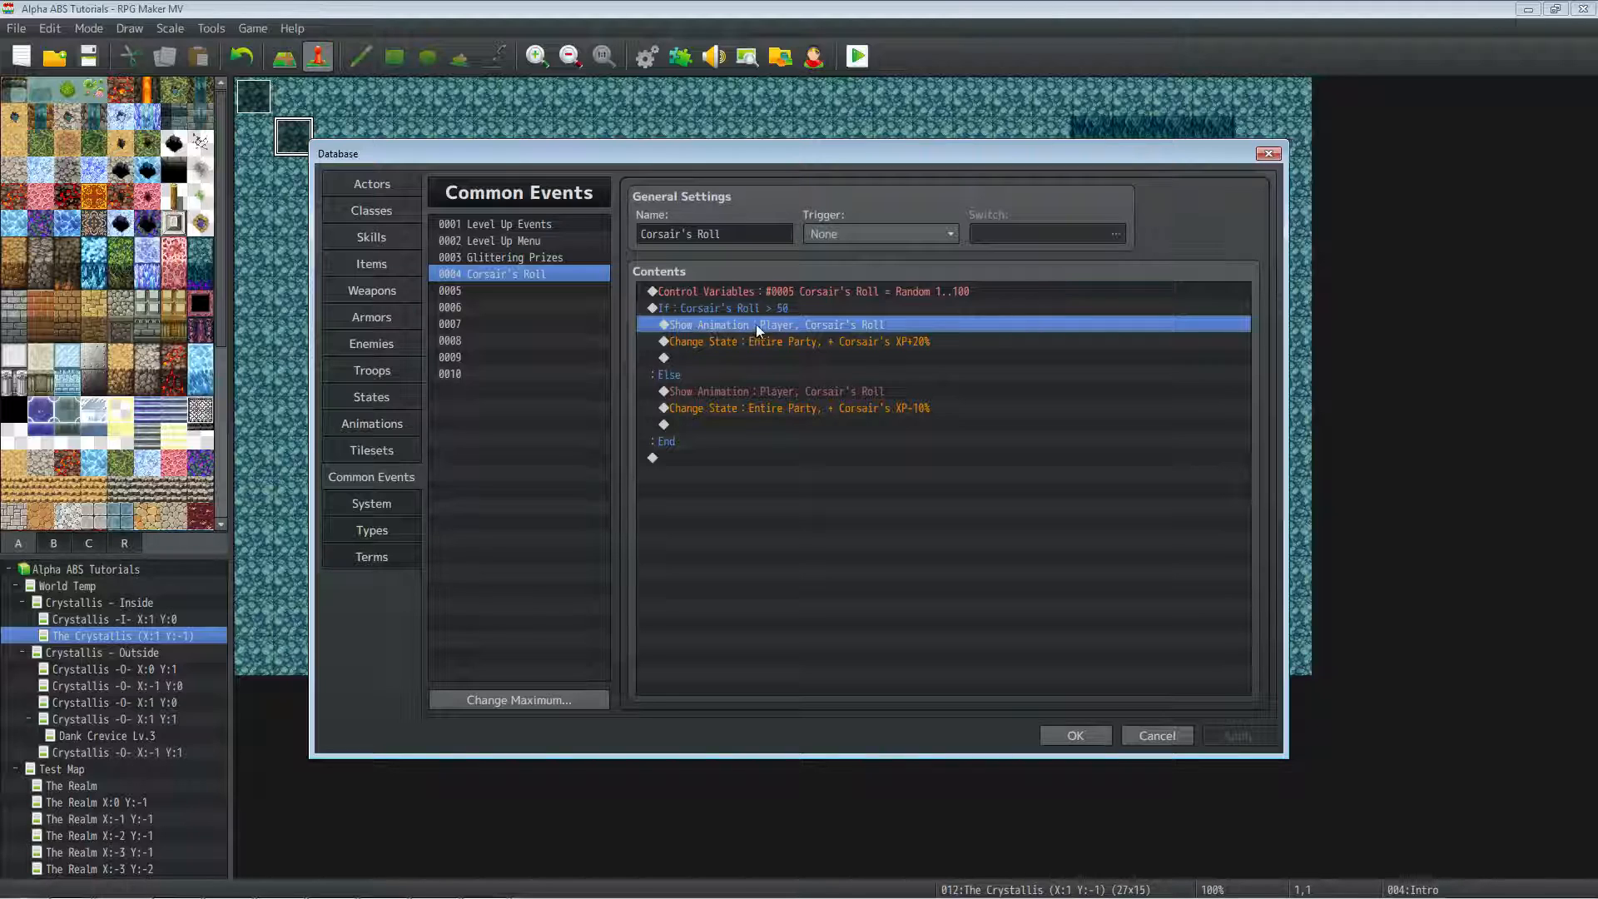
mouse_move(753, 260)
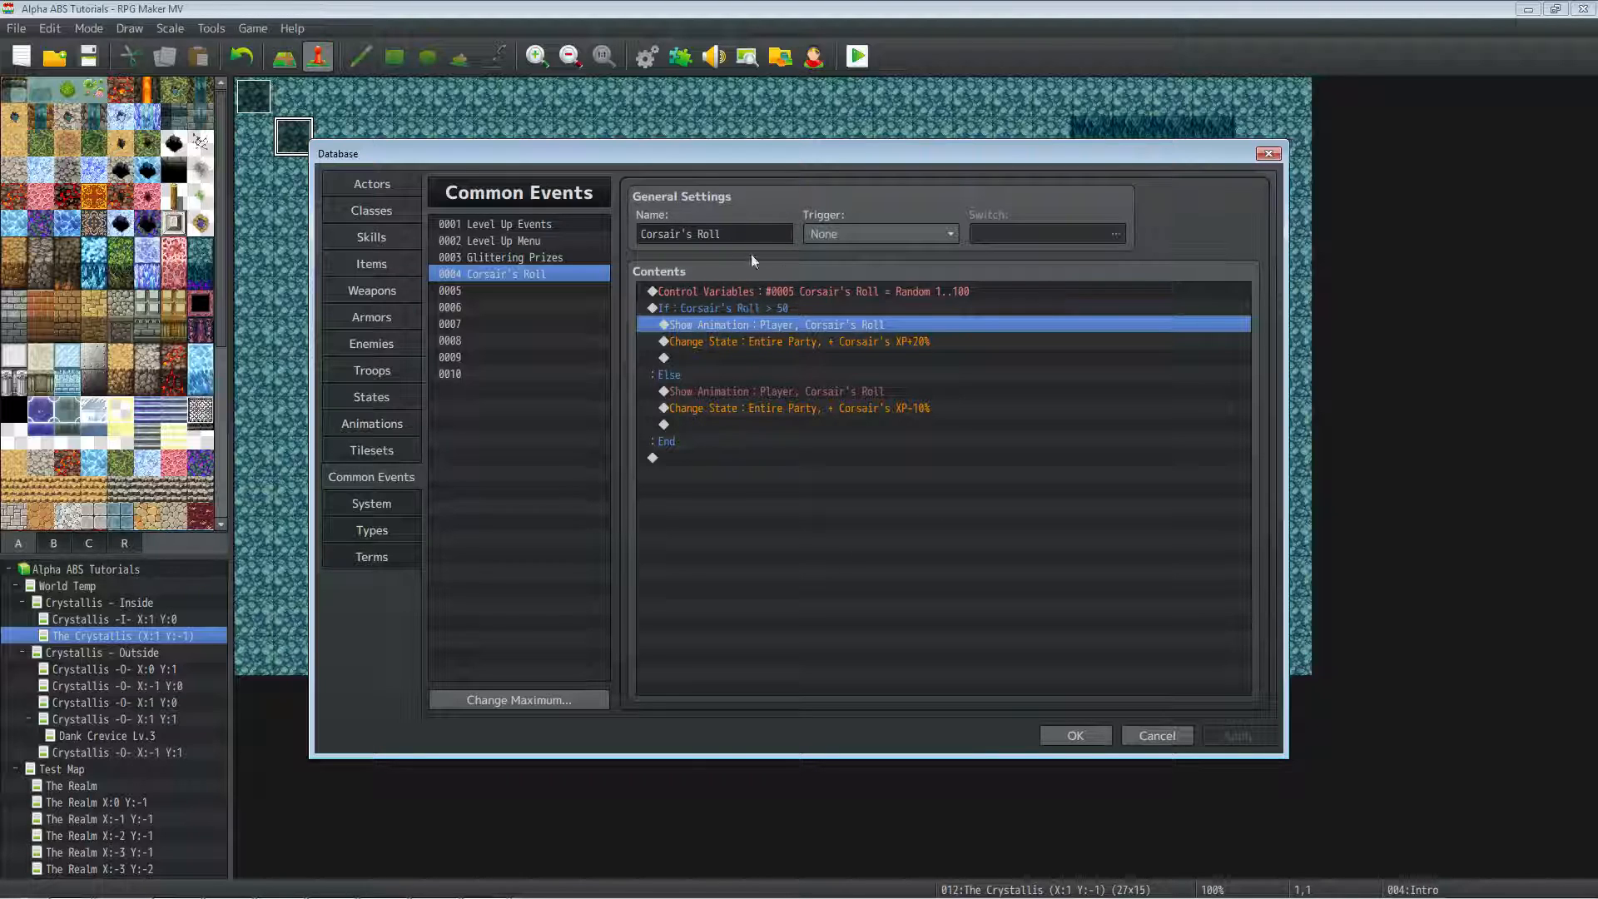
mouse_move(859, 441)
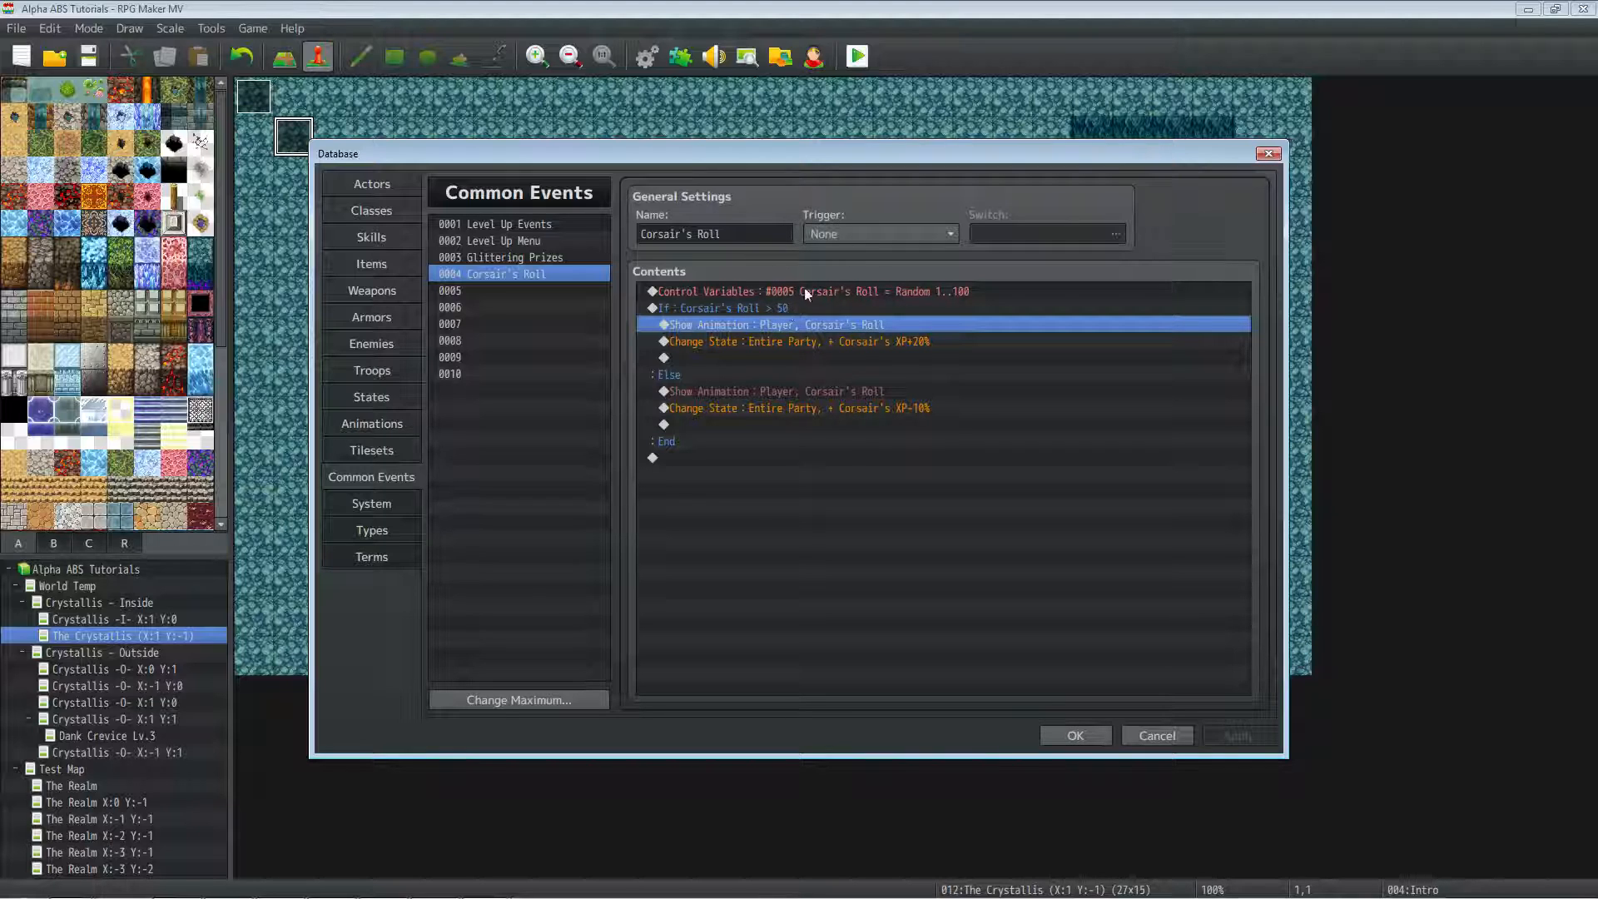
mouse_move(798, 596)
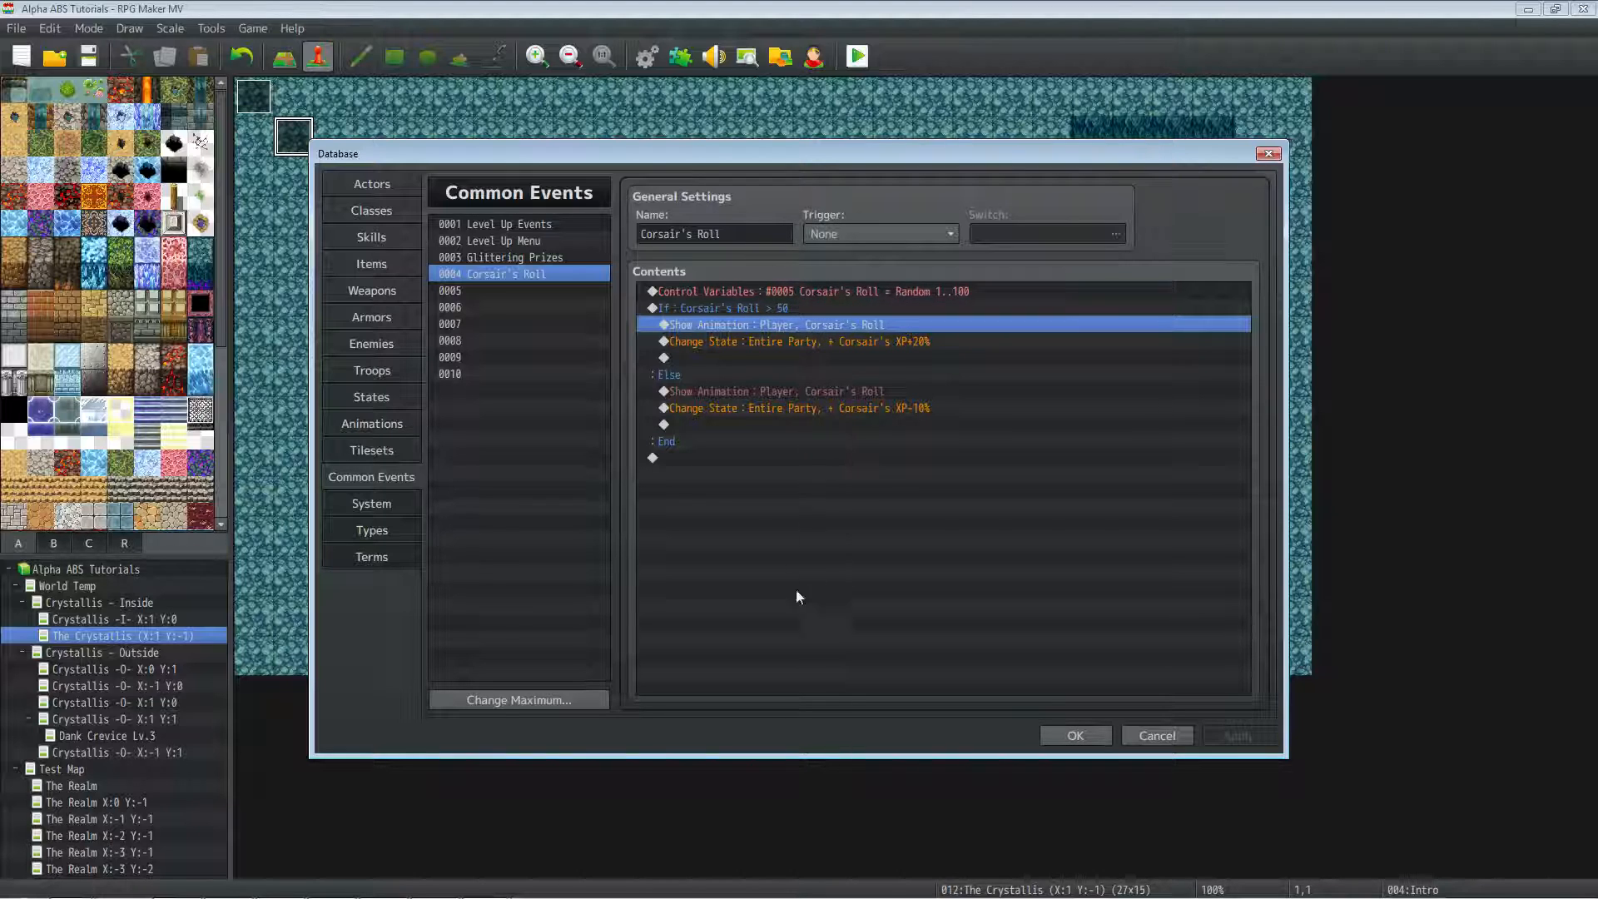
mouse_move(1101, 486)
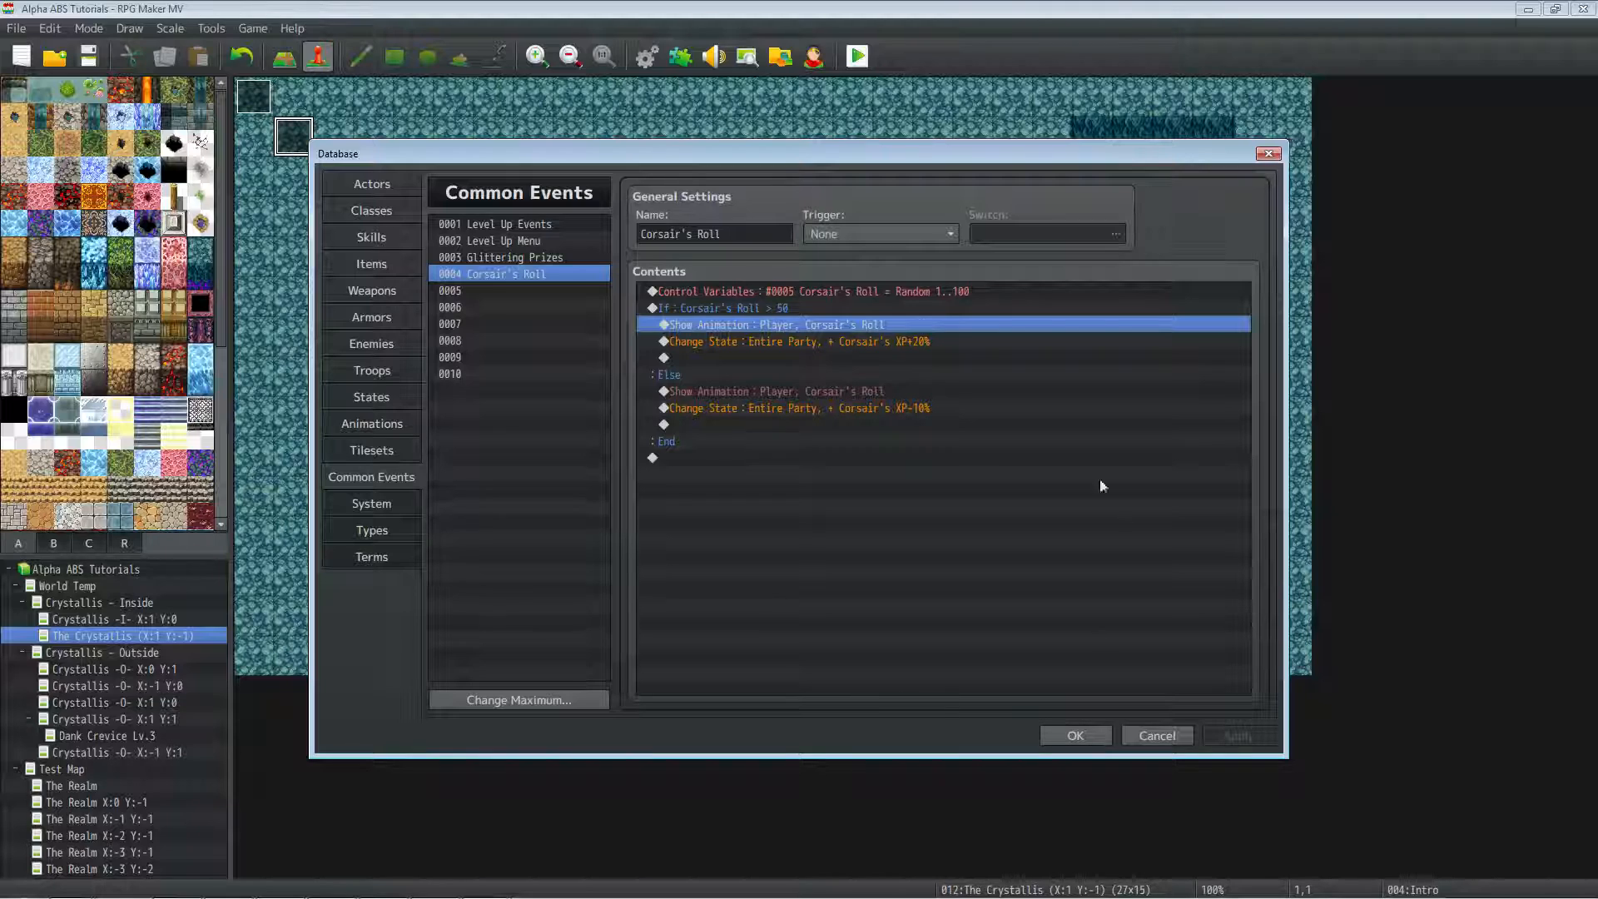
mouse_move(997, 677)
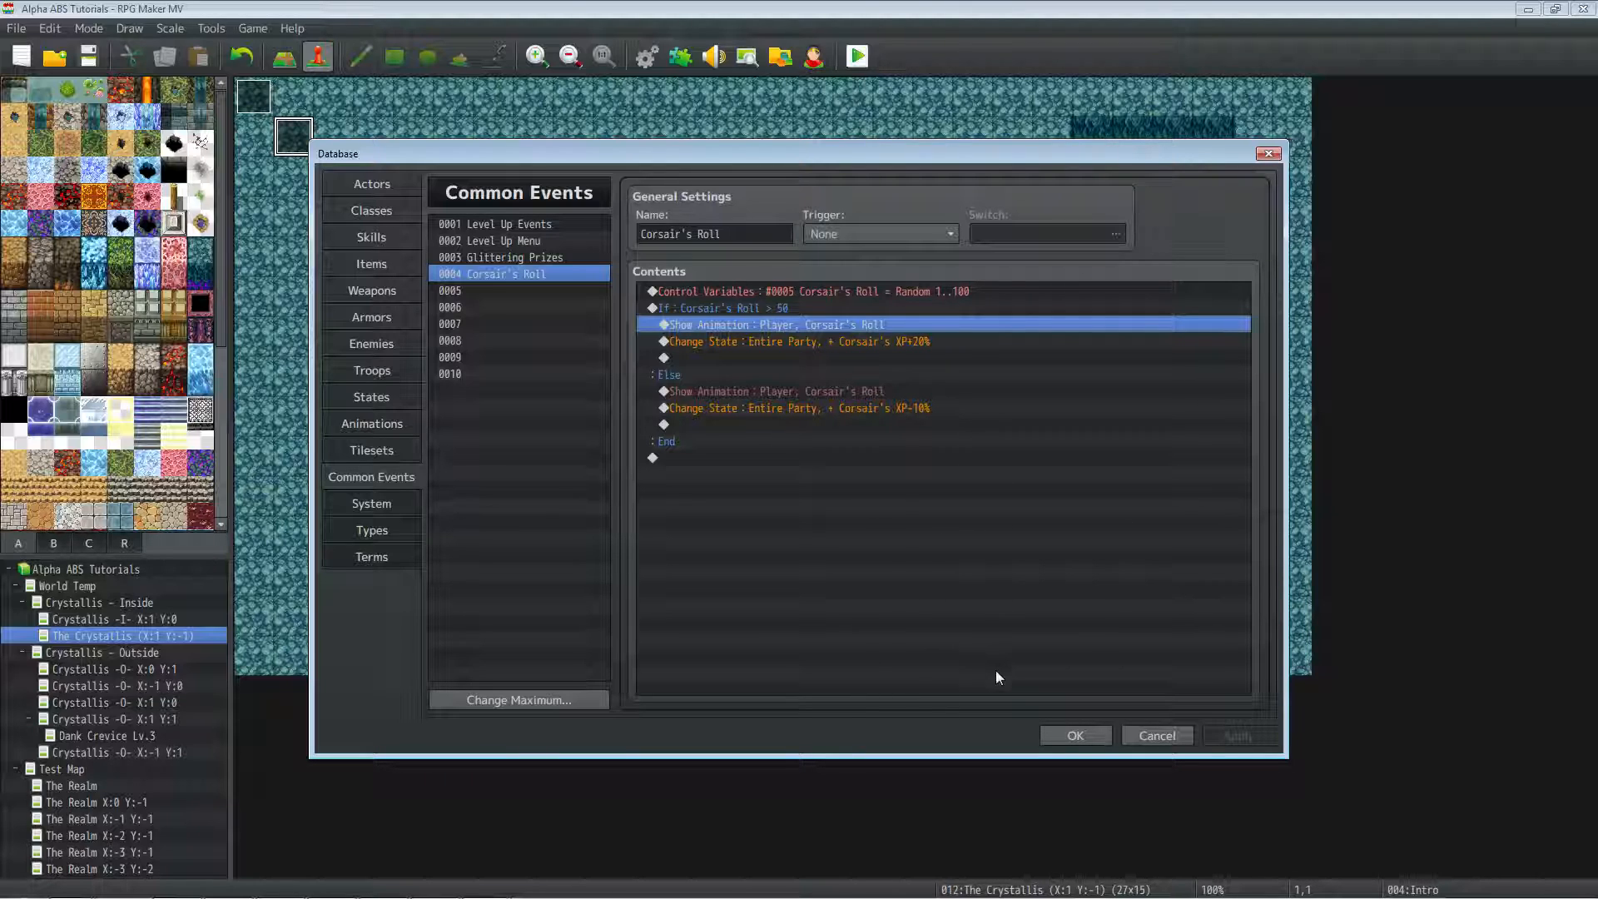
mouse_move(855, 418)
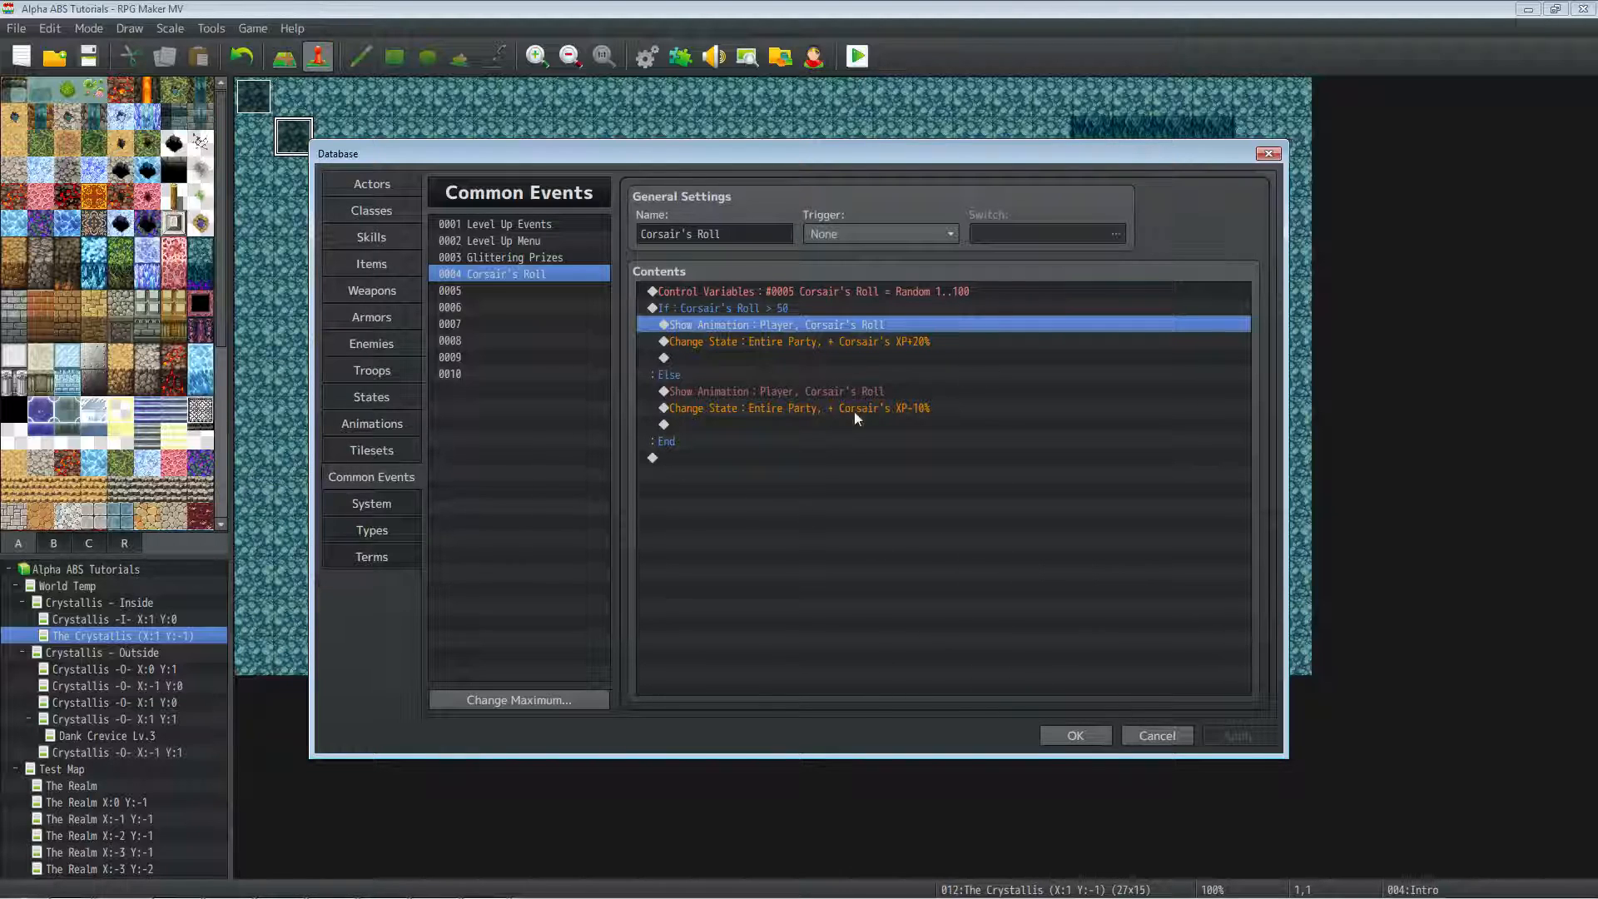
left_click(797, 342)
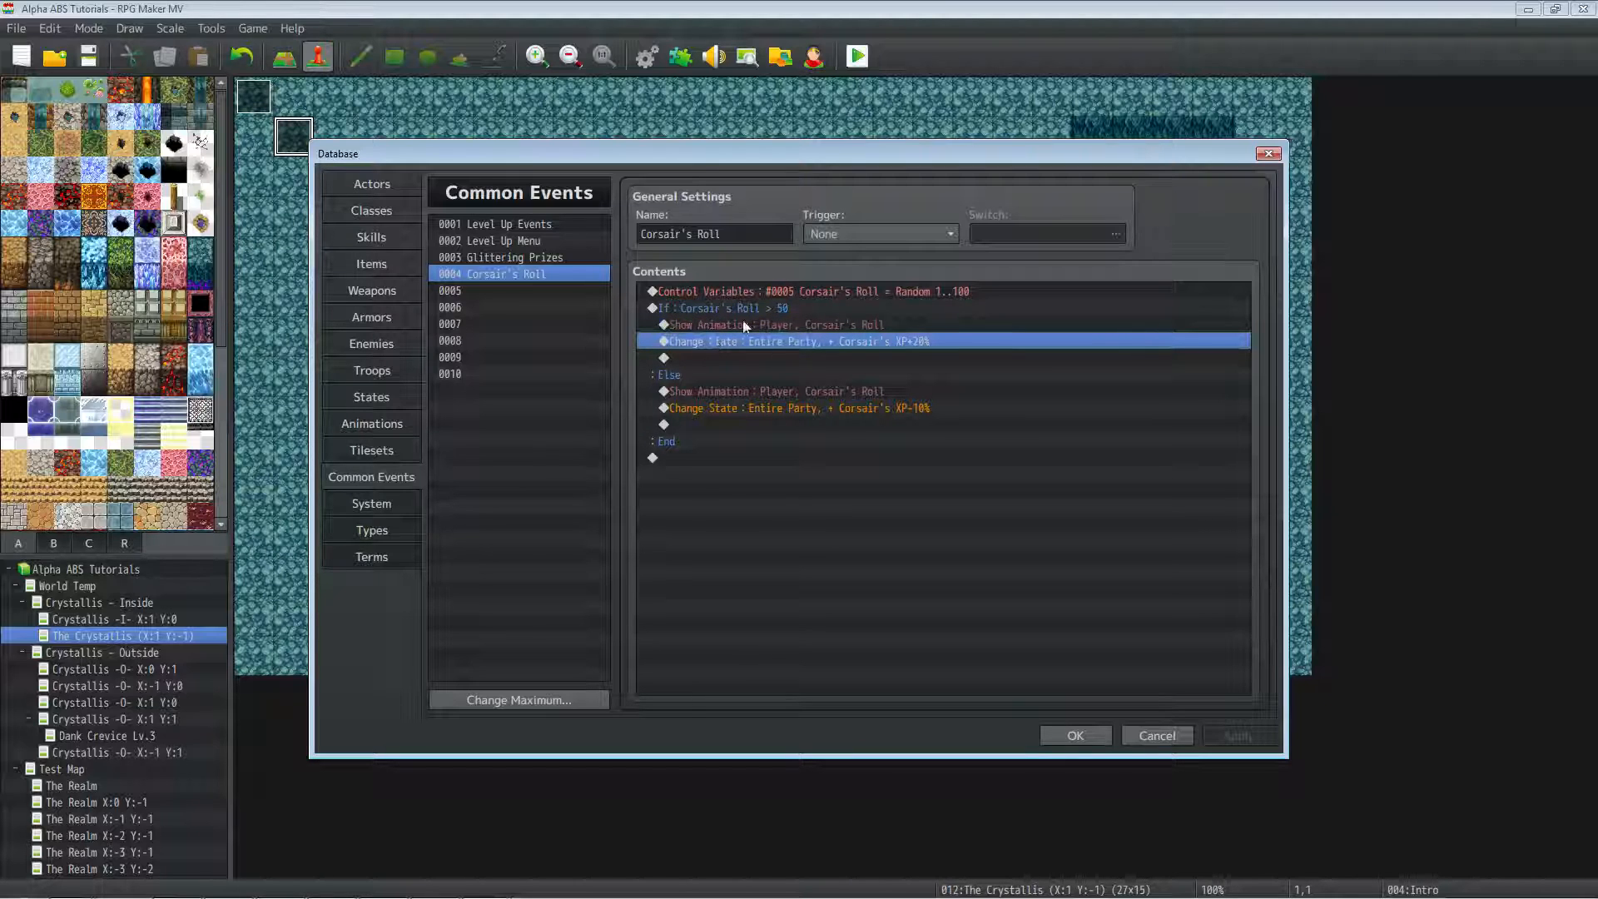
mouse_move(372, 237)
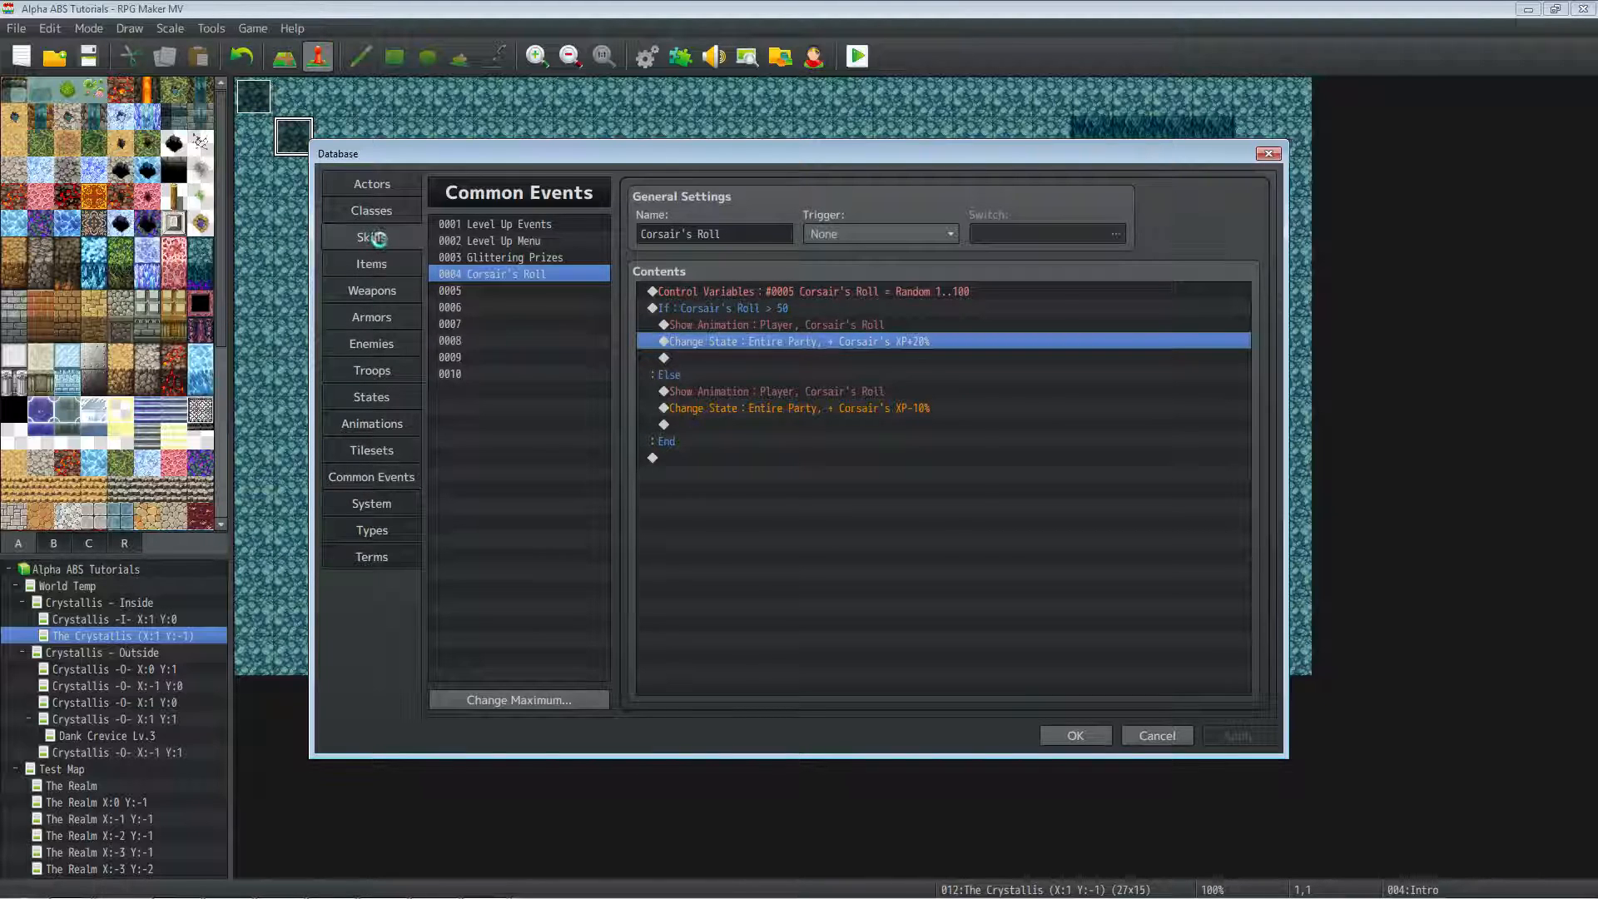
Glance at Corsair's Roll in Skills, then confirm OK to close the Database.
left_click(372, 235)
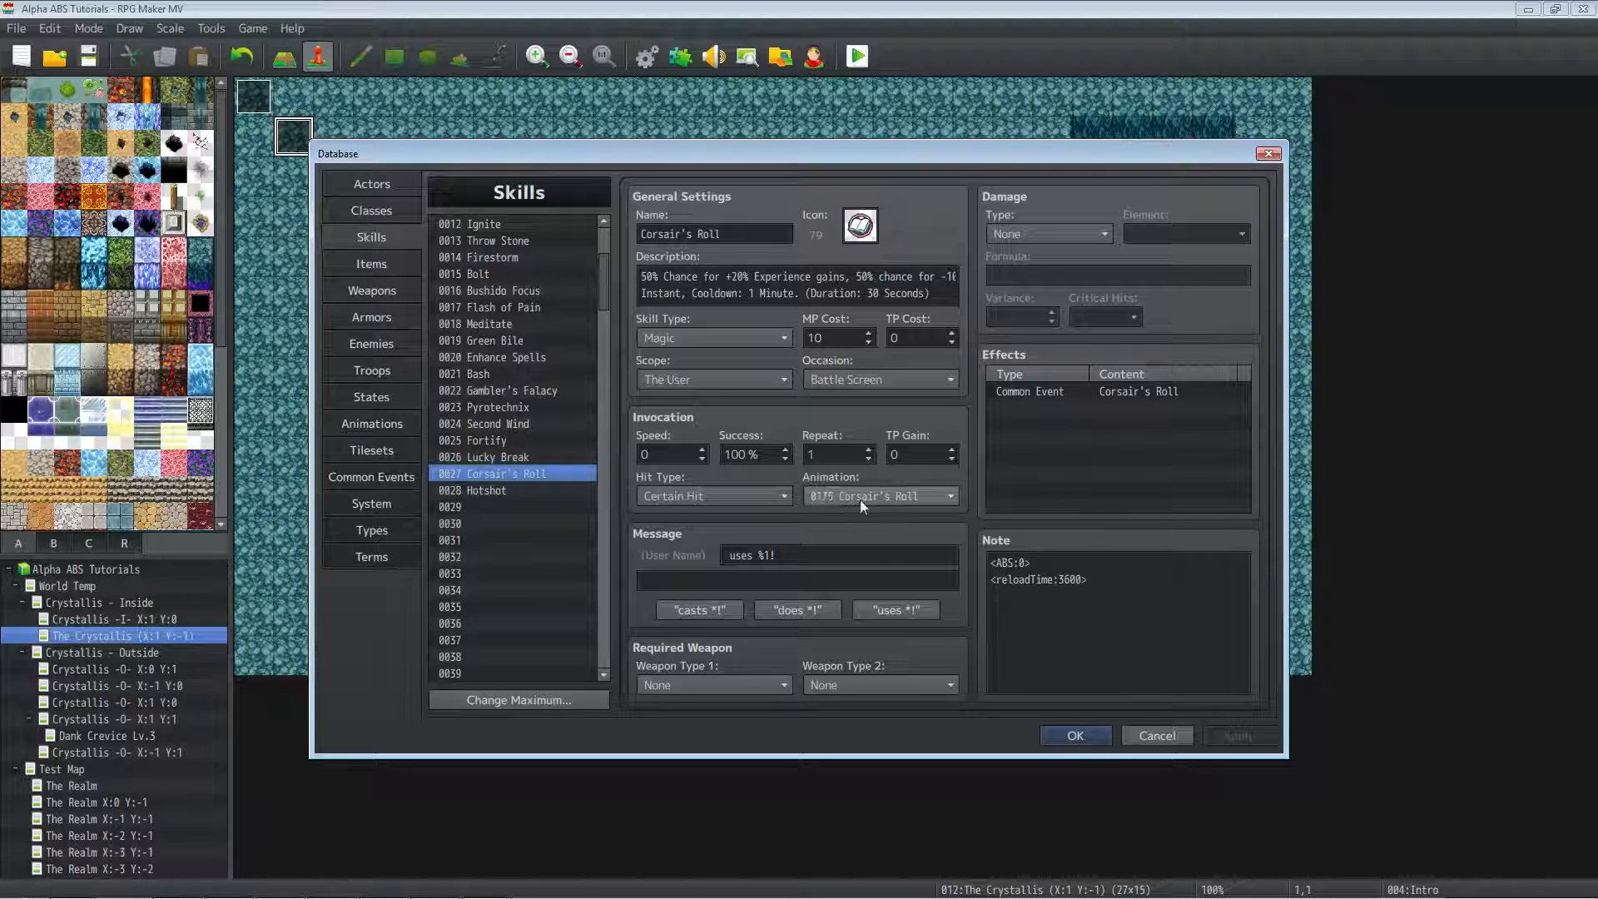
mouse_move(871, 502)
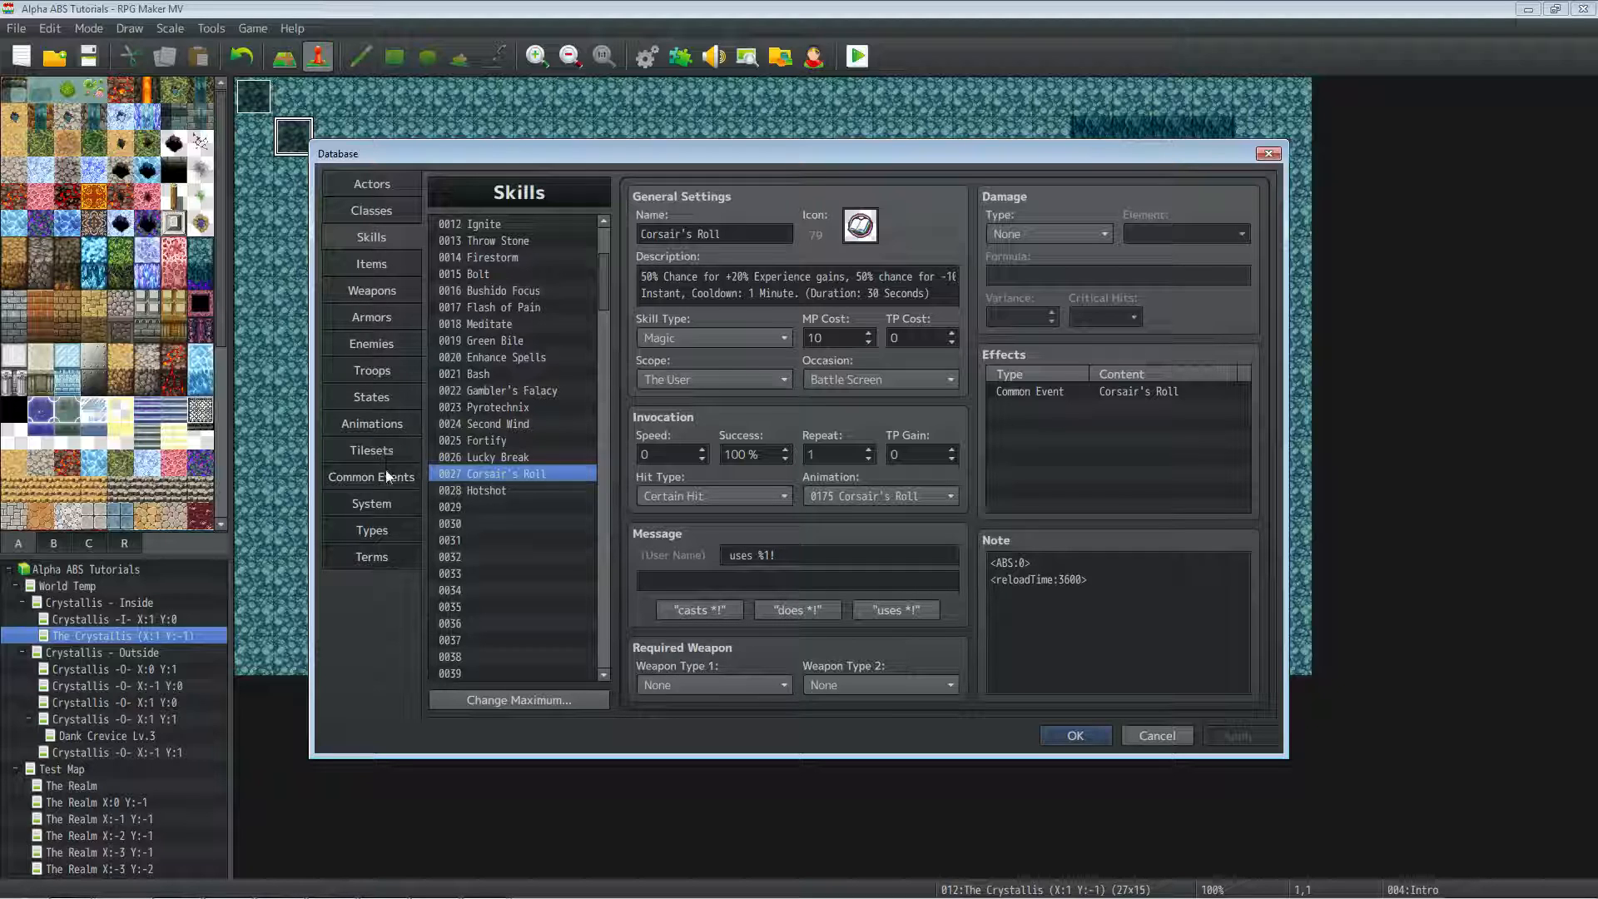
left_click(371, 476)
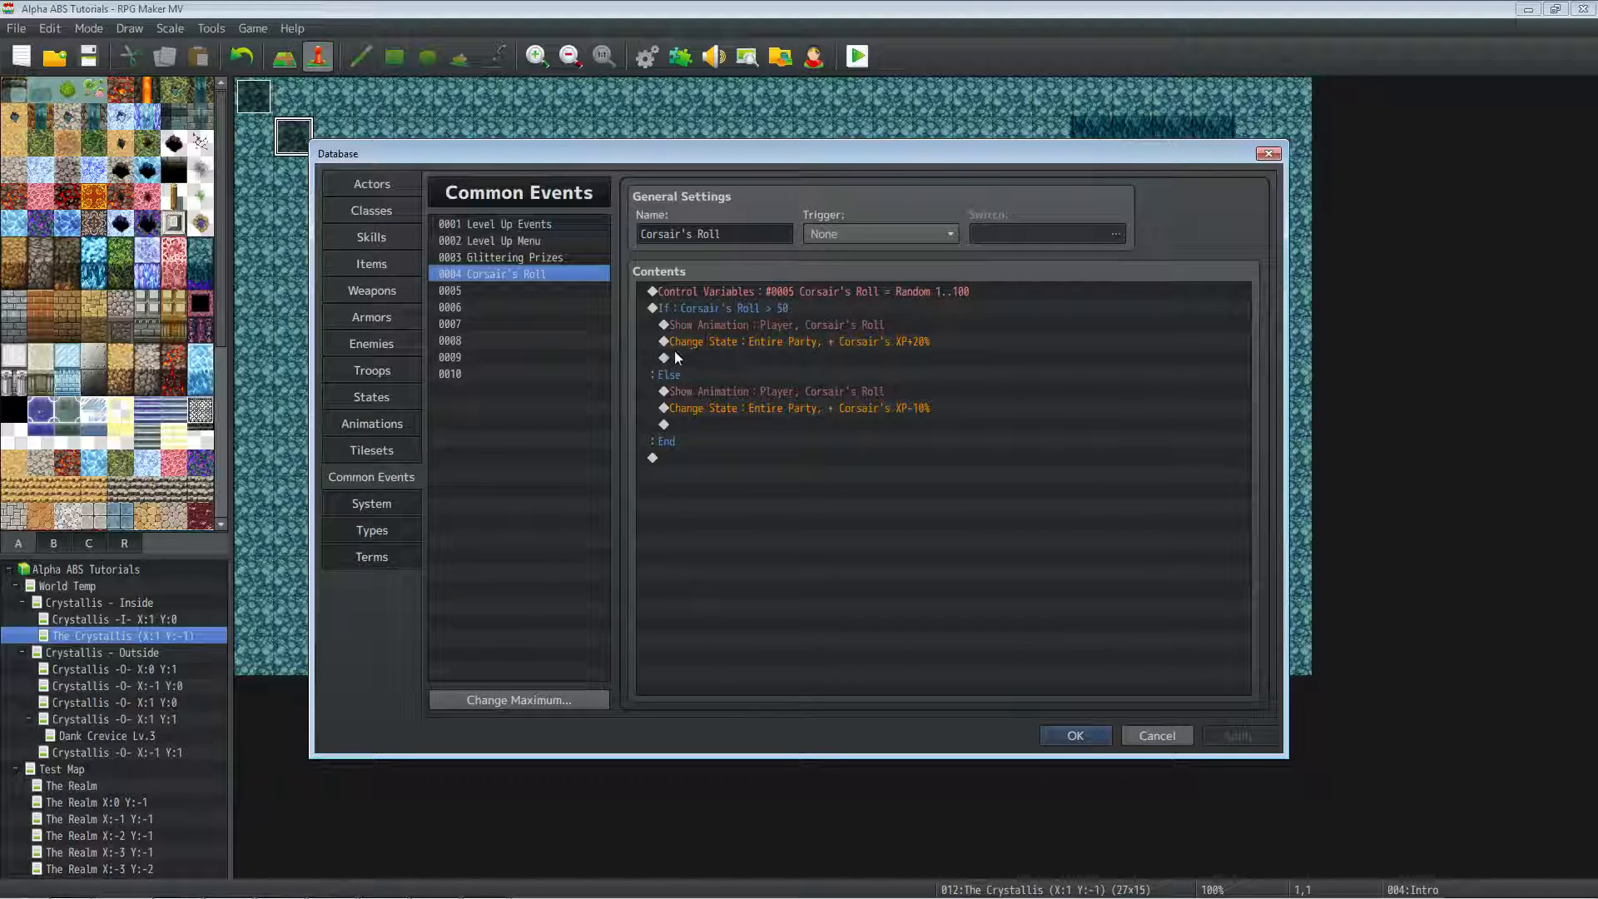
mouse_move(398, 438)
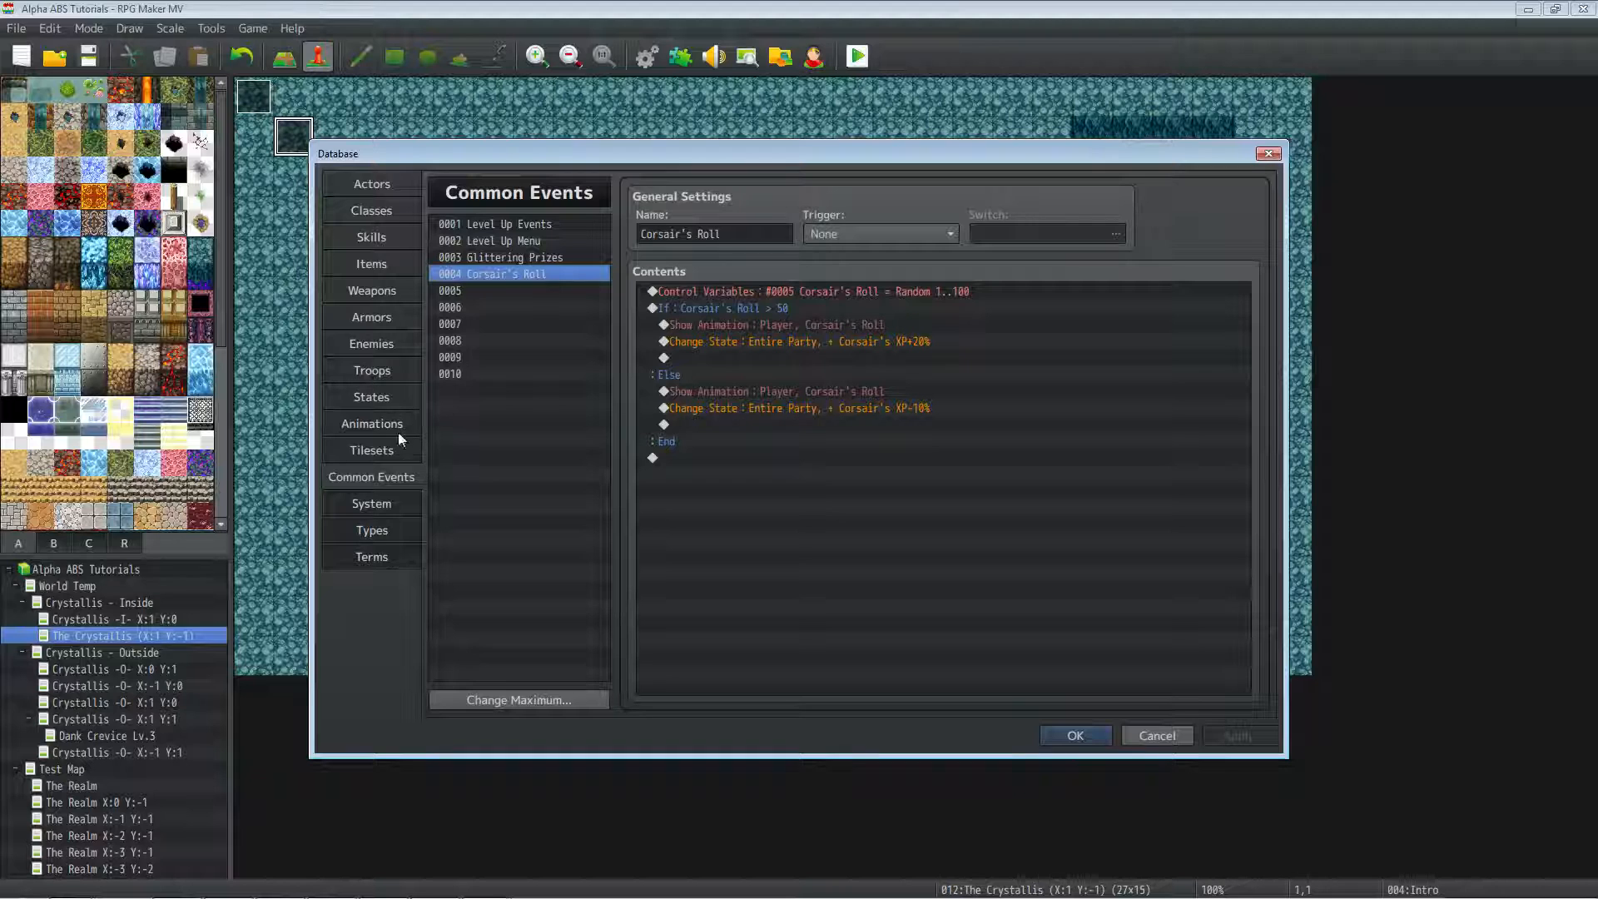
mouse_move(1076, 735)
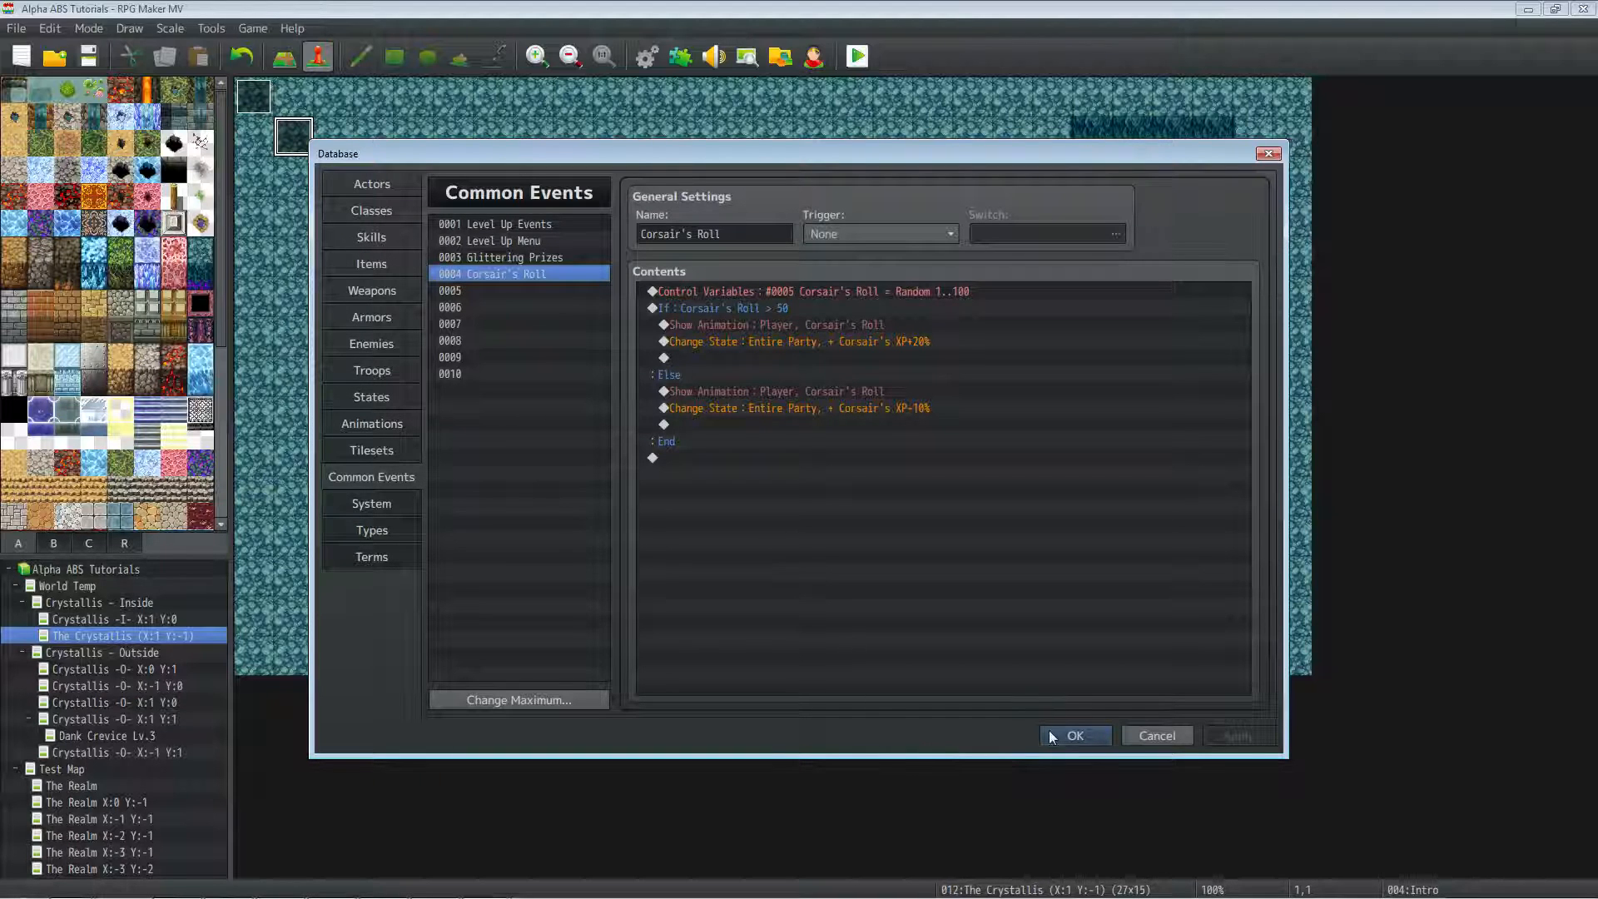
left_click(1074, 734)
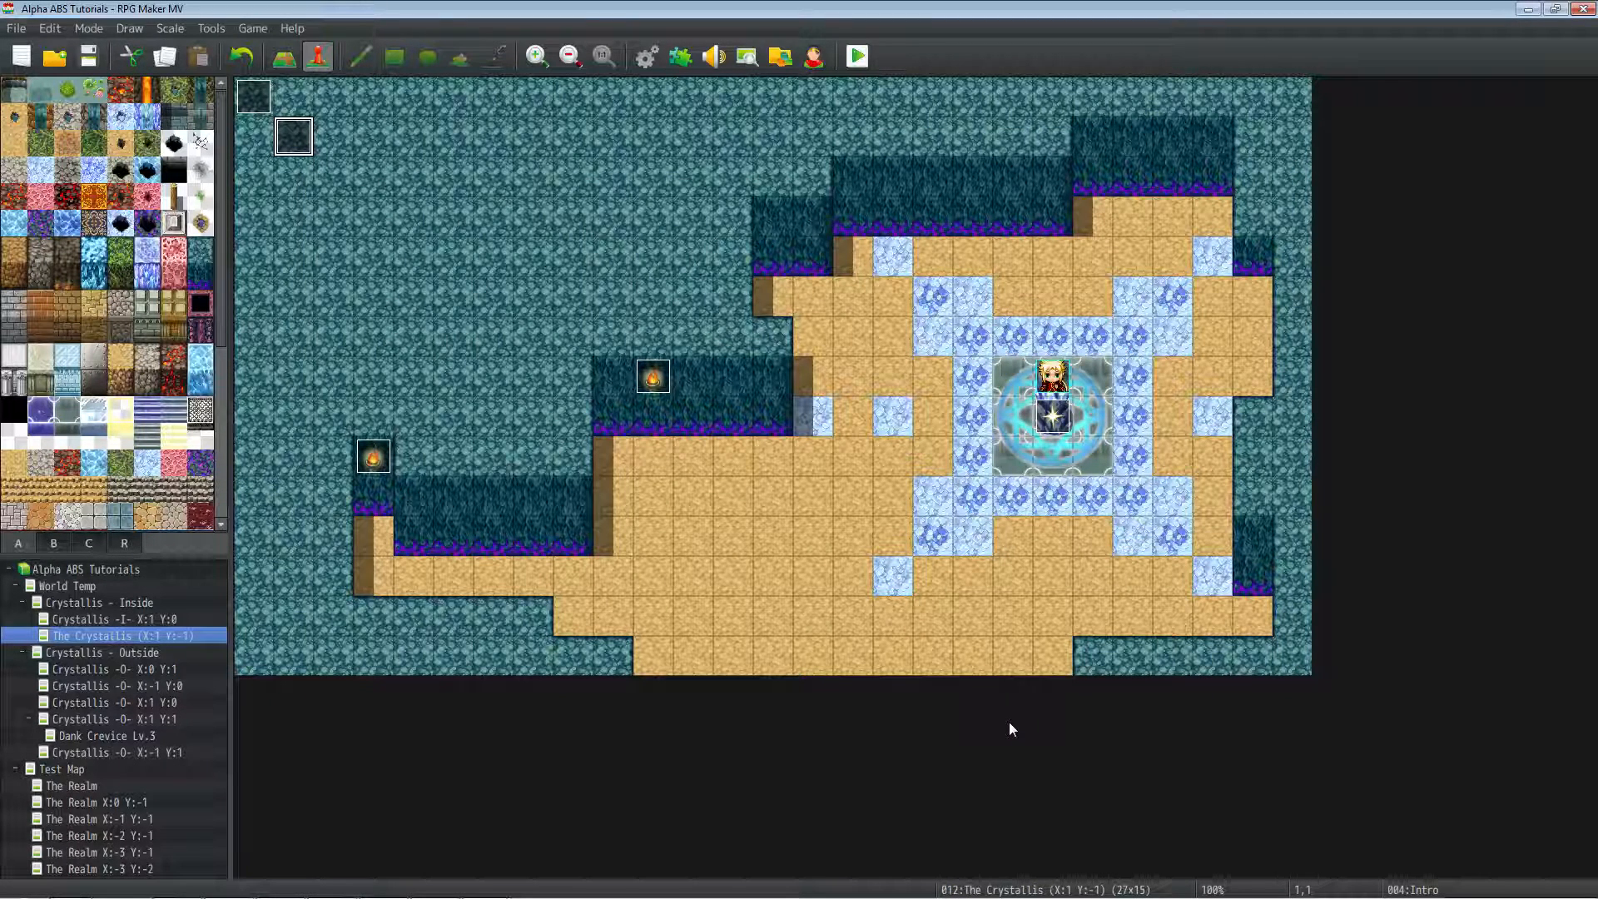